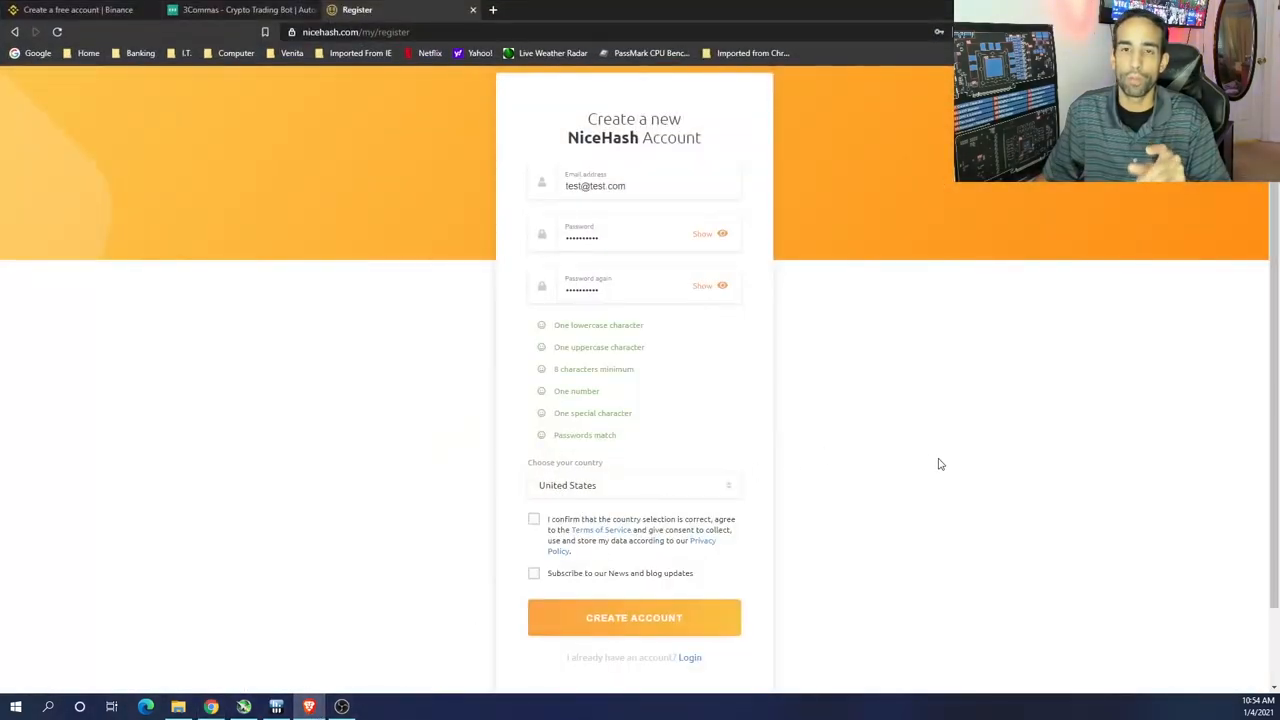
mouse_move(490, 246)
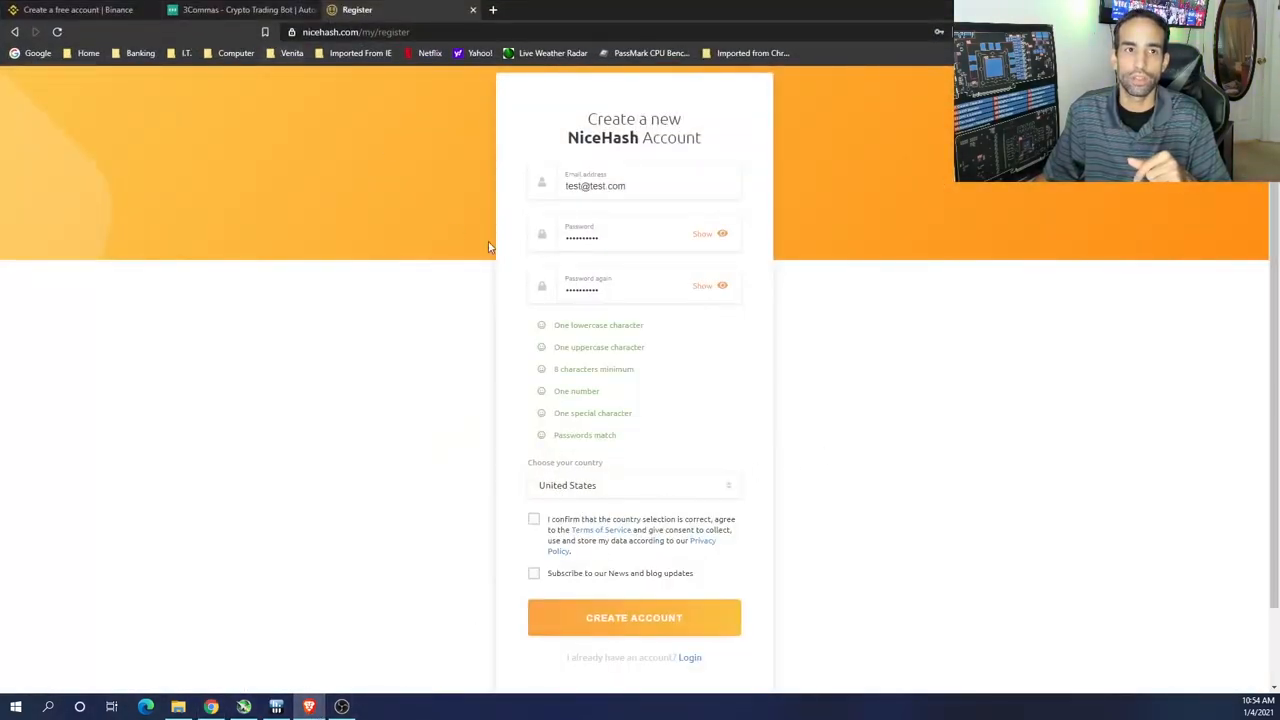
Step: Visit nicehash.com/miner in a new tab, then return to the Register tab
left_click(492, 9)
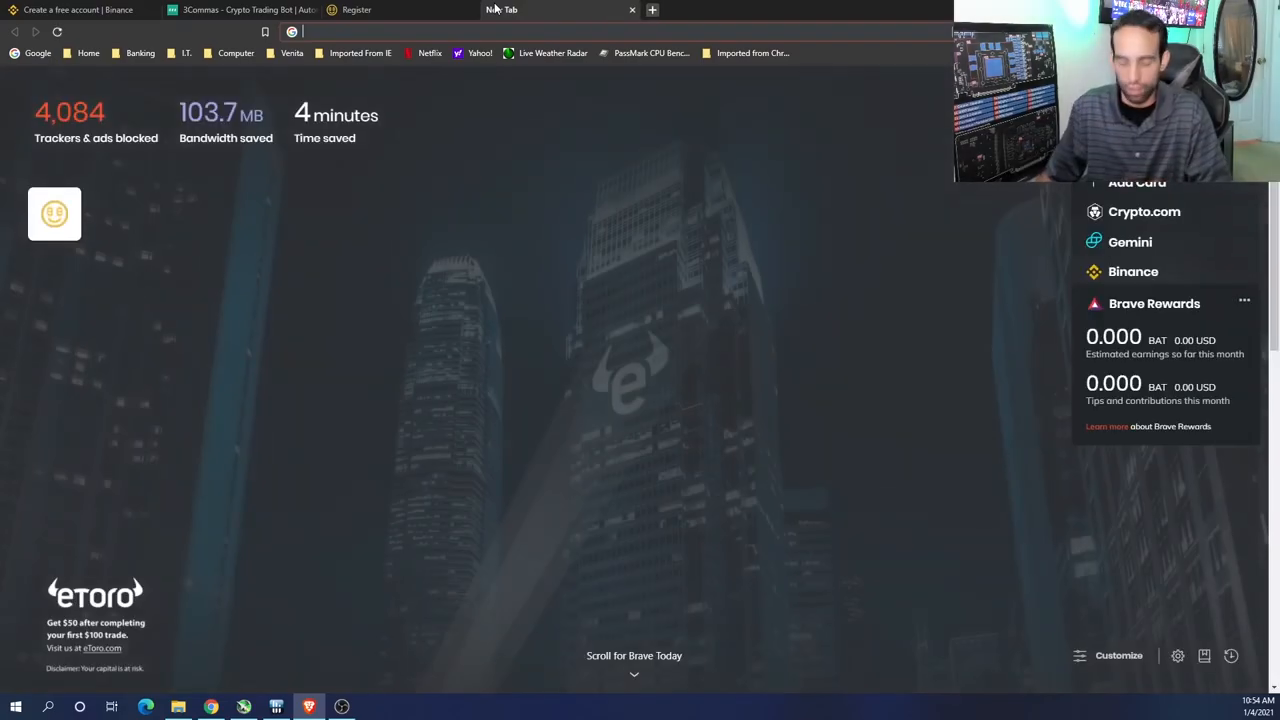
type("nicehash.com/miner")
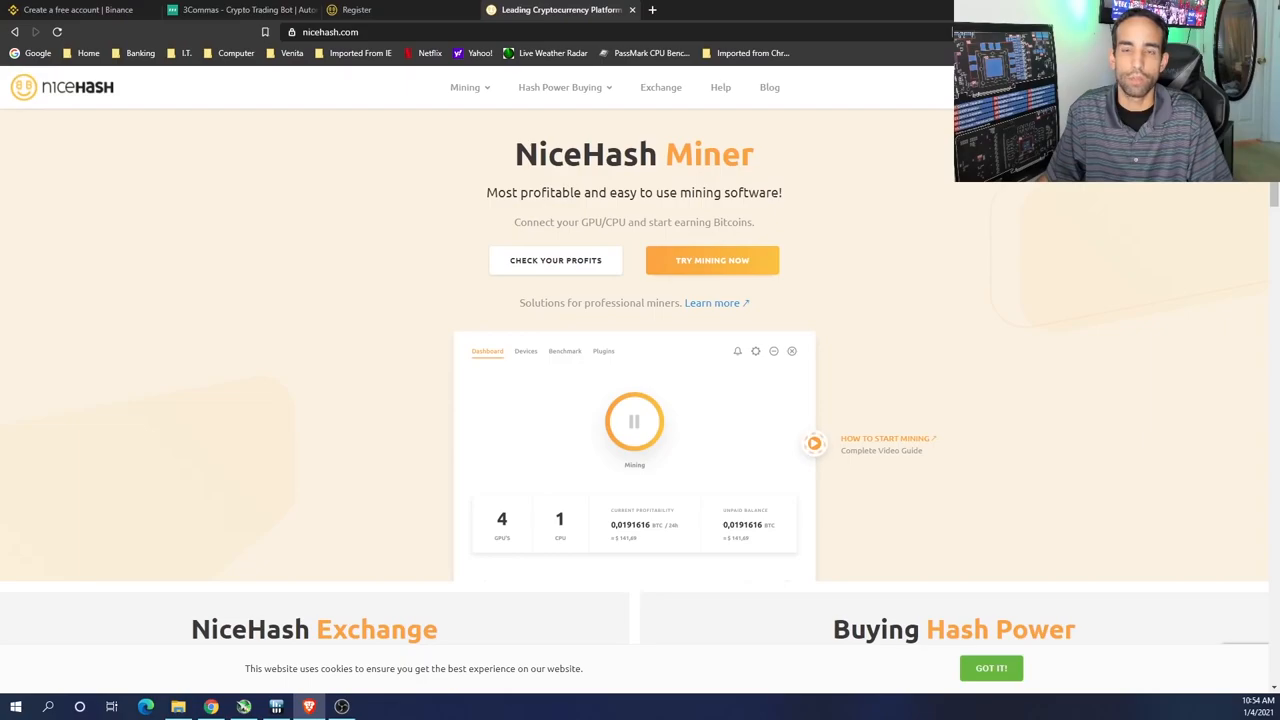
left_click(357, 9)
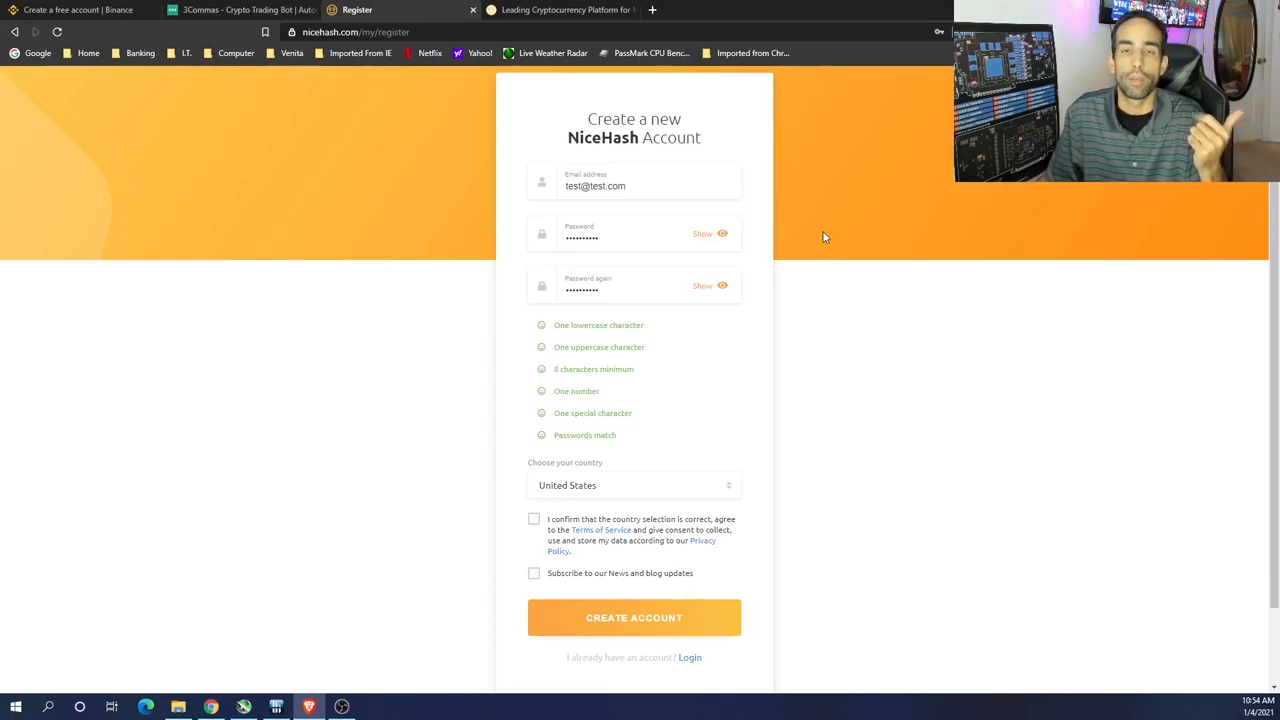
mouse_move(624, 322)
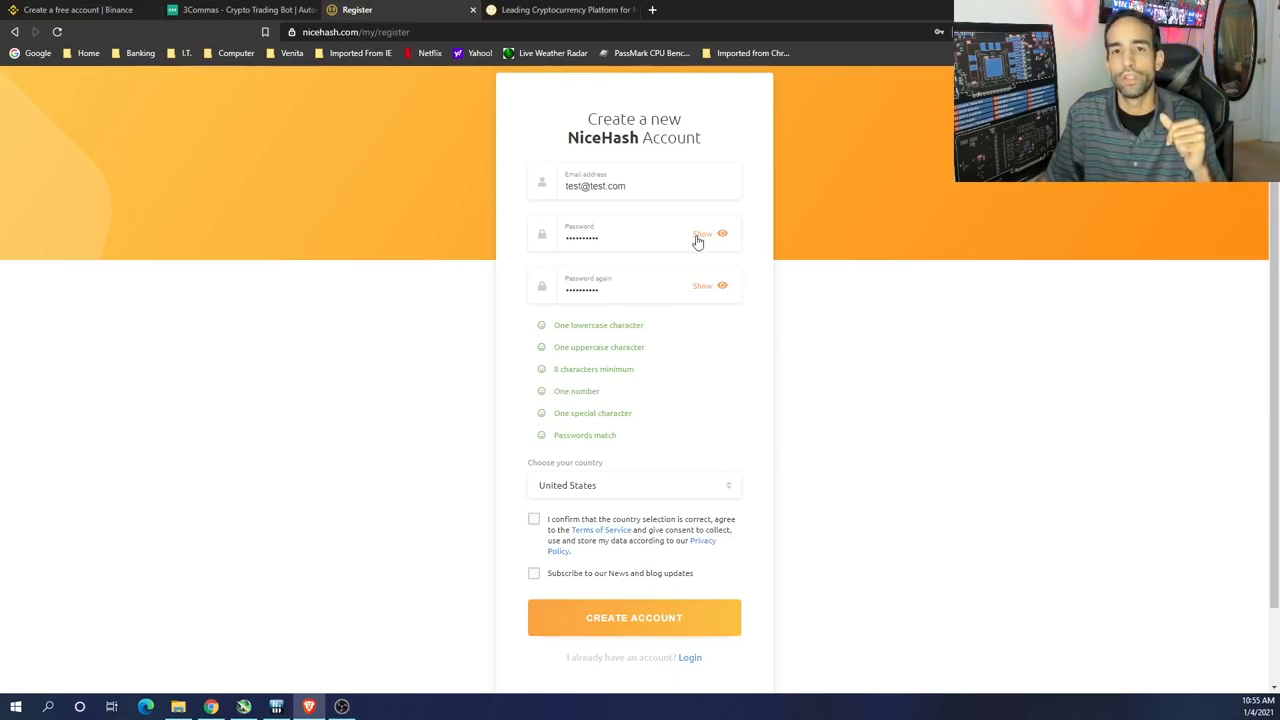
mouse_move(914, 311)
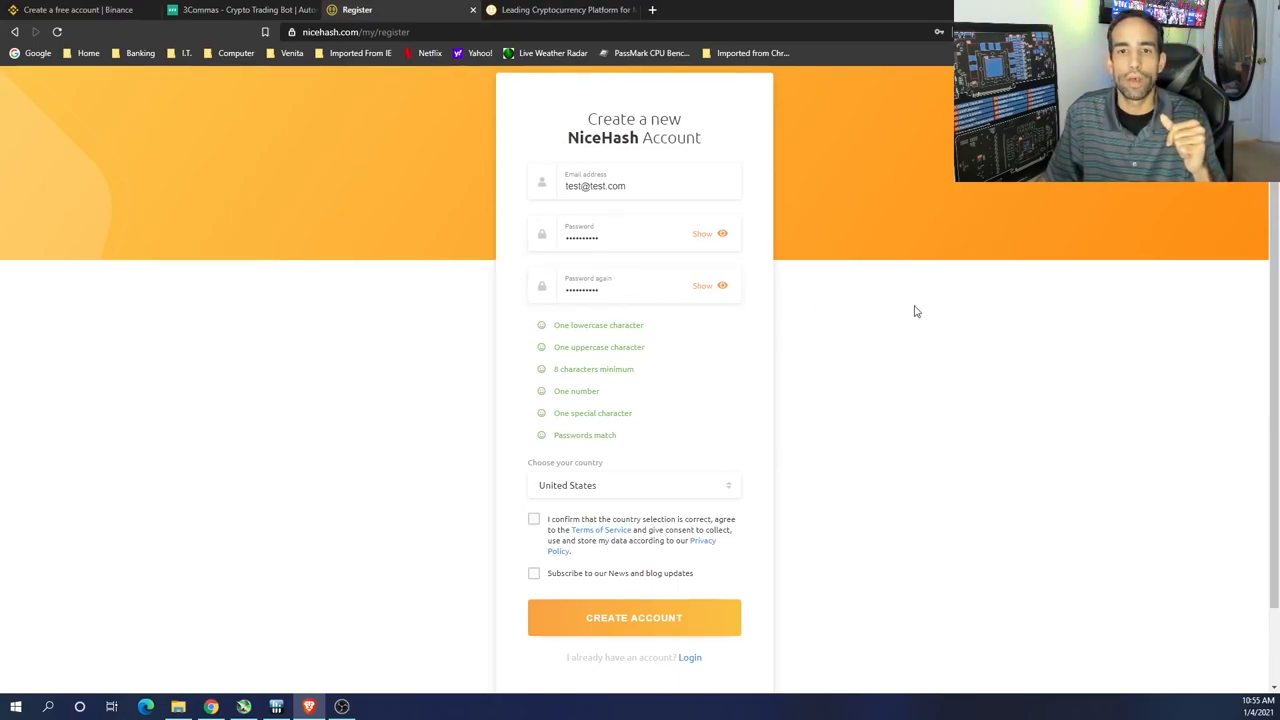
mouse_move(617, 466)
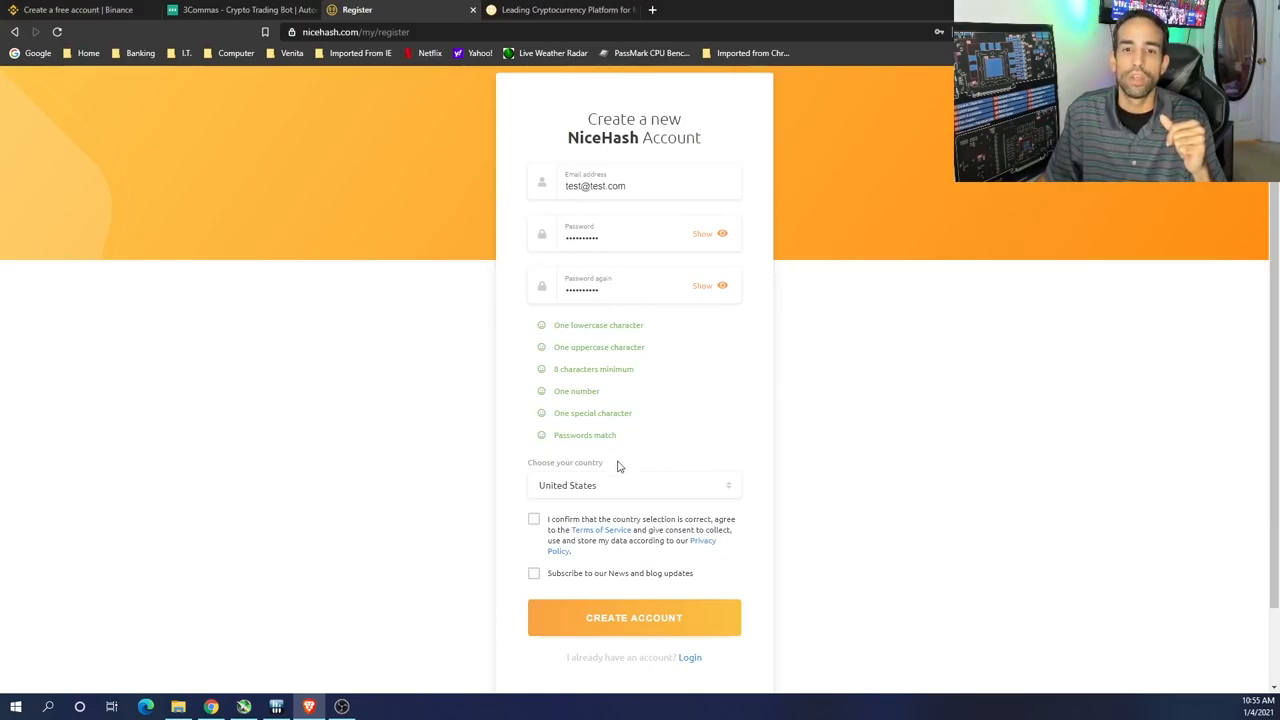
Step: Check the country list keeps United States and tick the terms-of-service consent box
left_click(634, 485)
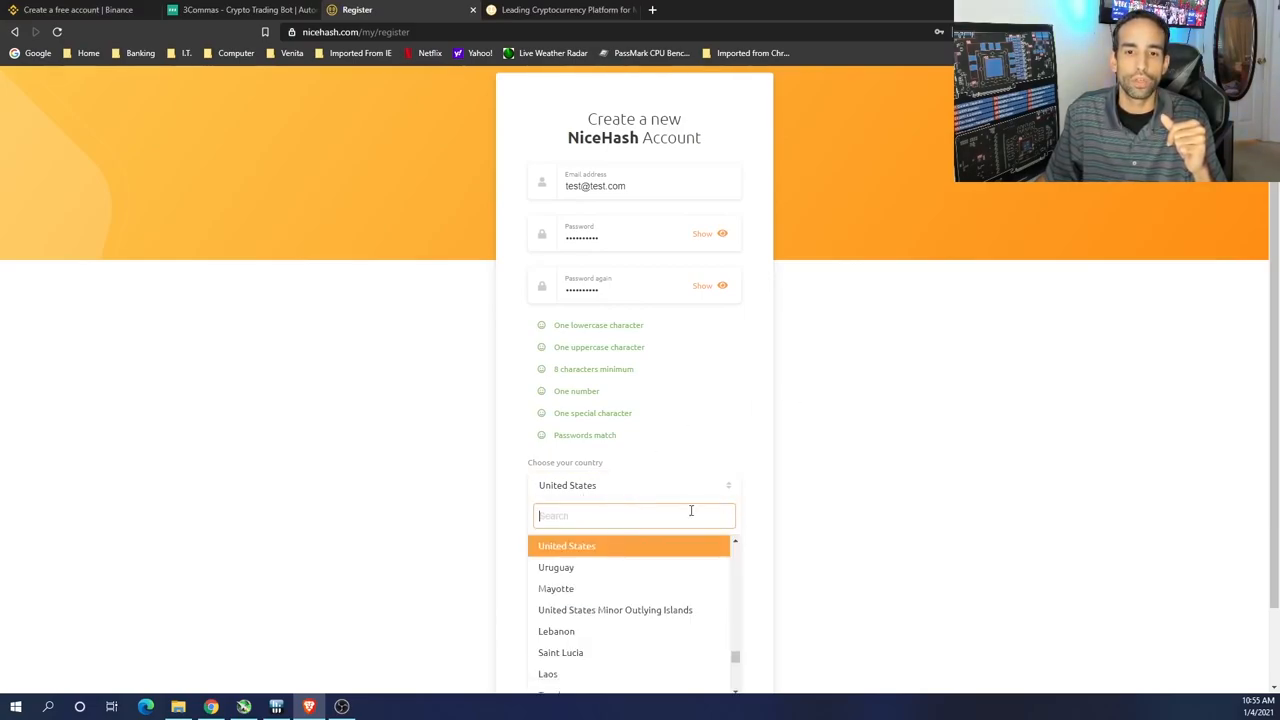
scroll("down", 3)
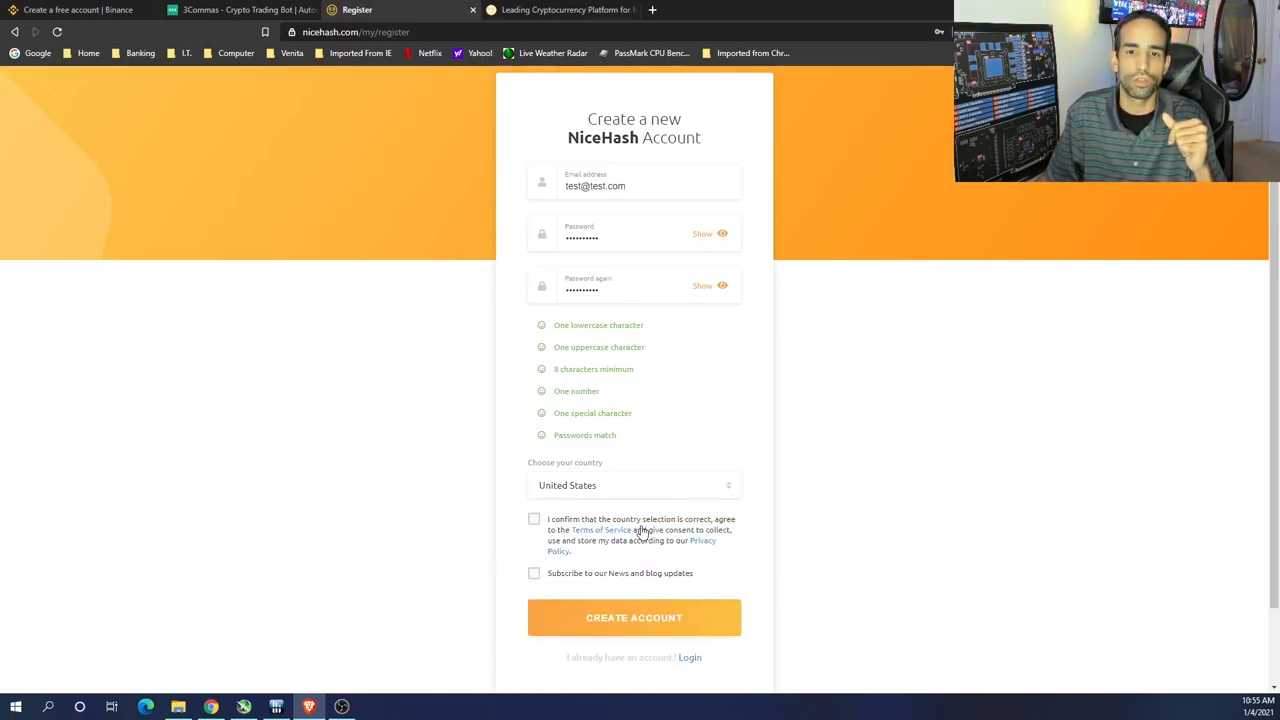
mouse_move(756, 580)
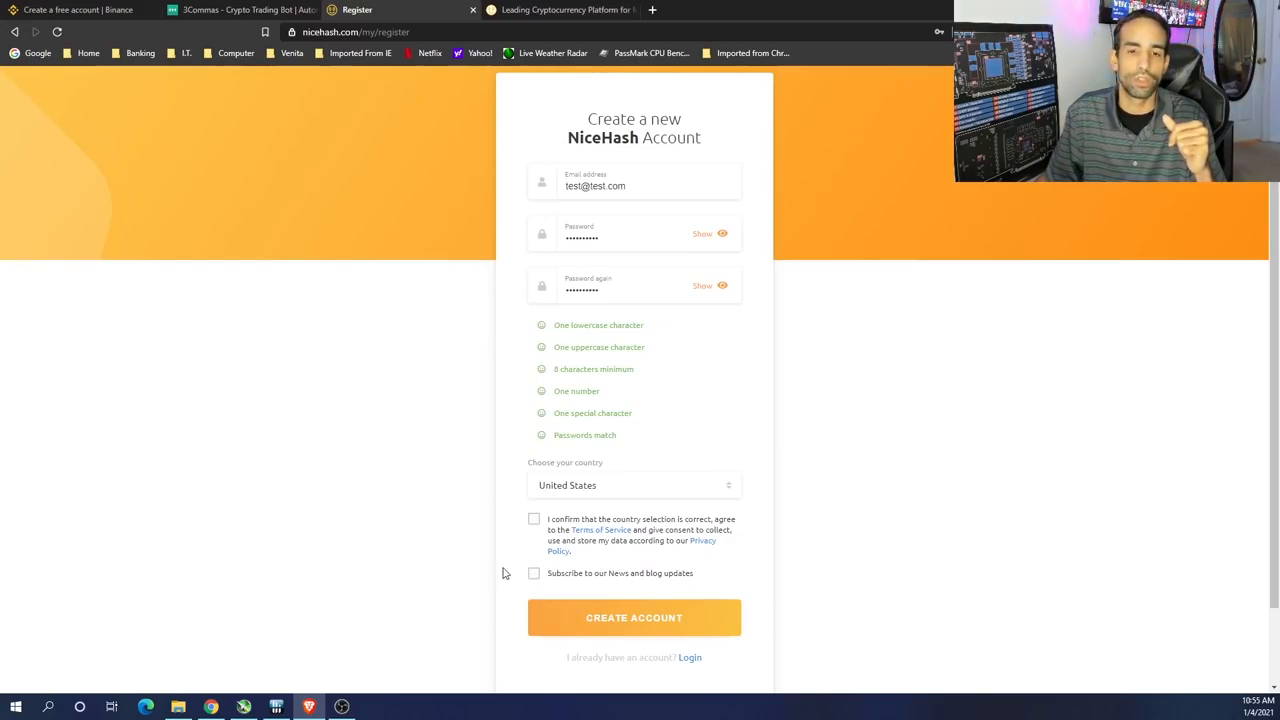
left_click(534, 519)
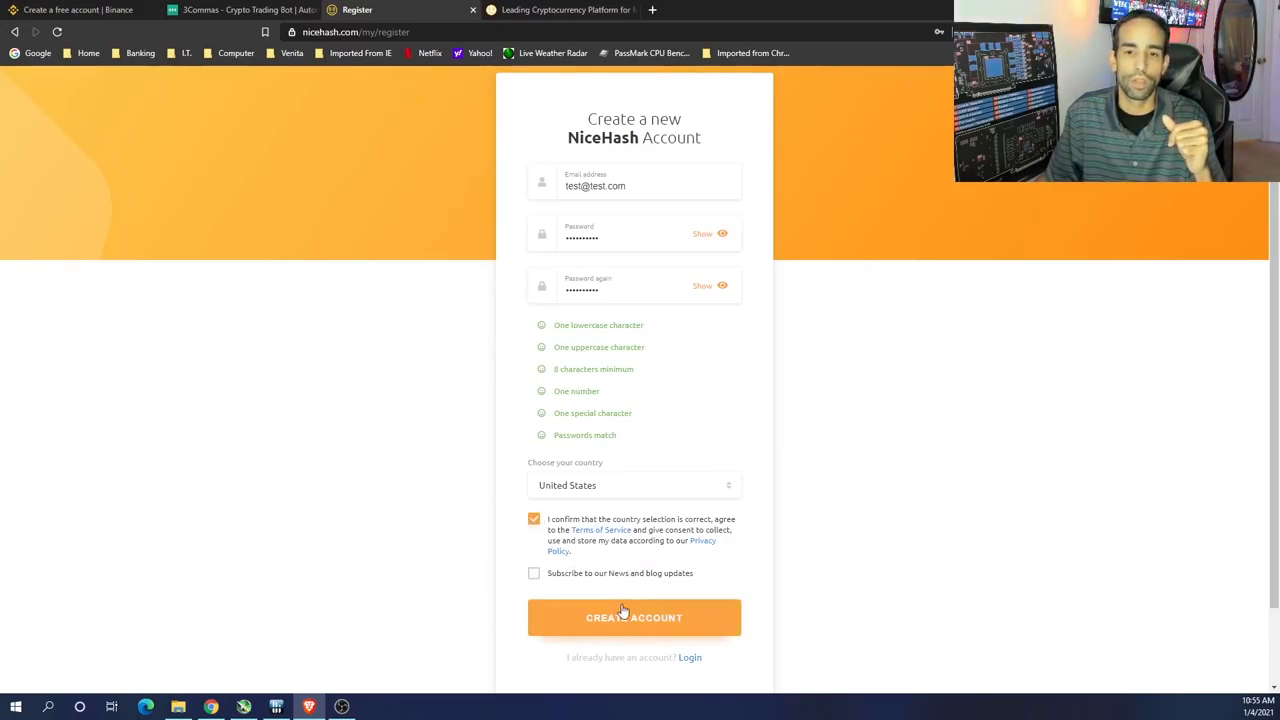
mouse_move(903, 194)
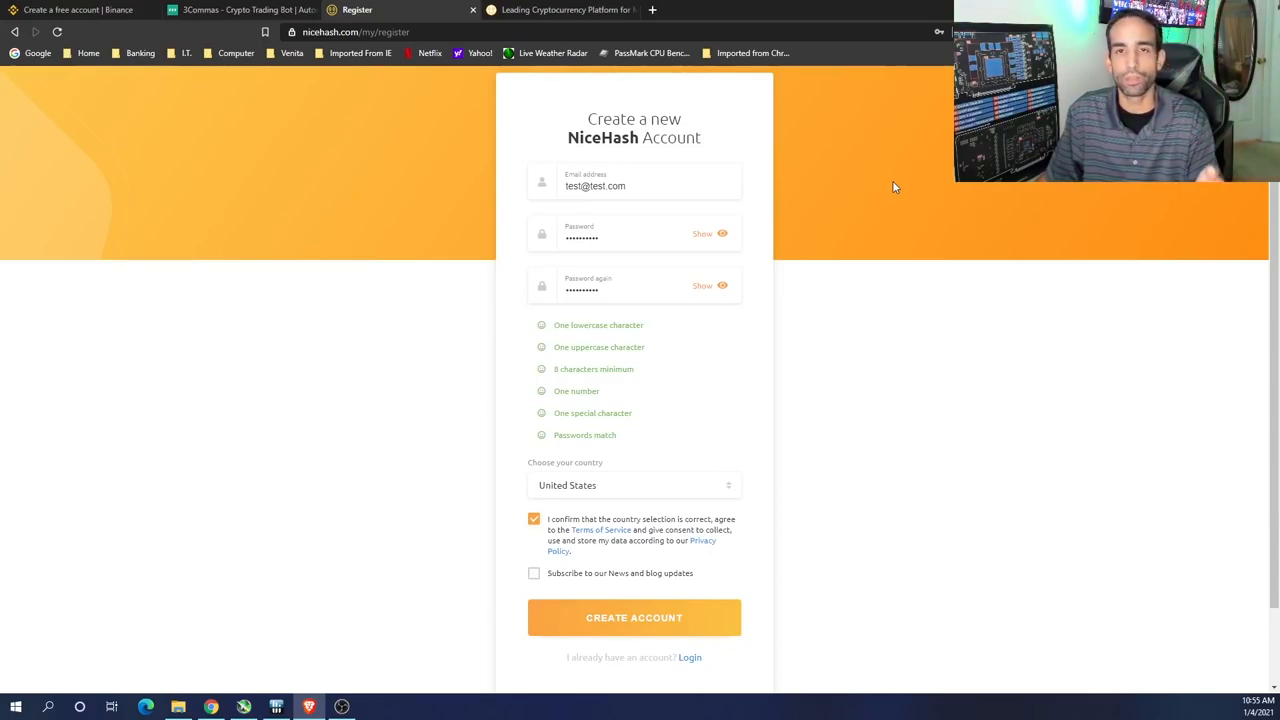
Step: Go to the Mining section to view the two offline rigs
left_click(634, 617)
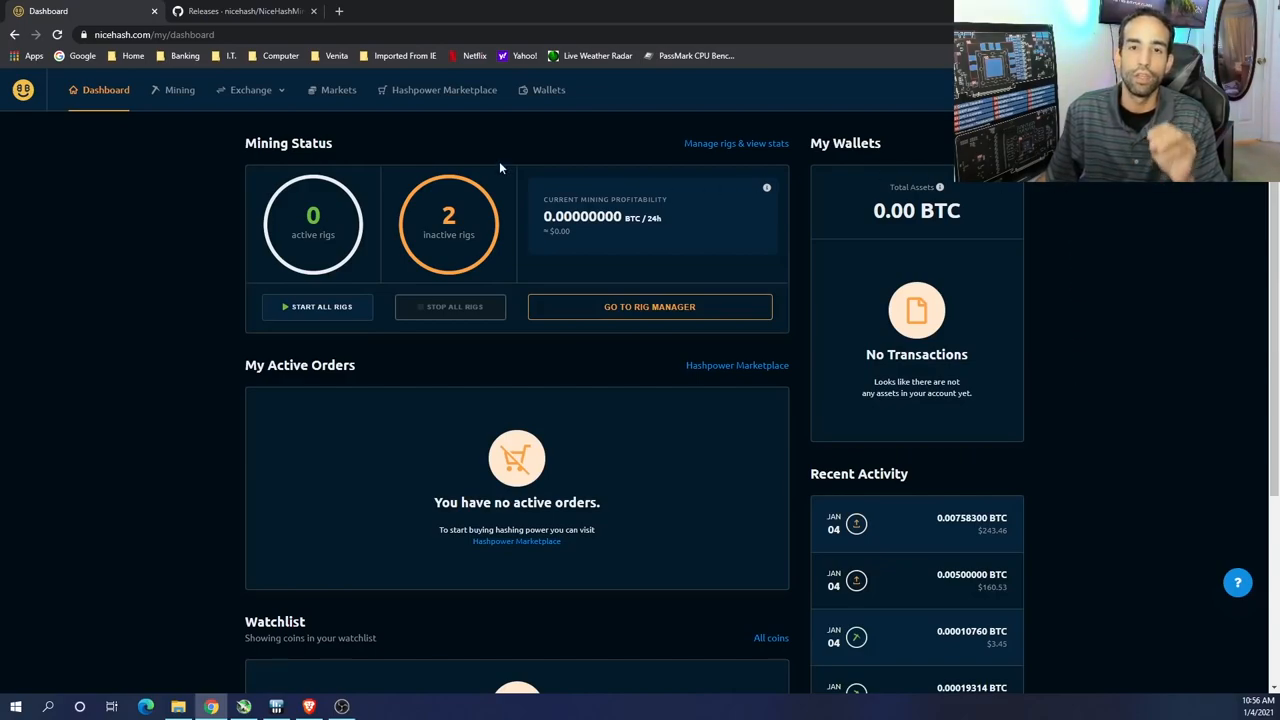
mouse_move(168, 105)
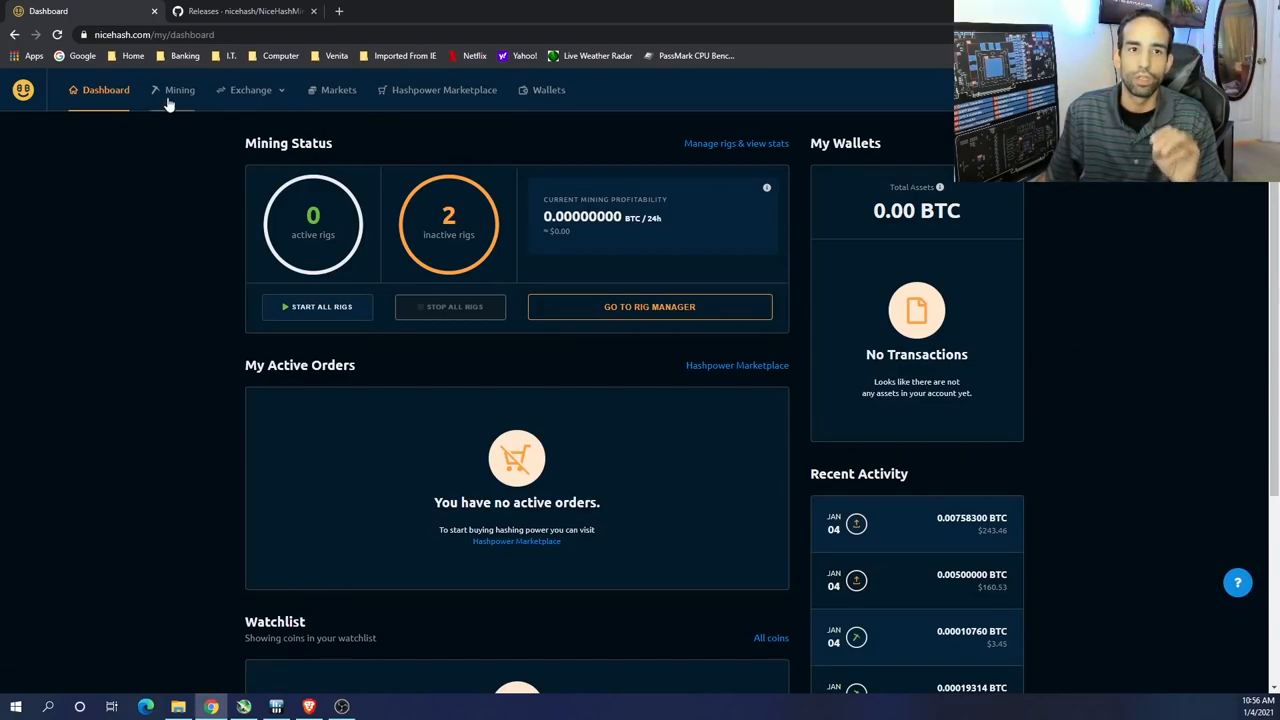
left_click(179, 90)
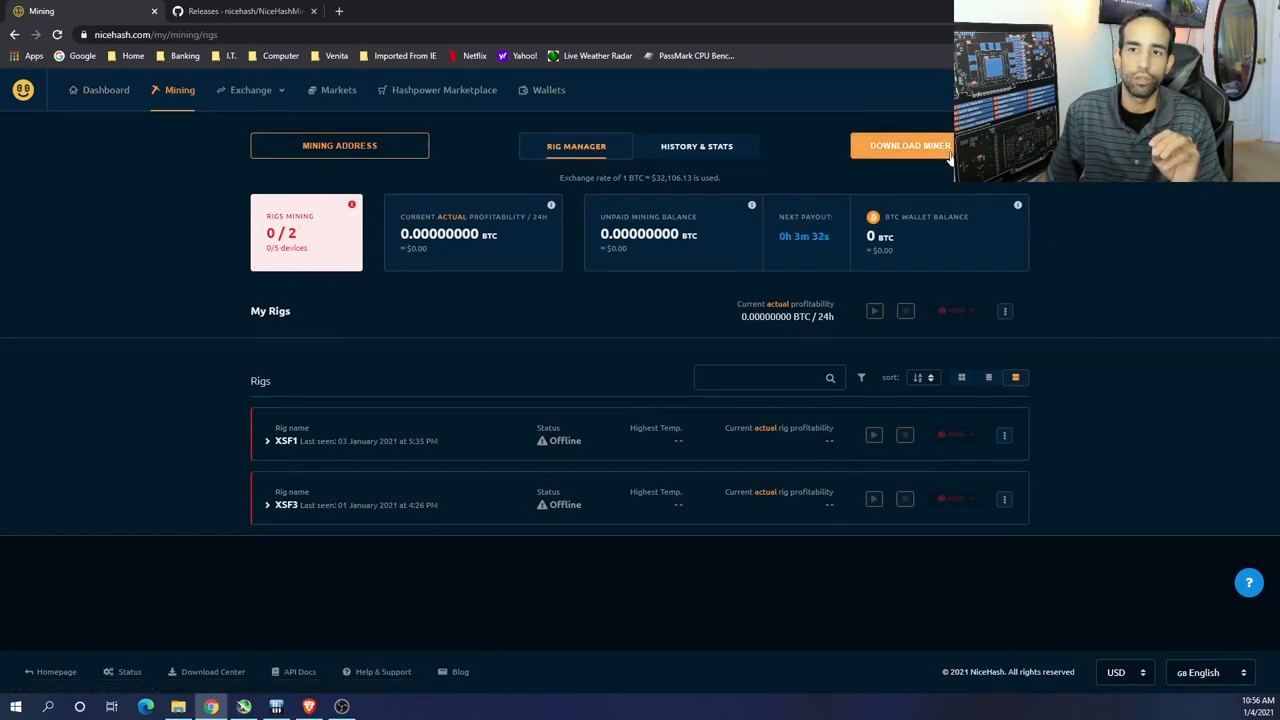
Step: Download NiceHash Miner from the Download Miner options and dismiss the install instructions
left_click(900, 145)
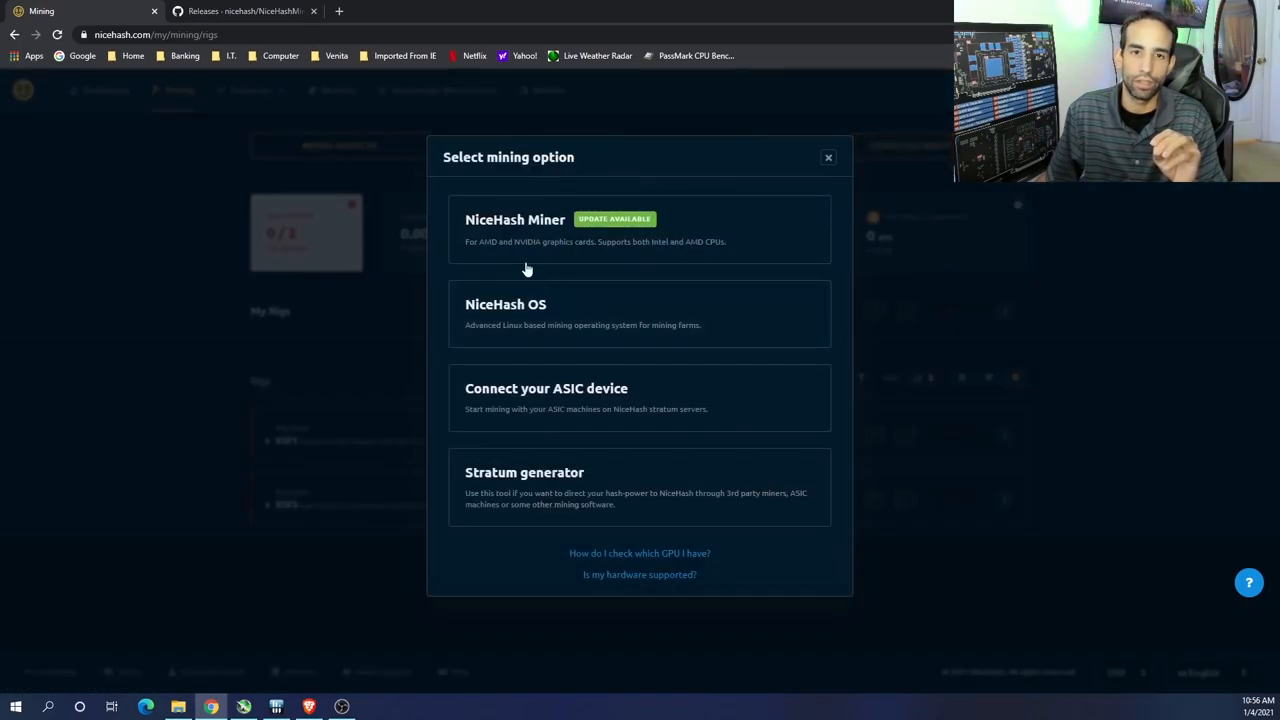
mouse_move(567, 247)
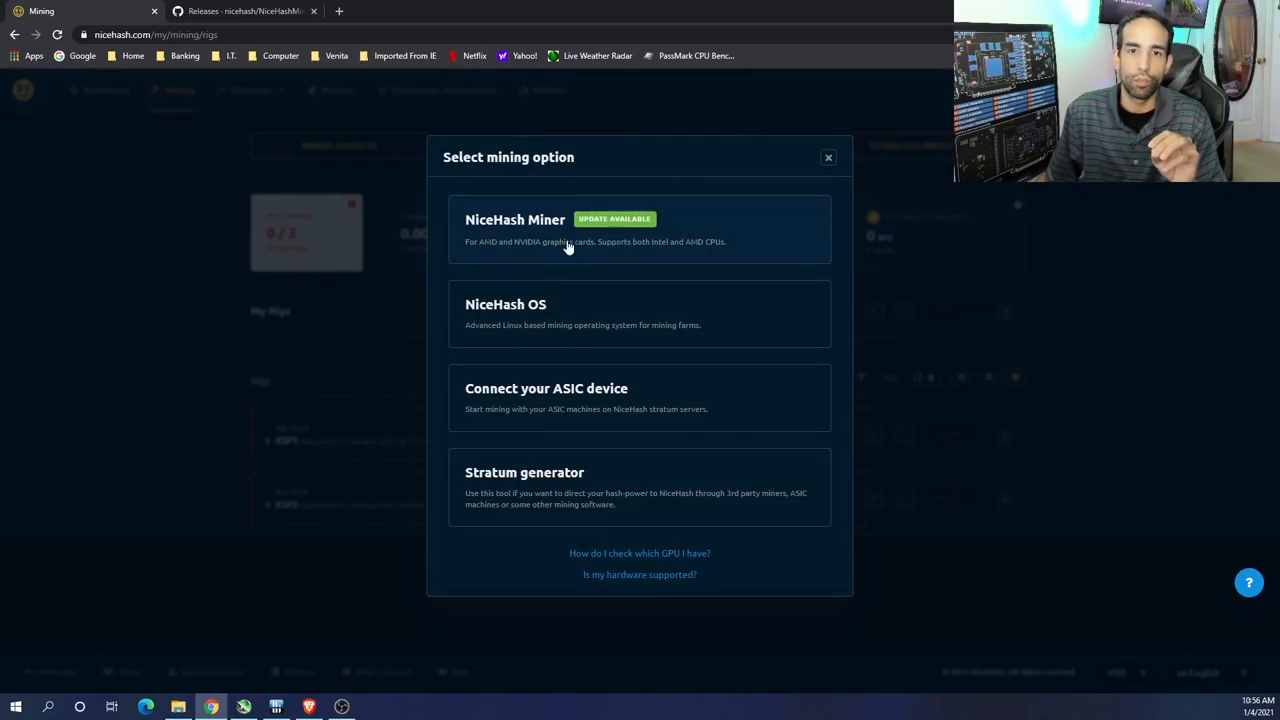
left_click(640, 230)
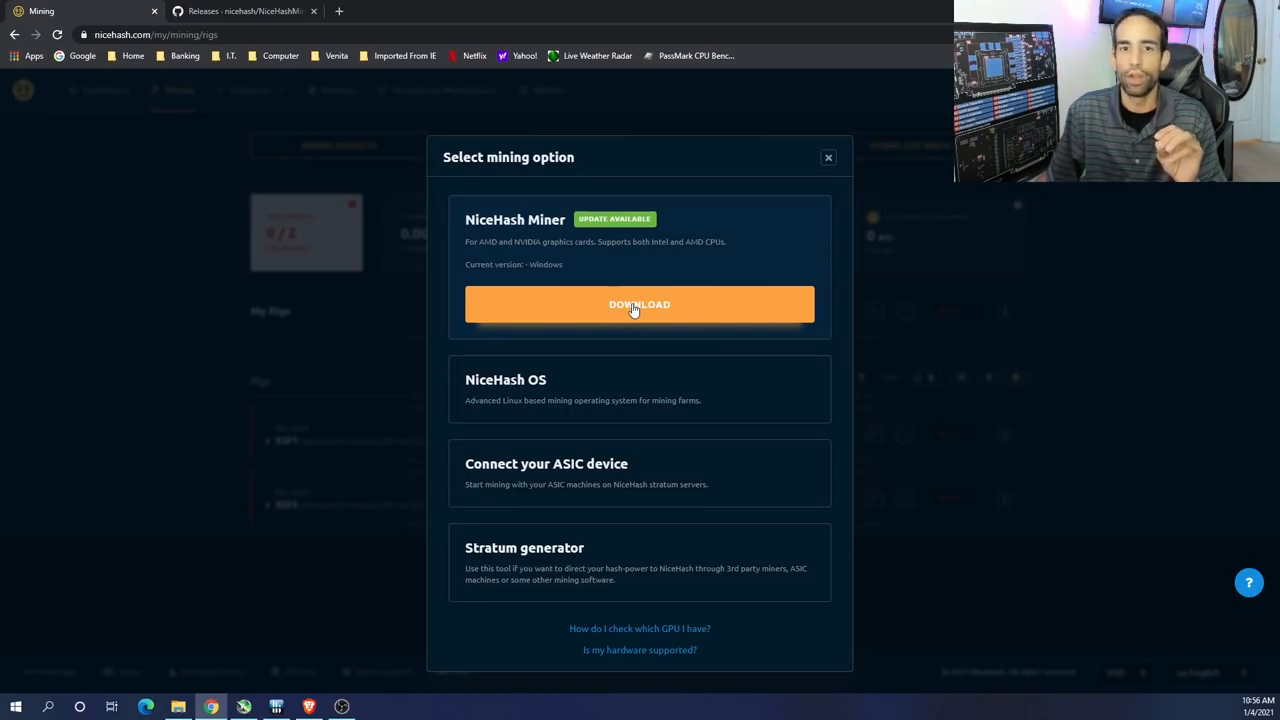
left_click(639, 304)
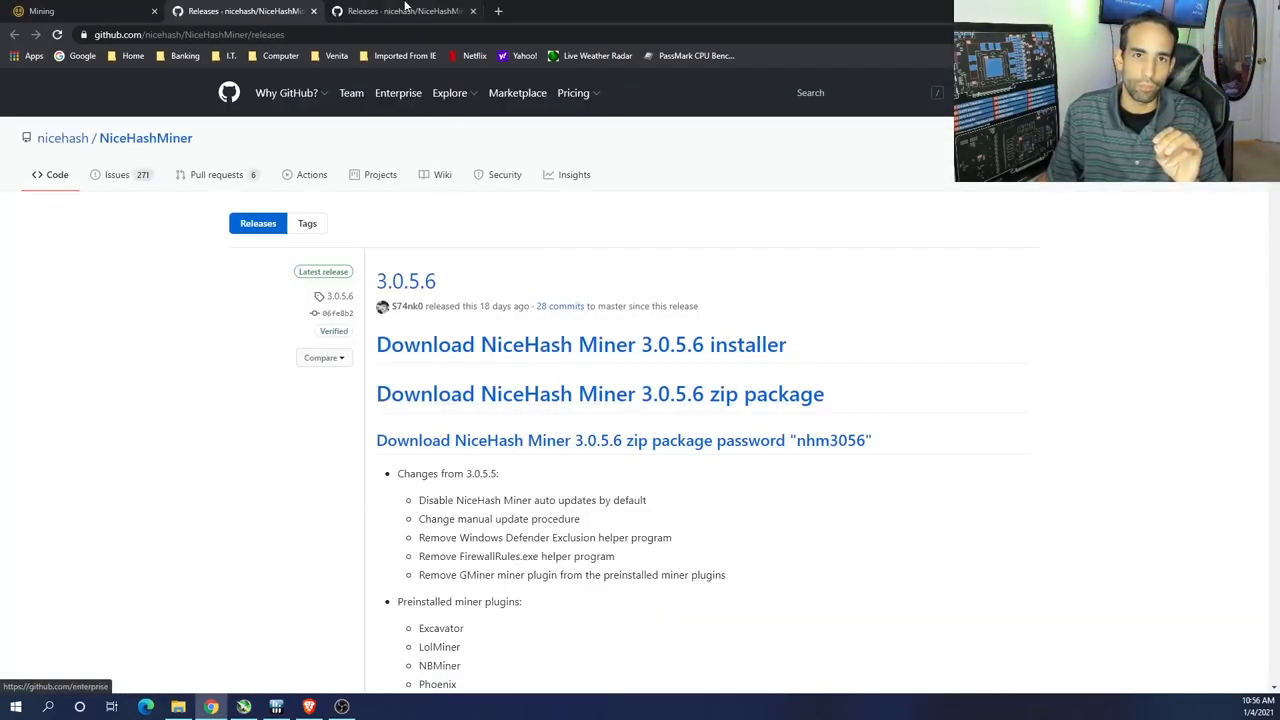
left_click(498, 11)
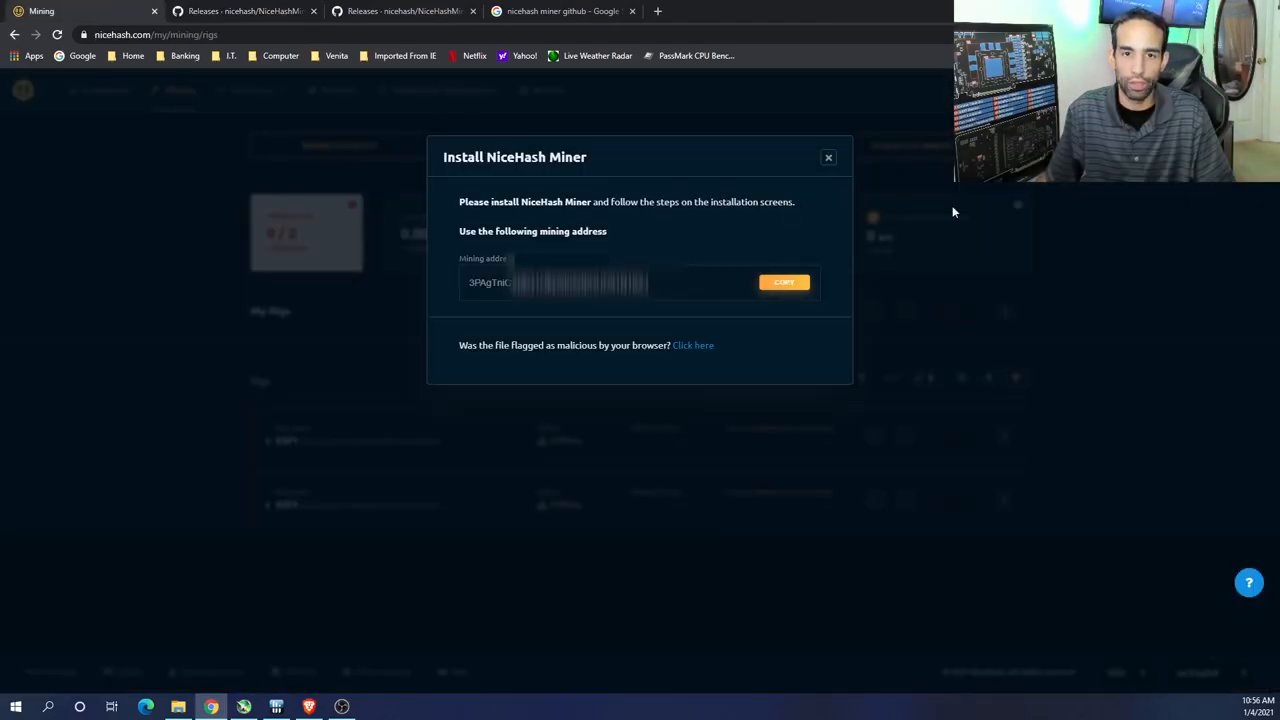
left_click(828, 157)
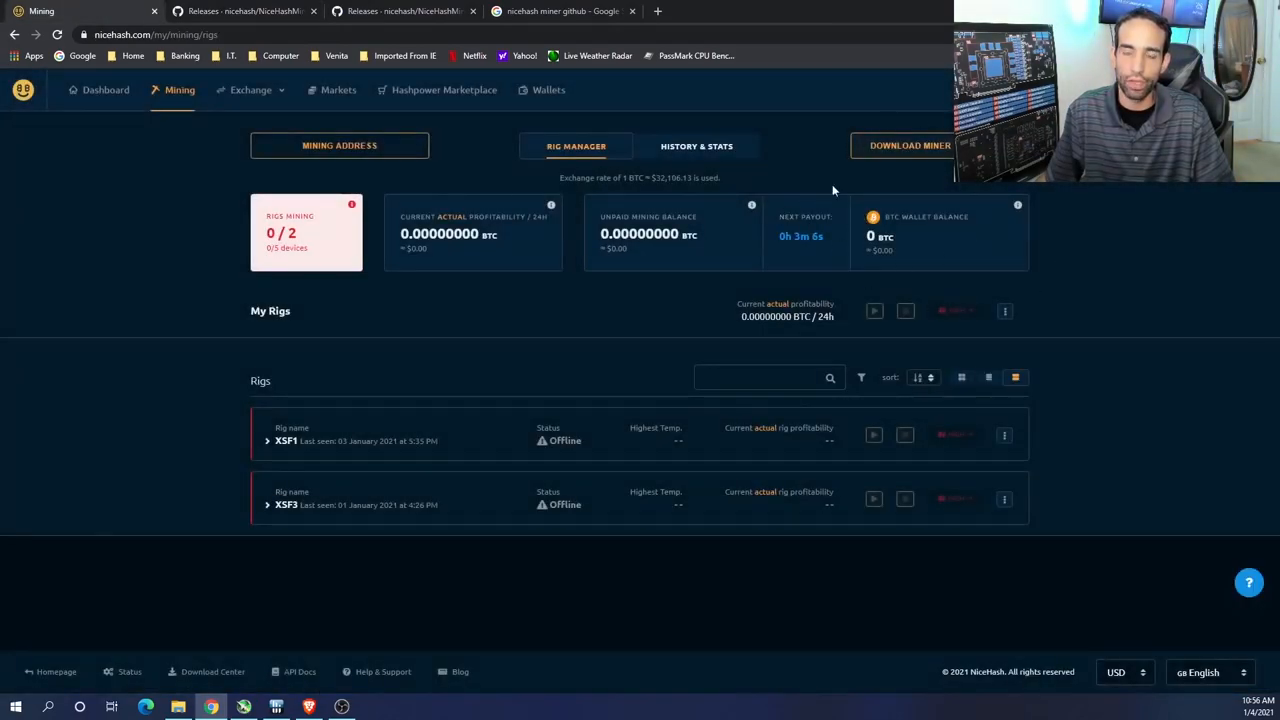
mouse_move(900, 146)
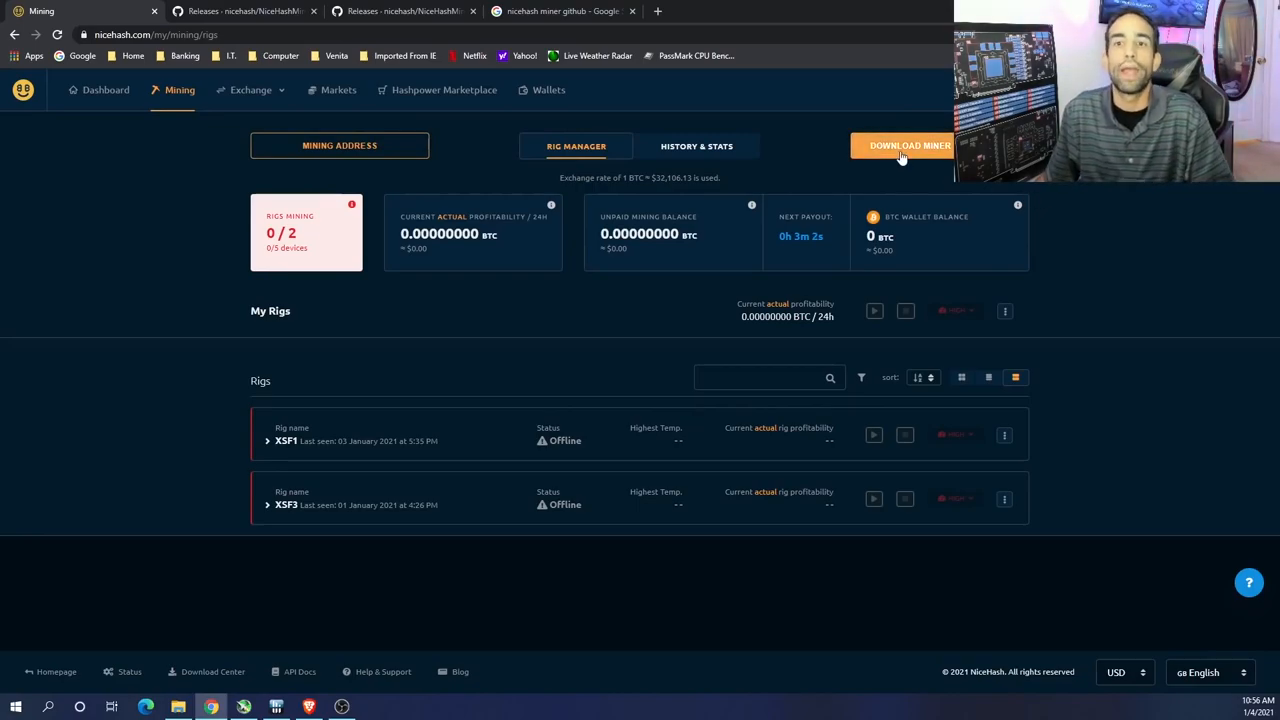
Step: Download NiceHash Miner again, dismiss the instructions, and switch to the GitHub releases page
left_click(908, 145)
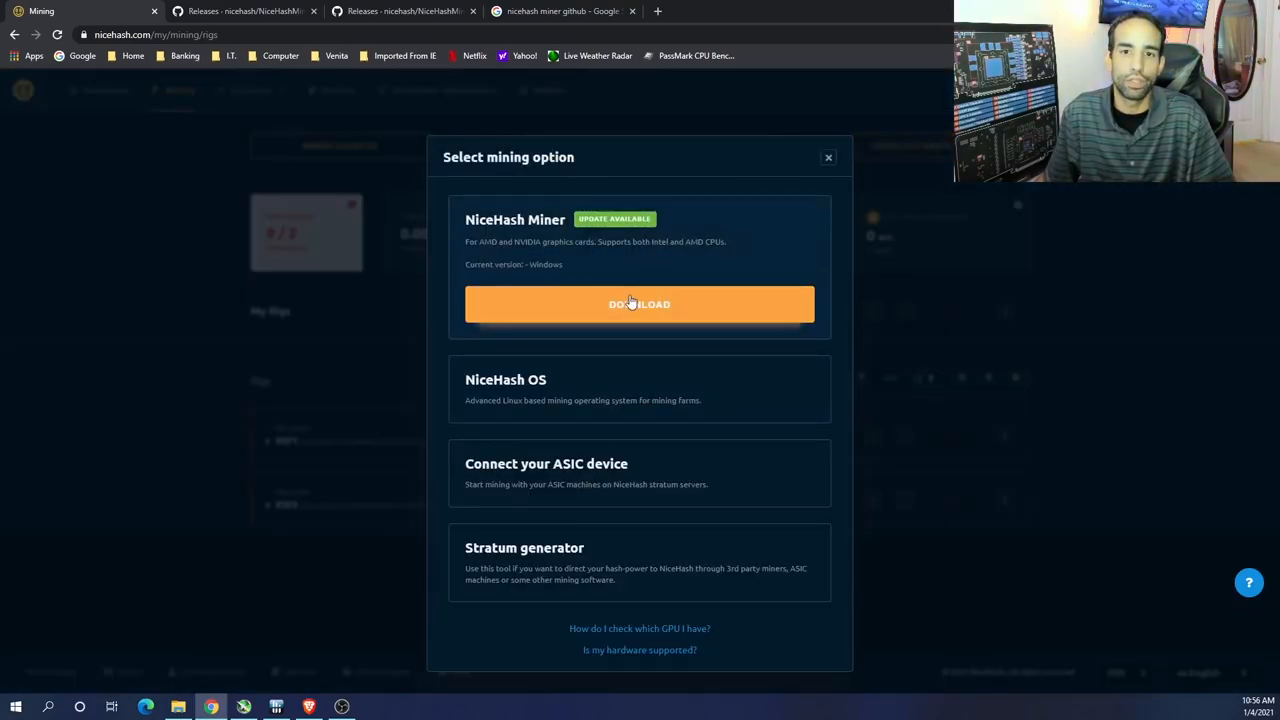
left_click(639, 304)
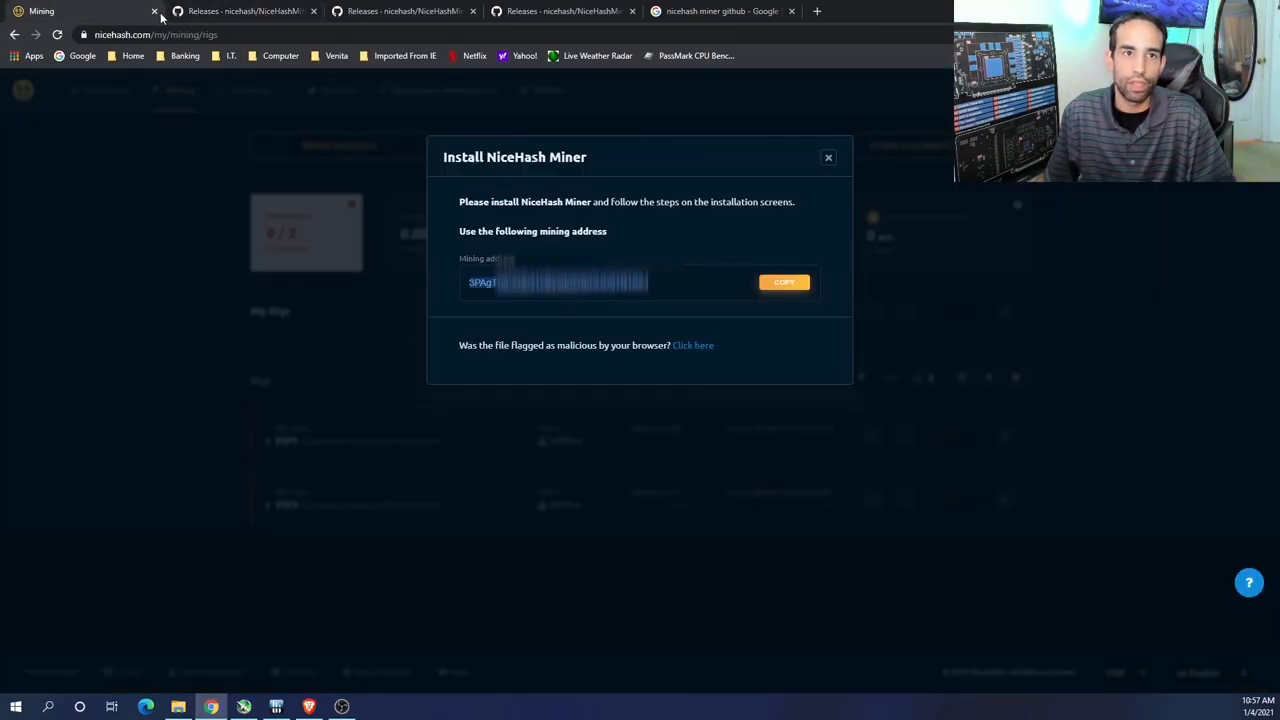
left_click(828, 157)
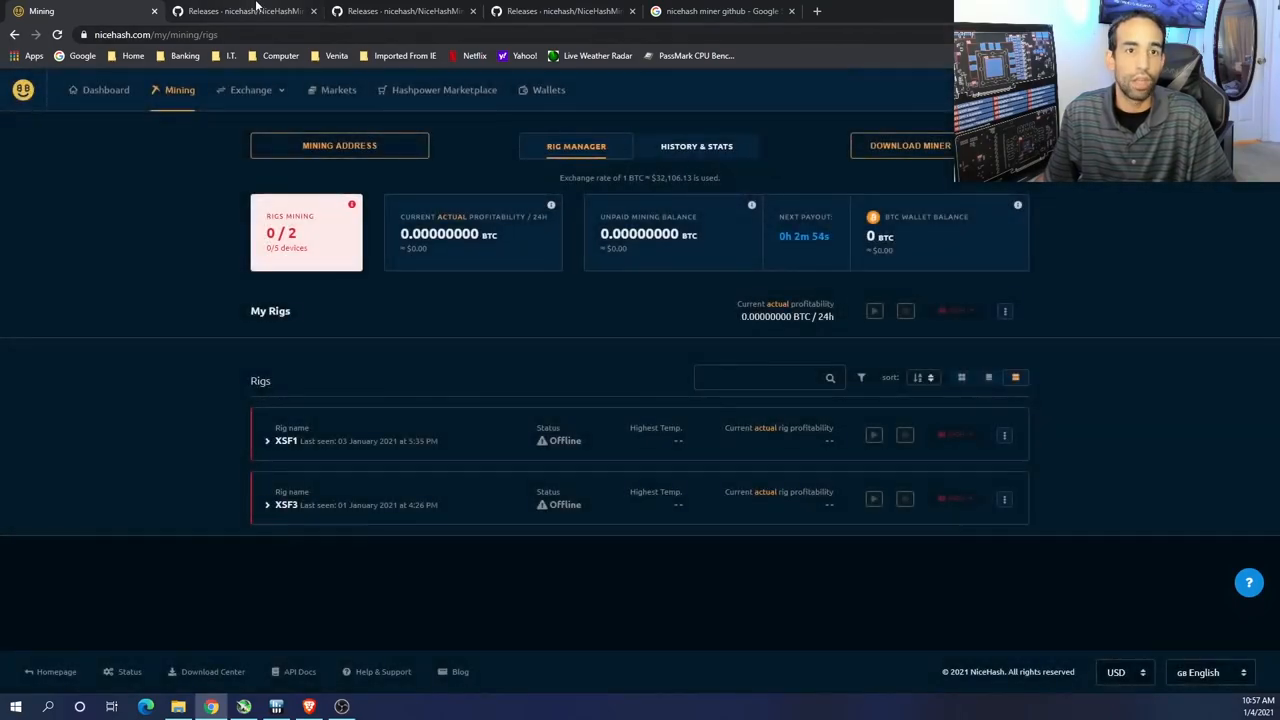
left_click(405, 11)
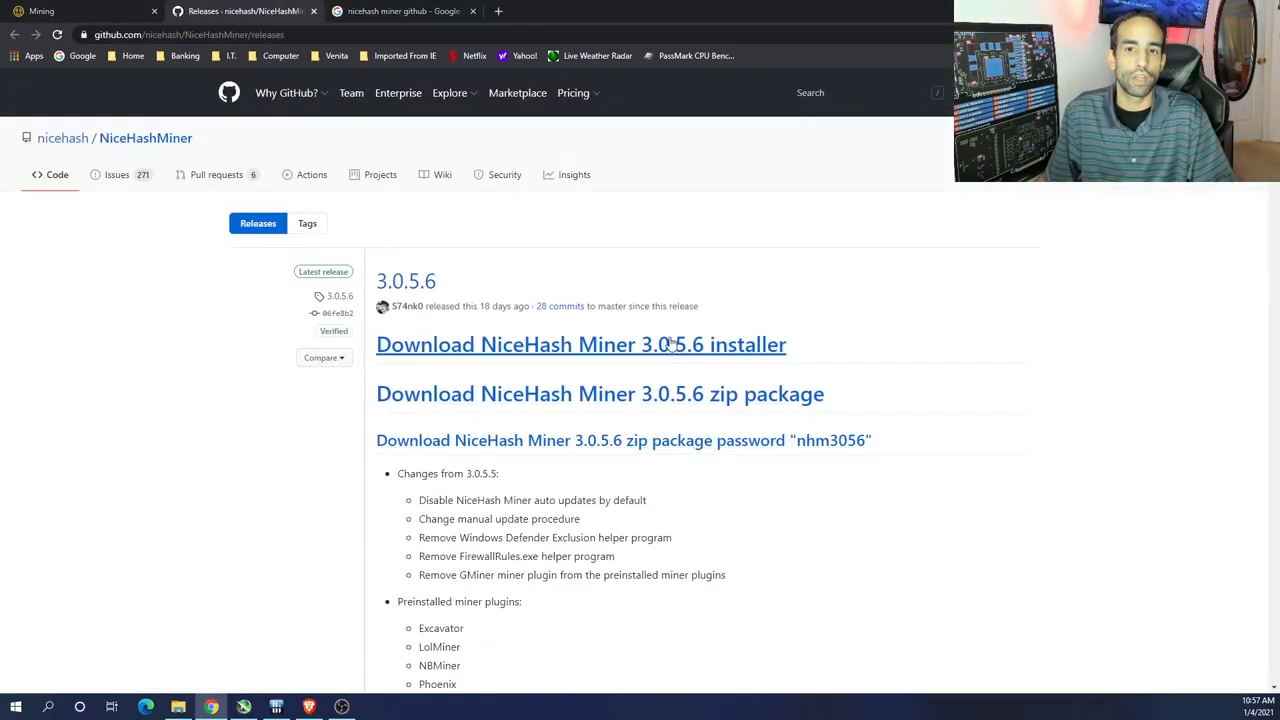
mouse_move(687, 393)
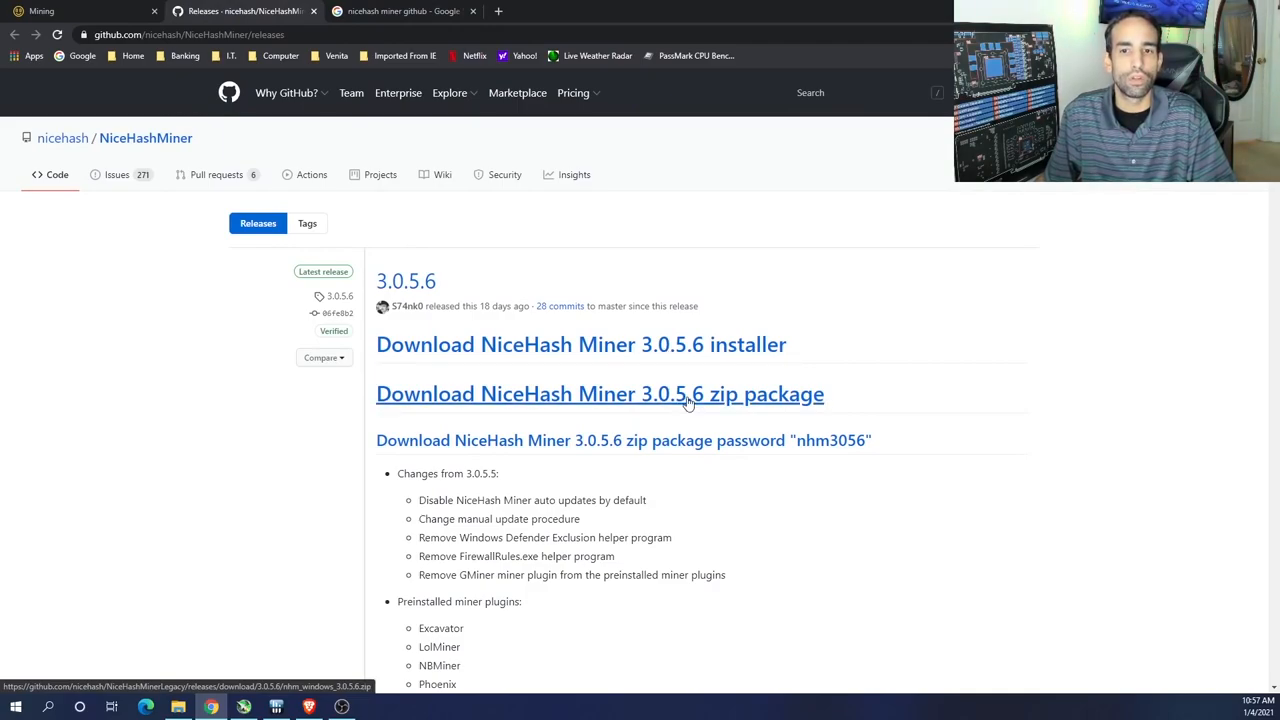
Step: Download nhm_windows_3.0.5.6.zip from GitHub and open the downloaded package
left_click(599, 393)
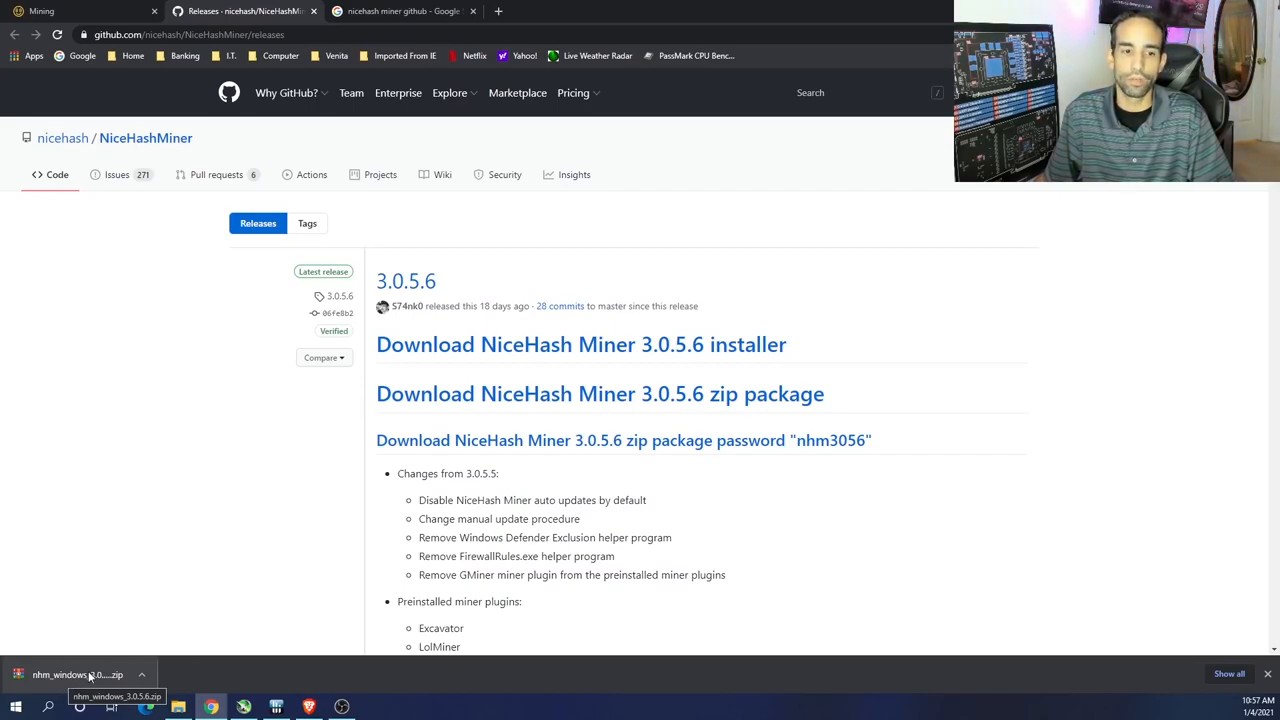
left_click(77, 674)
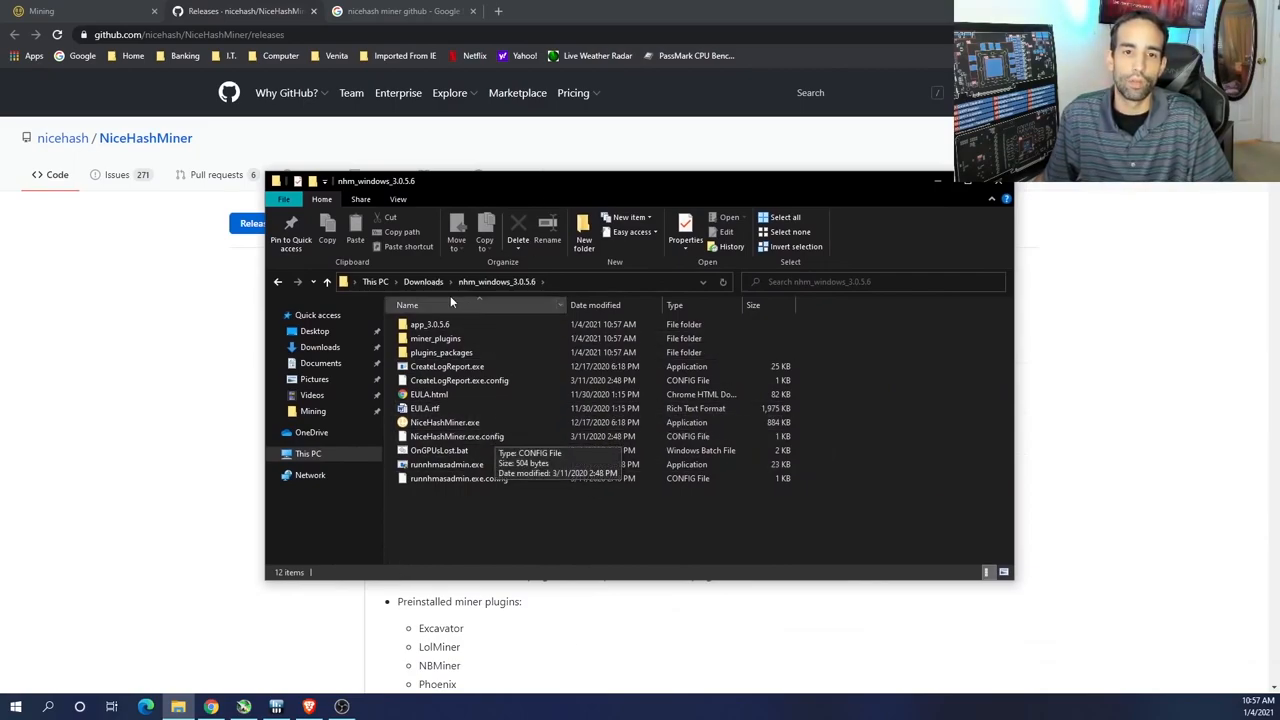
mouse_move(435, 338)
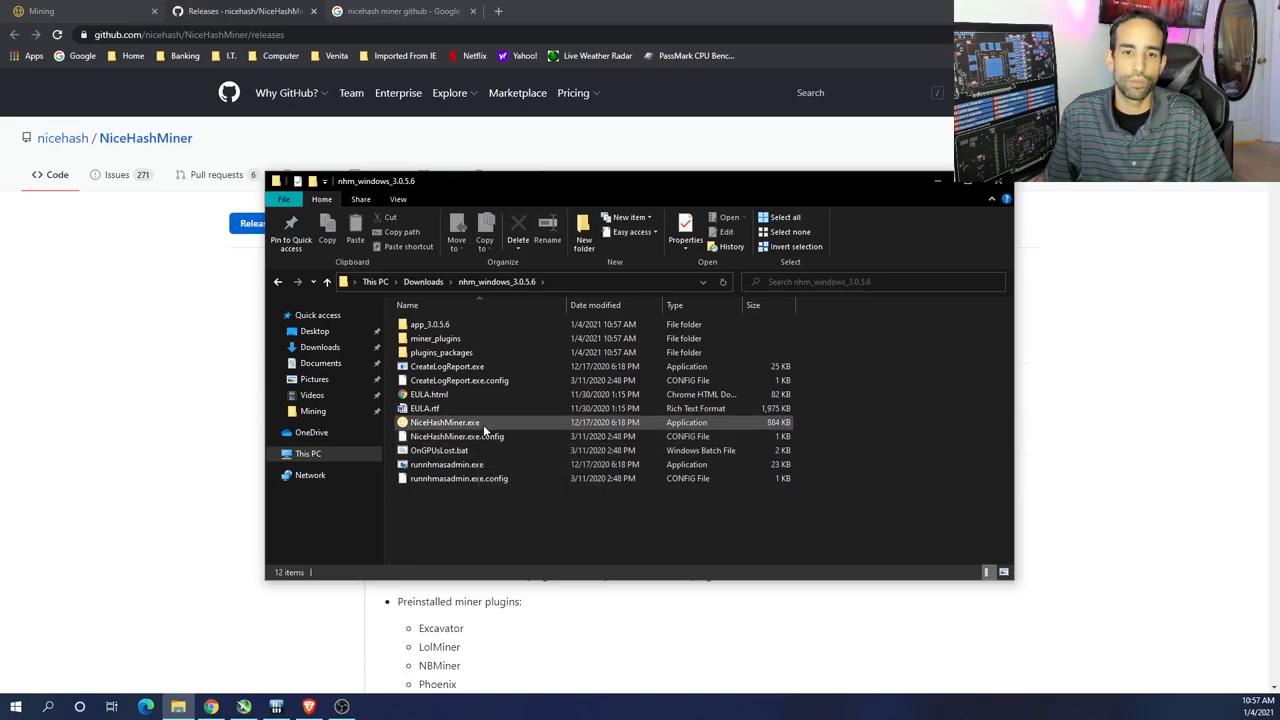
Step: Run NiceHashMiner.exe from the nhm_windows_3.0.5.6 folder
left_click(445, 422)
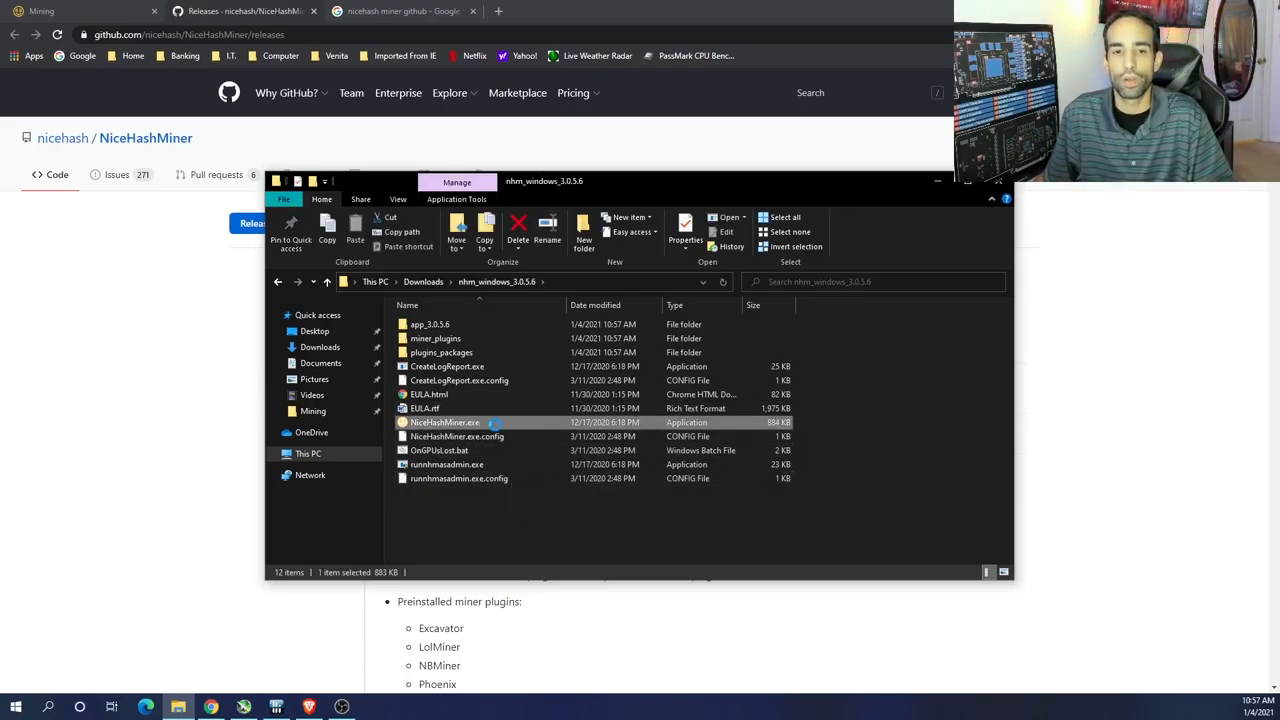
right_click(445, 422)
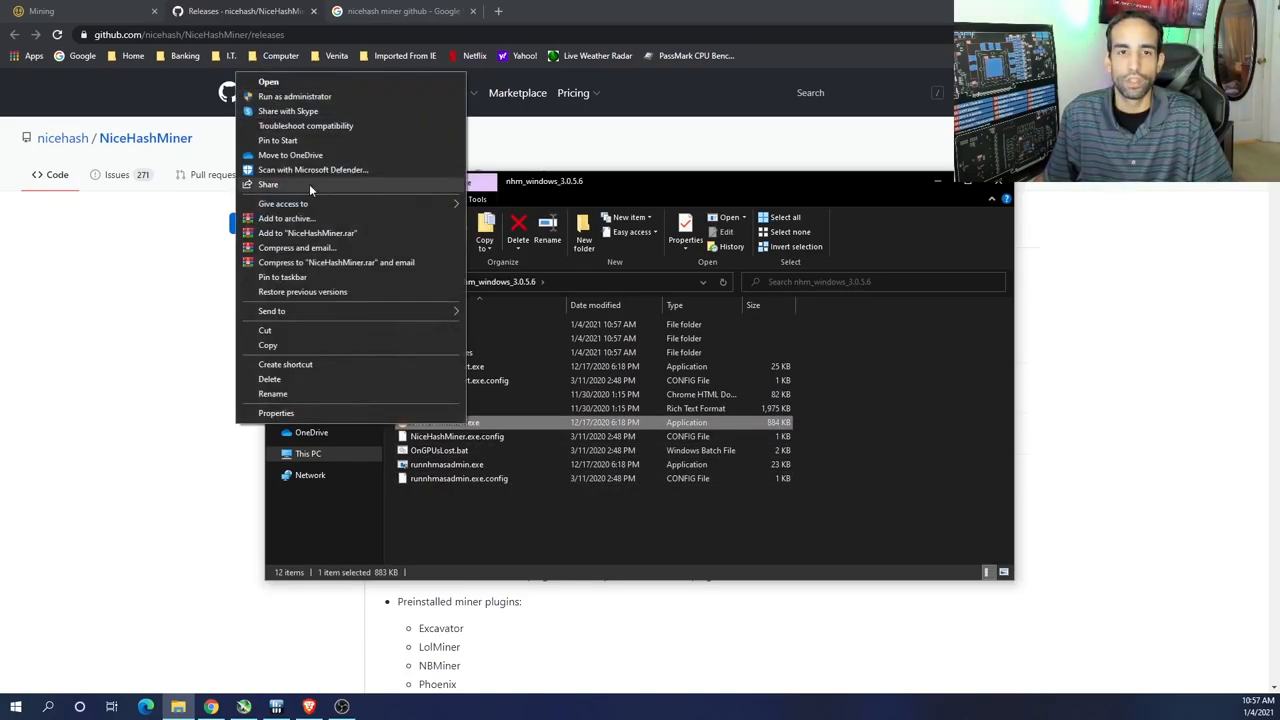
left_click(713, 446)
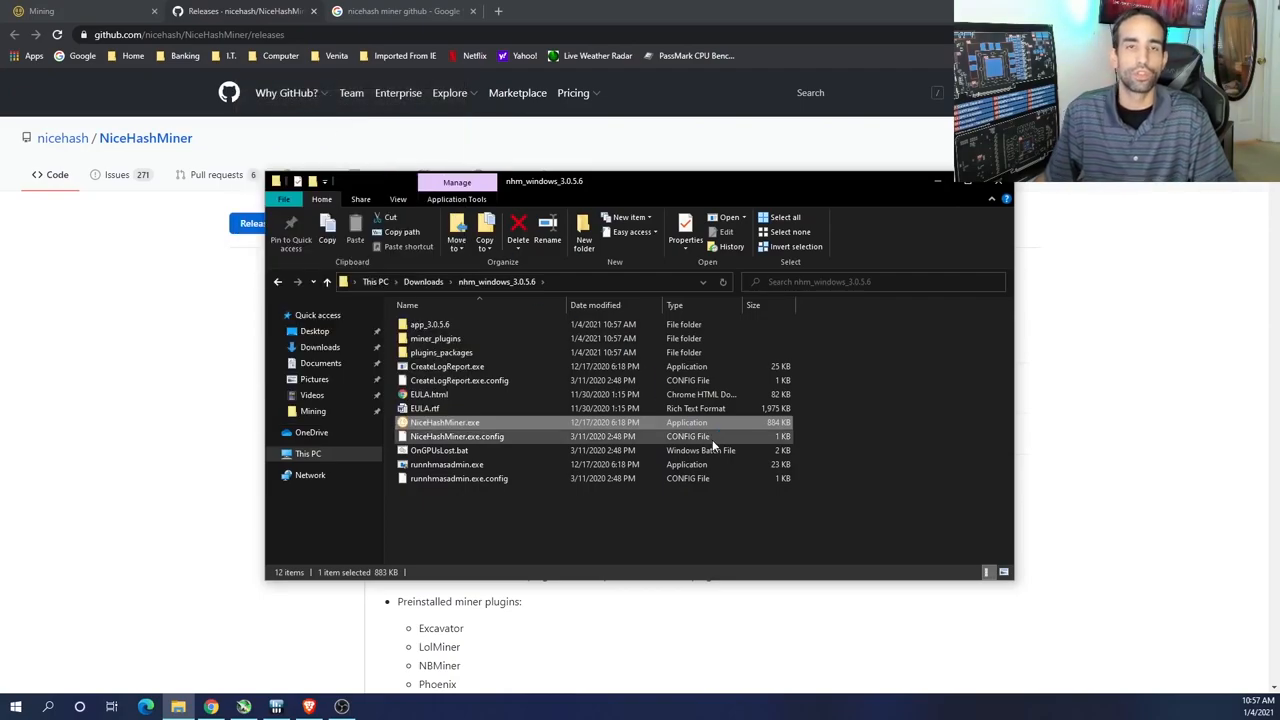
double_click(445, 422)
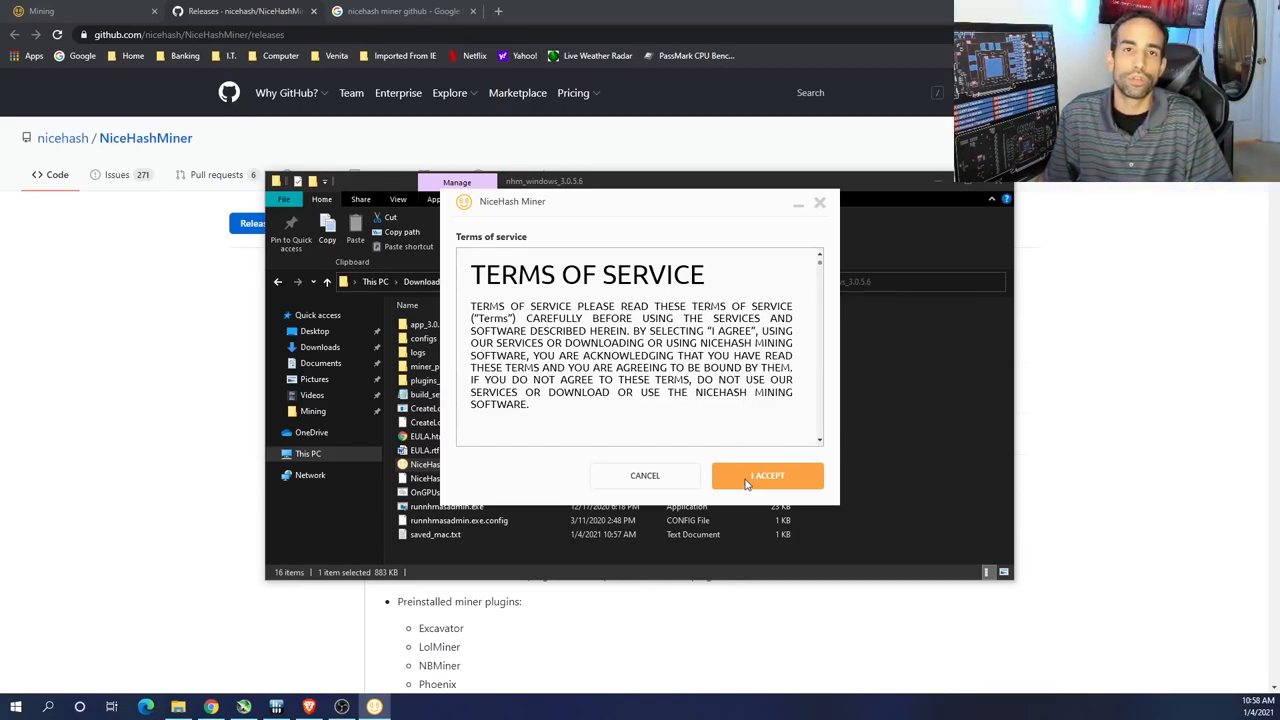
Step: Accept the terms and third-party disclaimer, keep English, and choose manual Bitcoin address entry
left_click(767, 475)
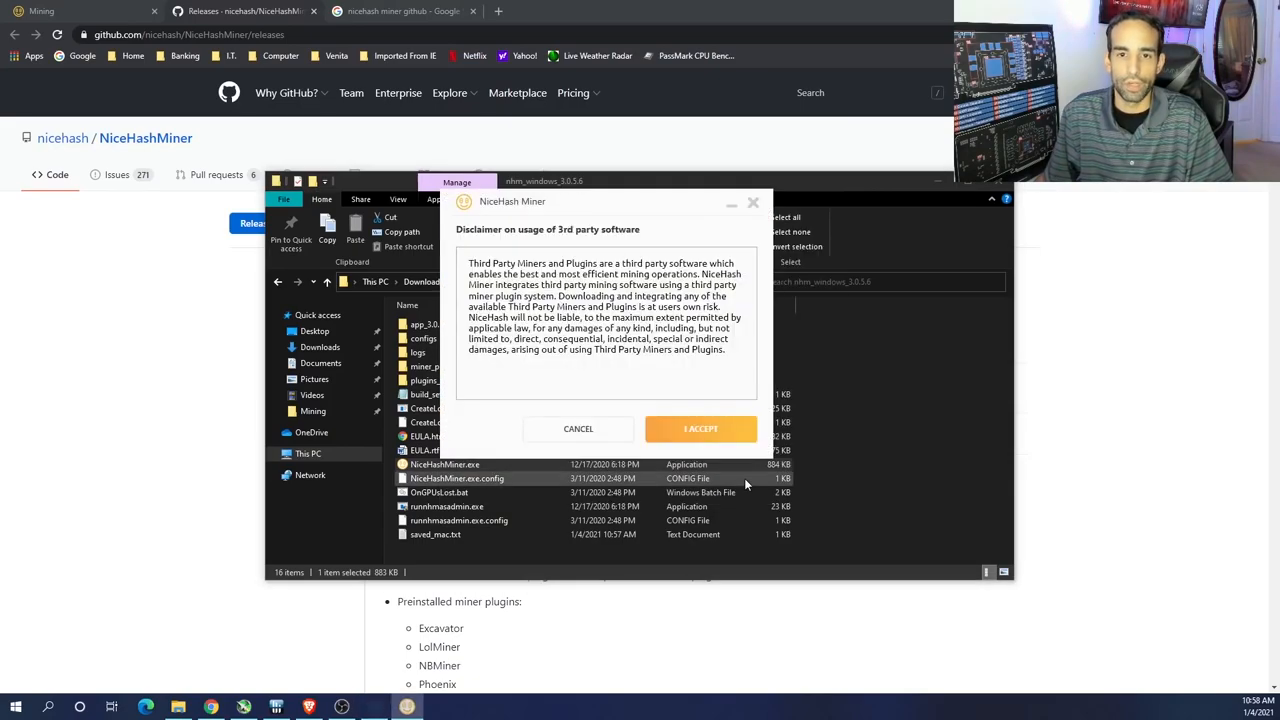
left_click(700, 428)
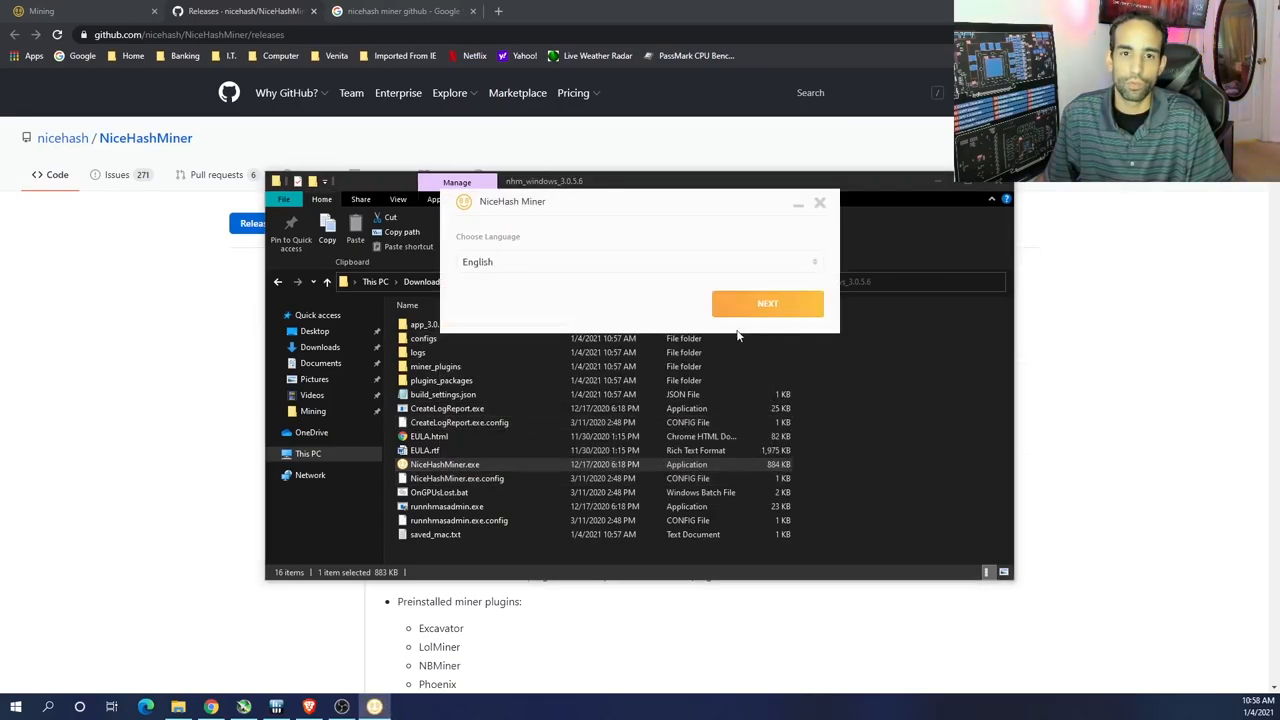
mouse_move(640, 250)
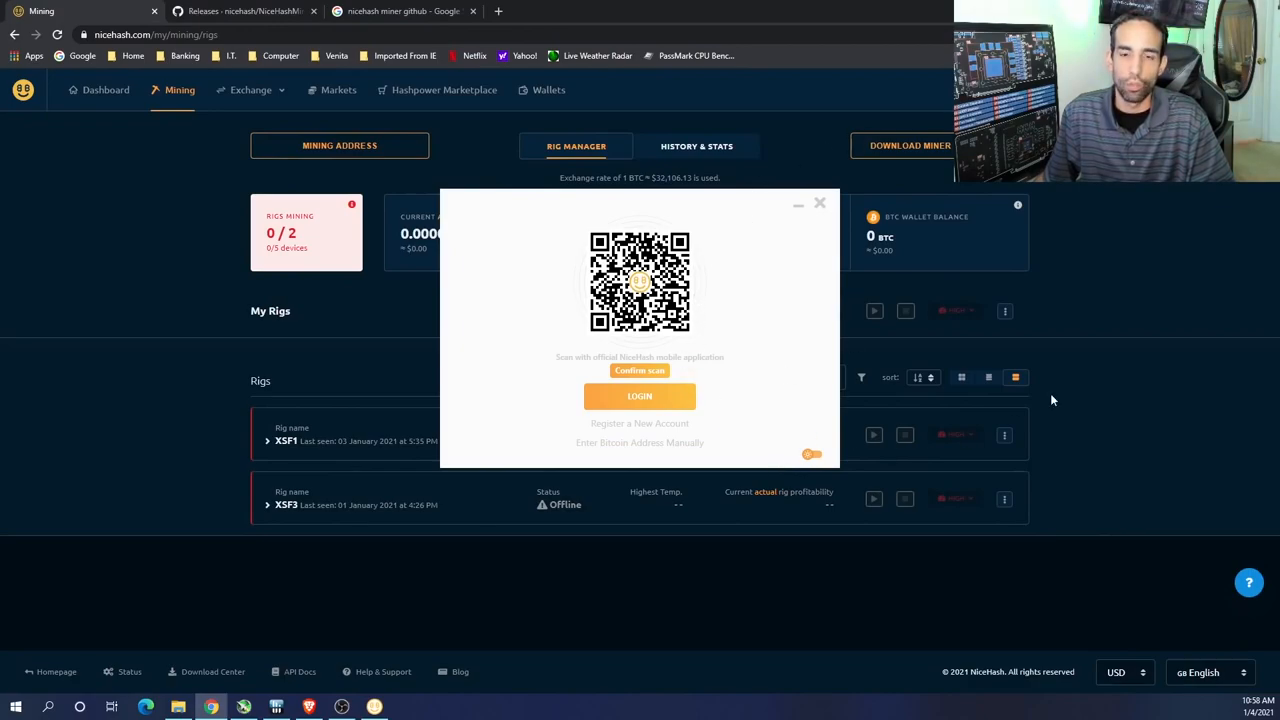
mouse_move(657, 424)
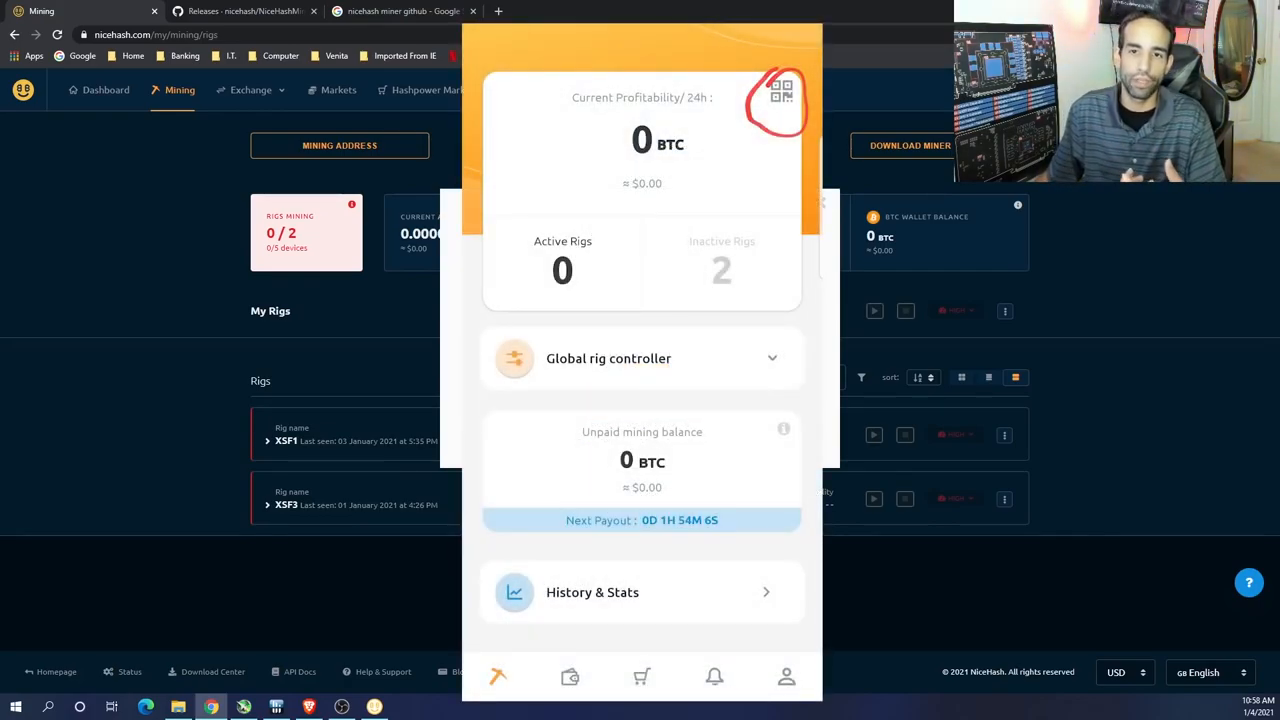
left_click(783, 92)
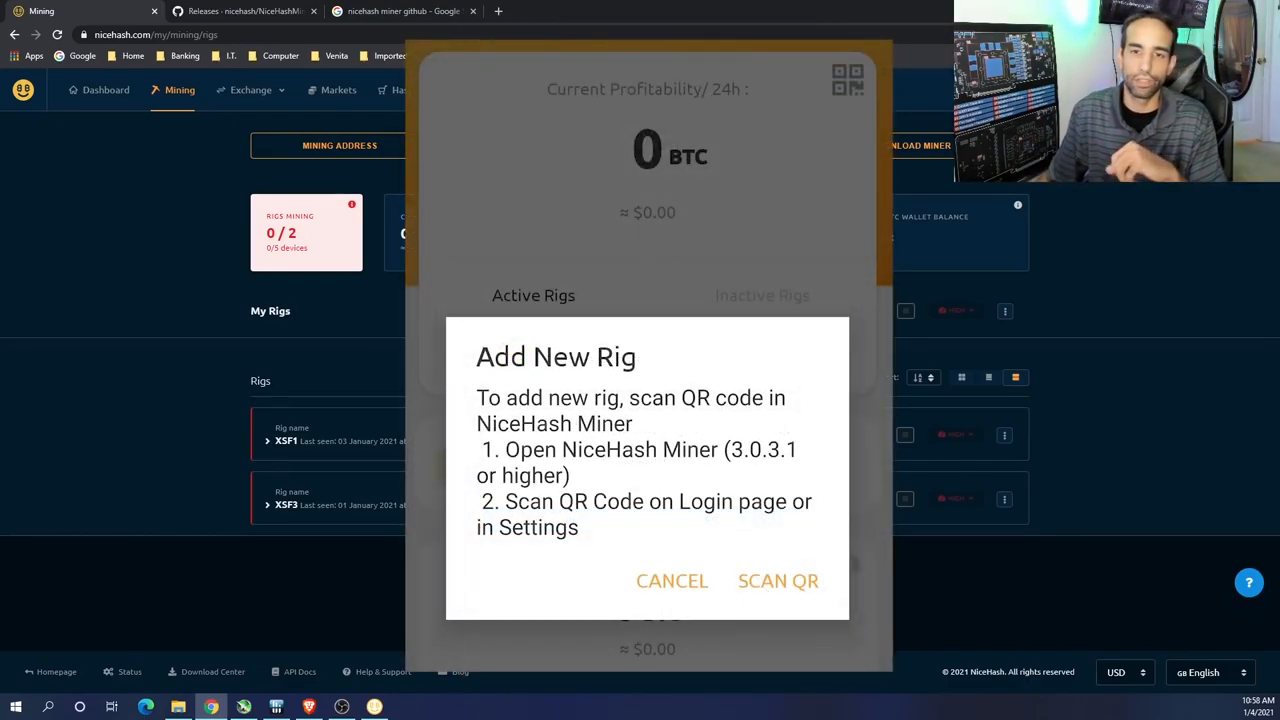
left_click(778, 581)
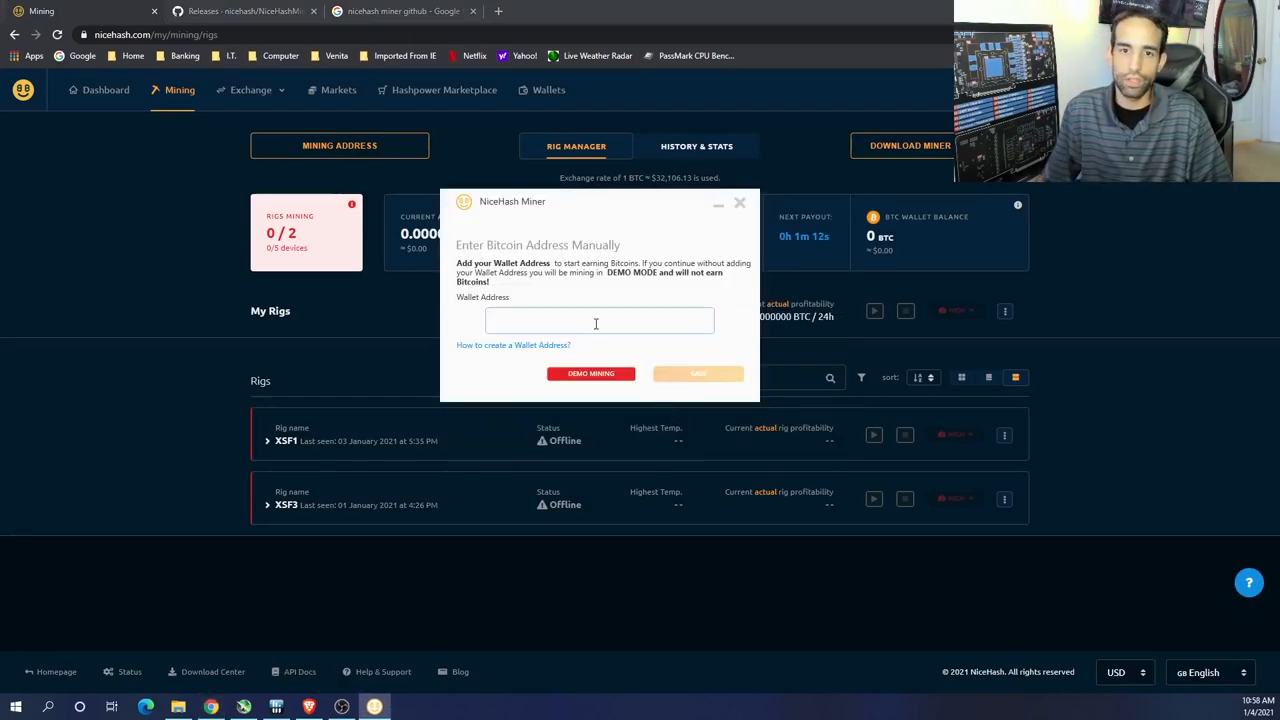
type("75e7d36f-476c-47ea-adc6-eafba6eb4aae")
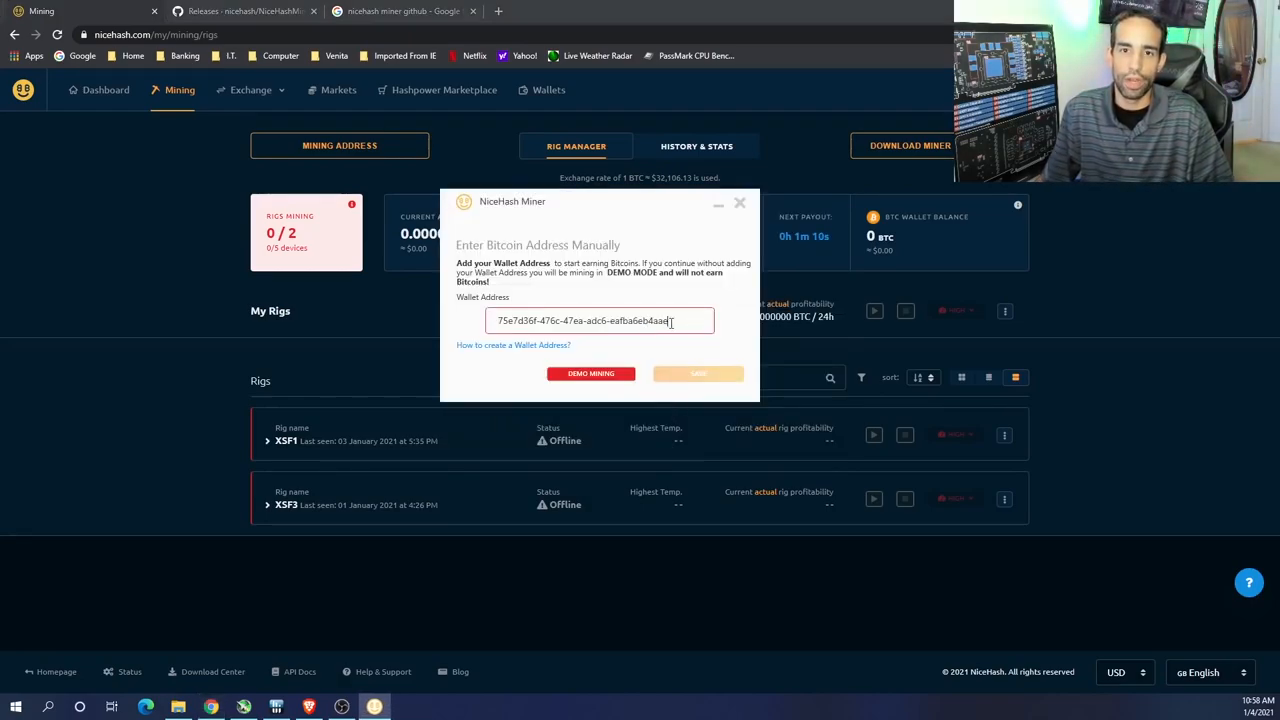
left_click(740, 203)
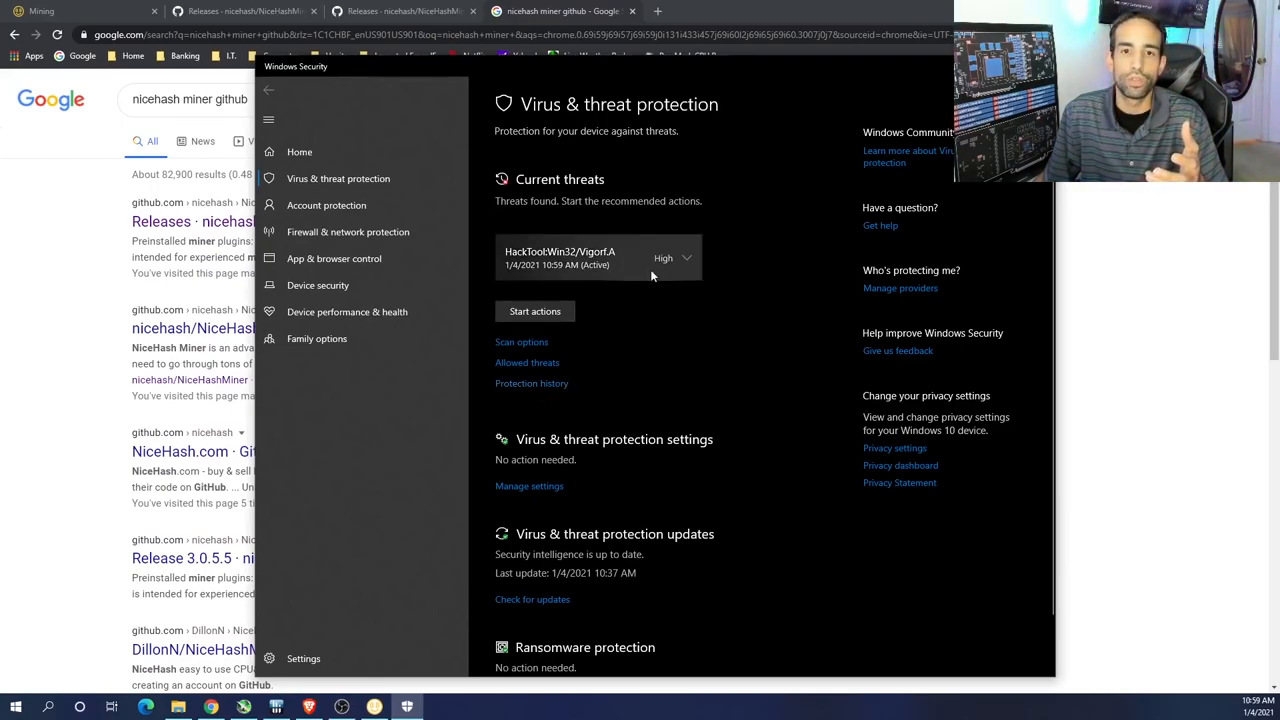
Step: Allow the Vigorf.A threat on the device and start the action
left_click(685, 258)
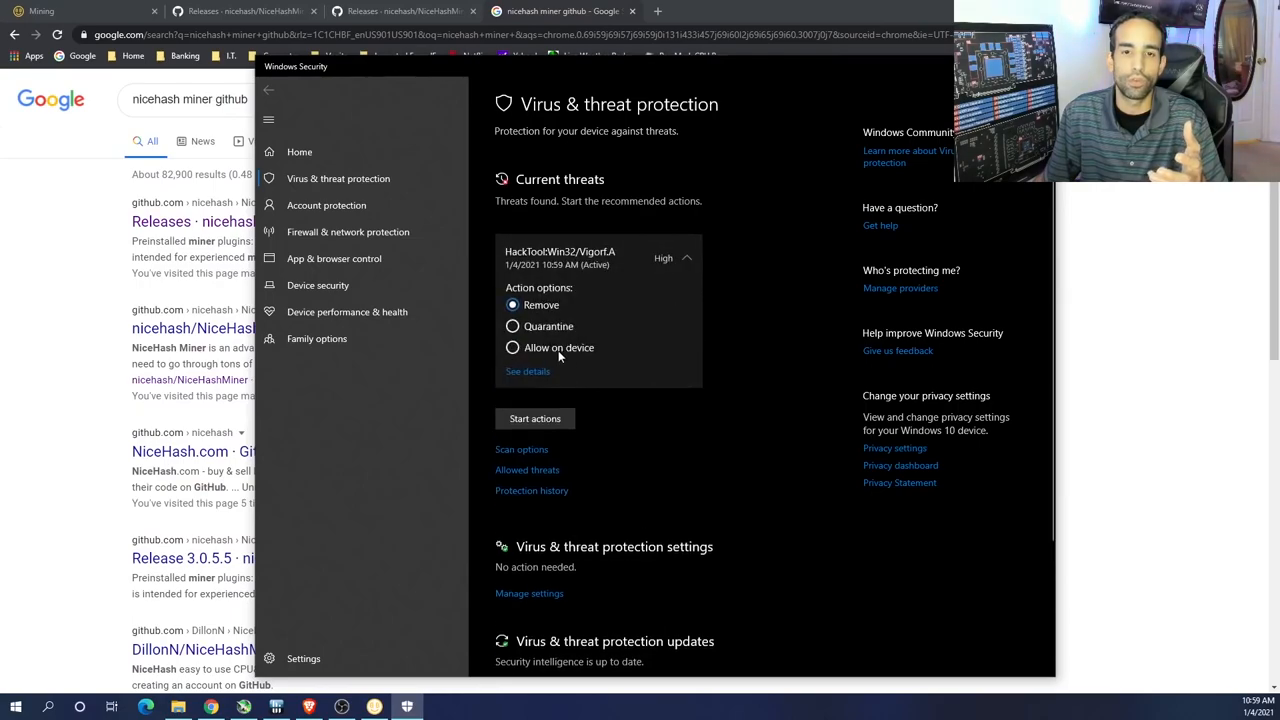
left_click(513, 347)
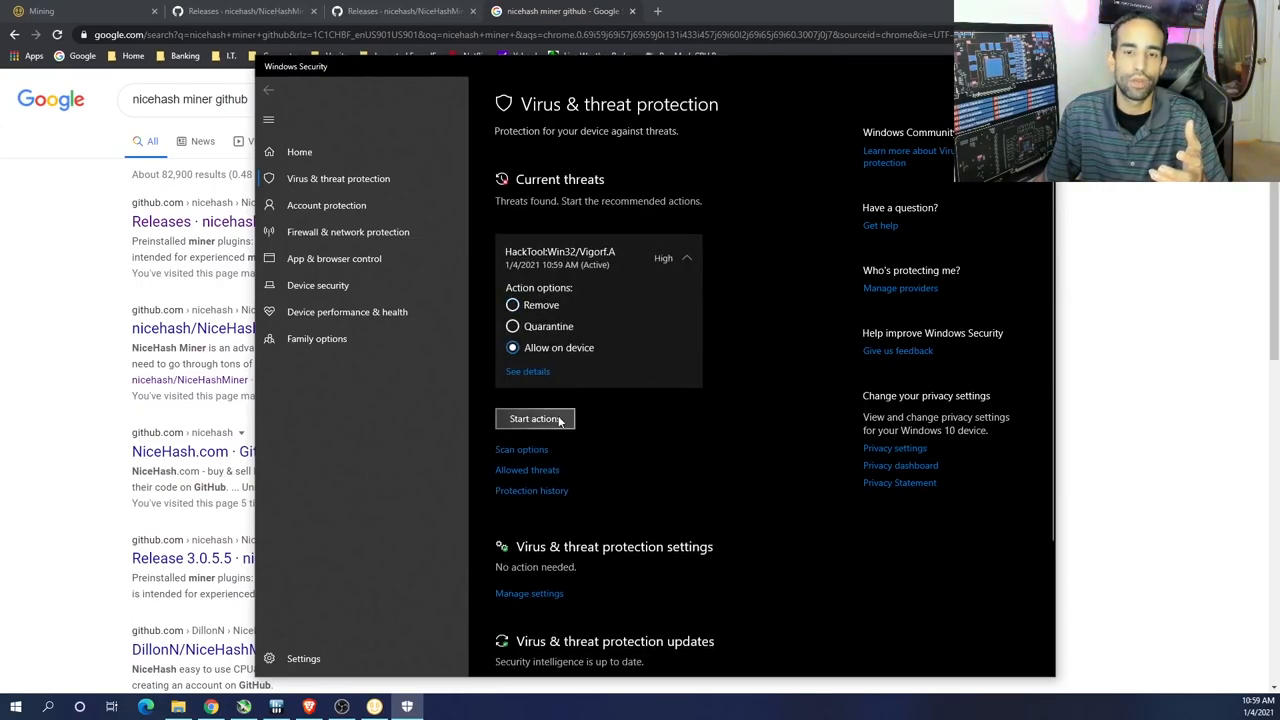
left_click(535, 419)
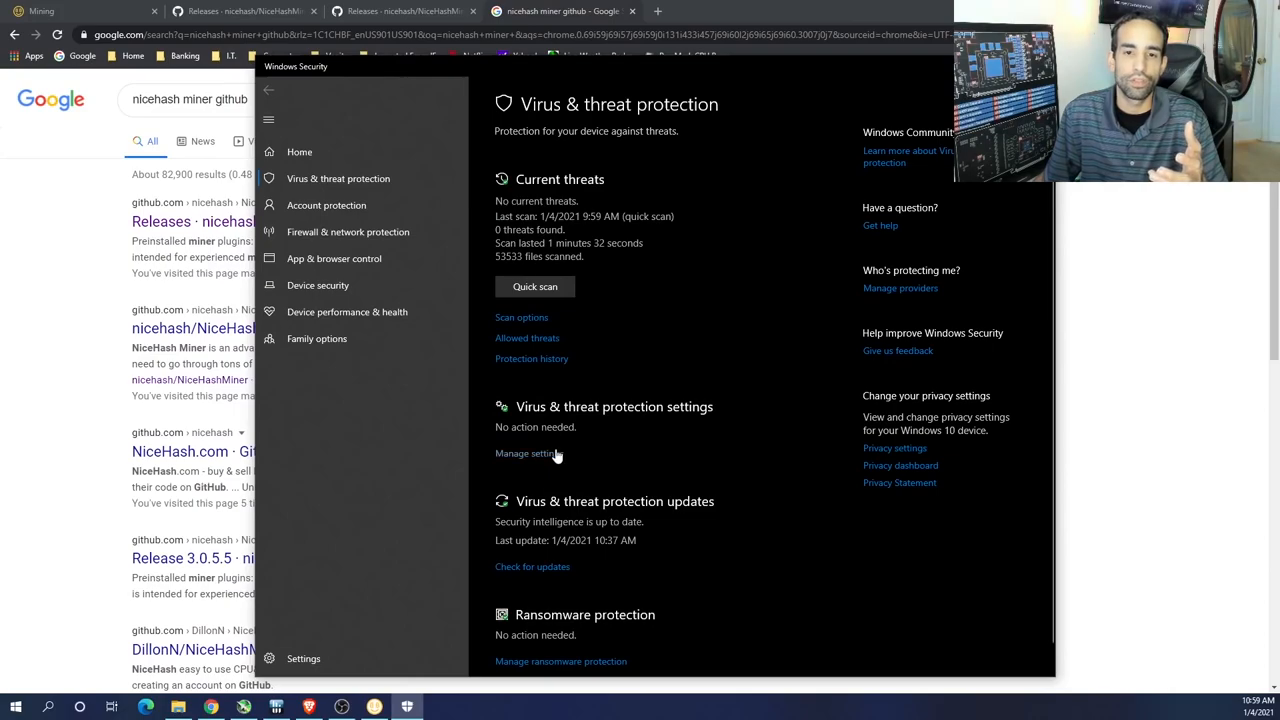
Step: Restore the quarantined miner plugin file from Protection history
left_click(531, 358)
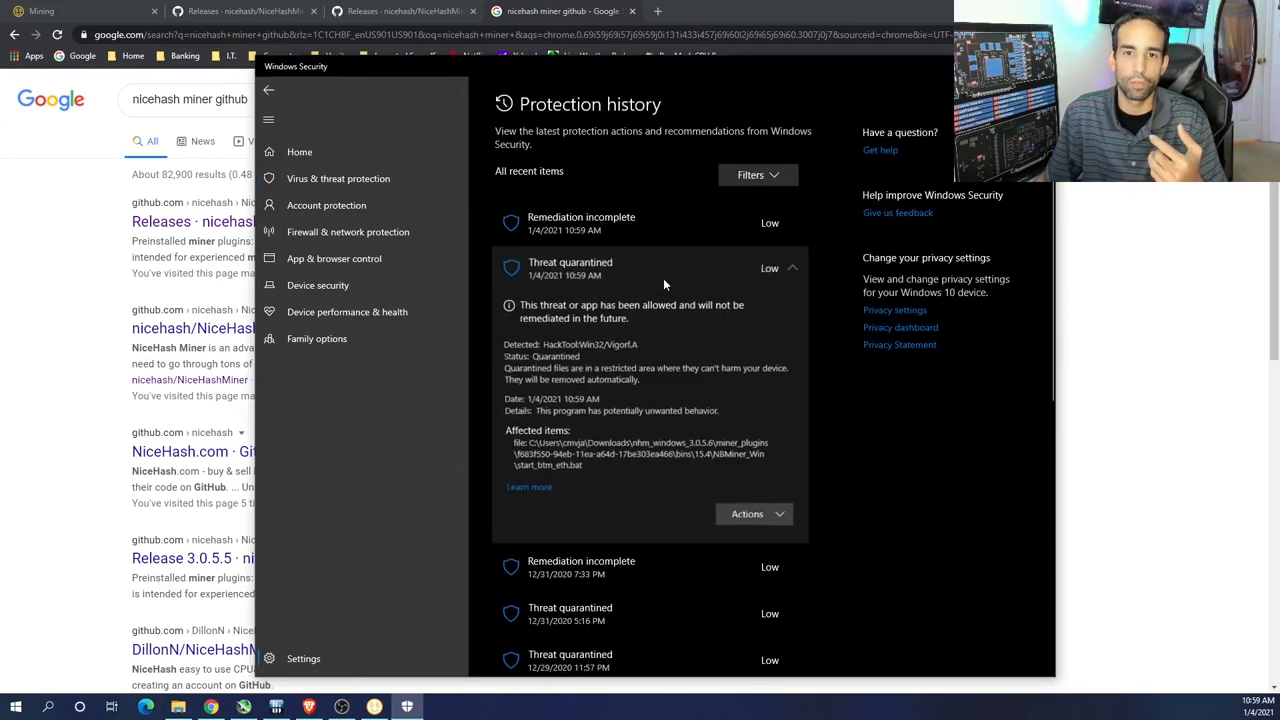
left_click(750, 513)
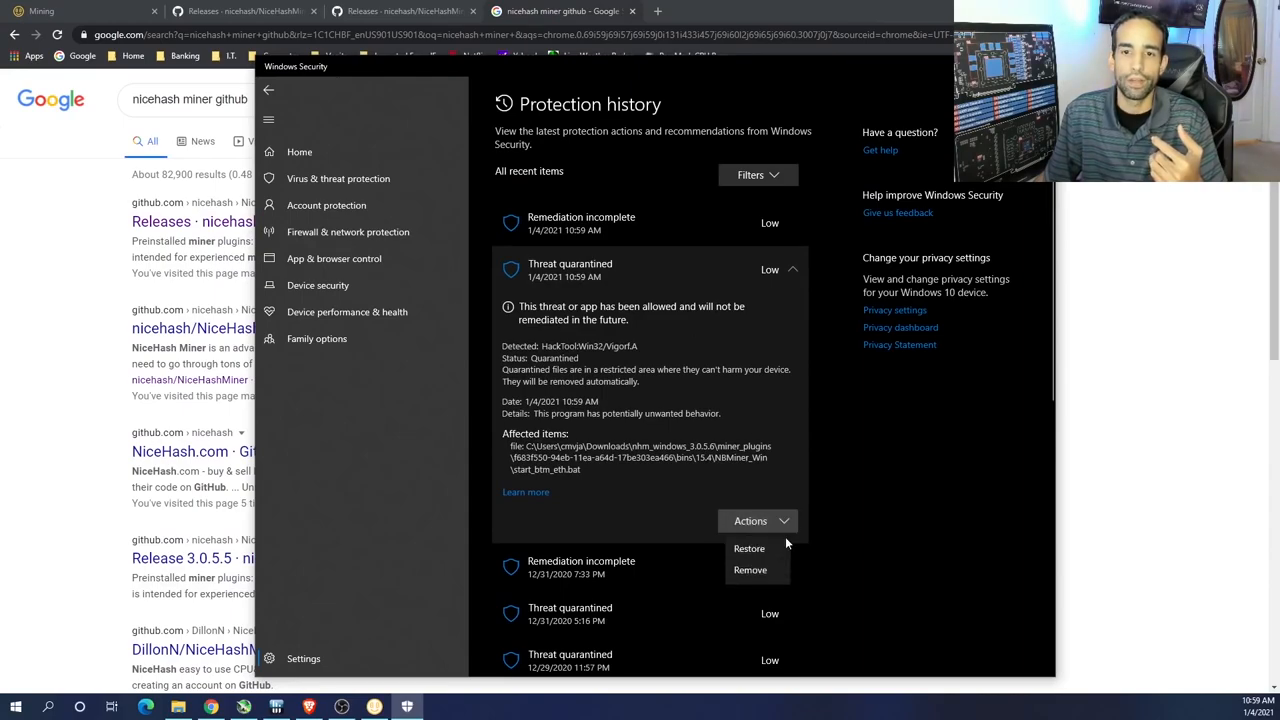
left_click(749, 548)
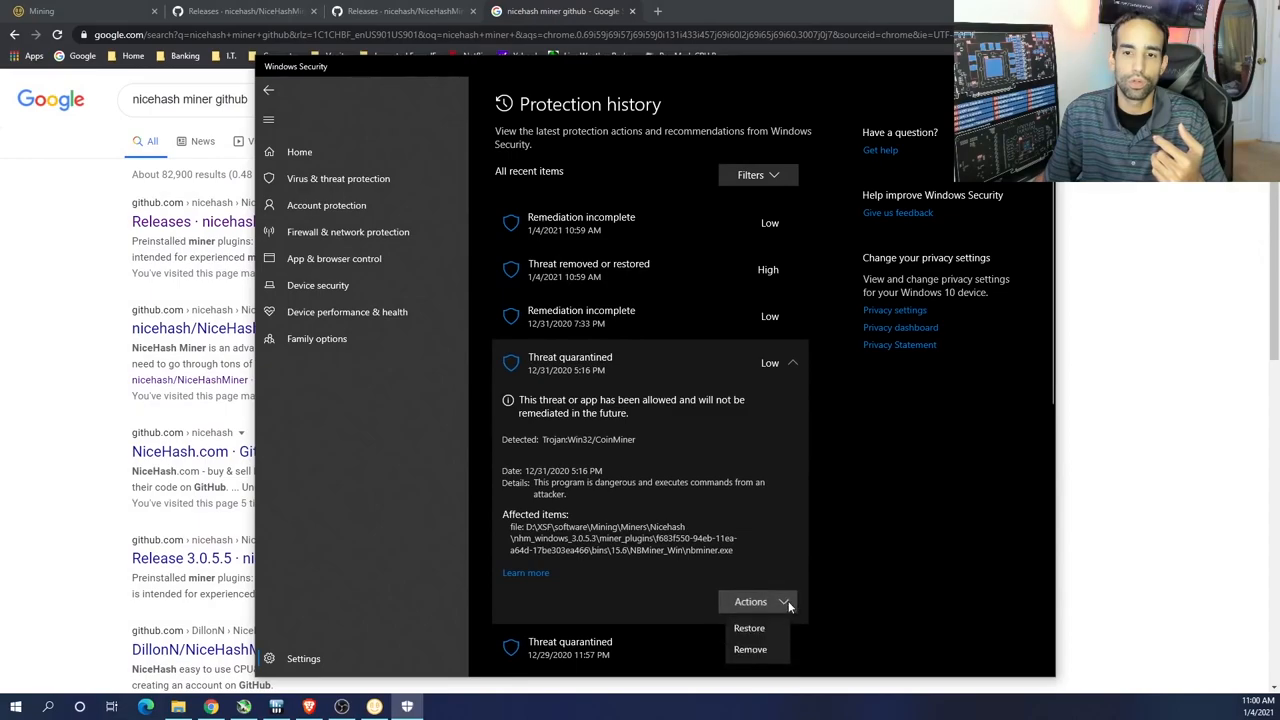
scroll("down", 3)
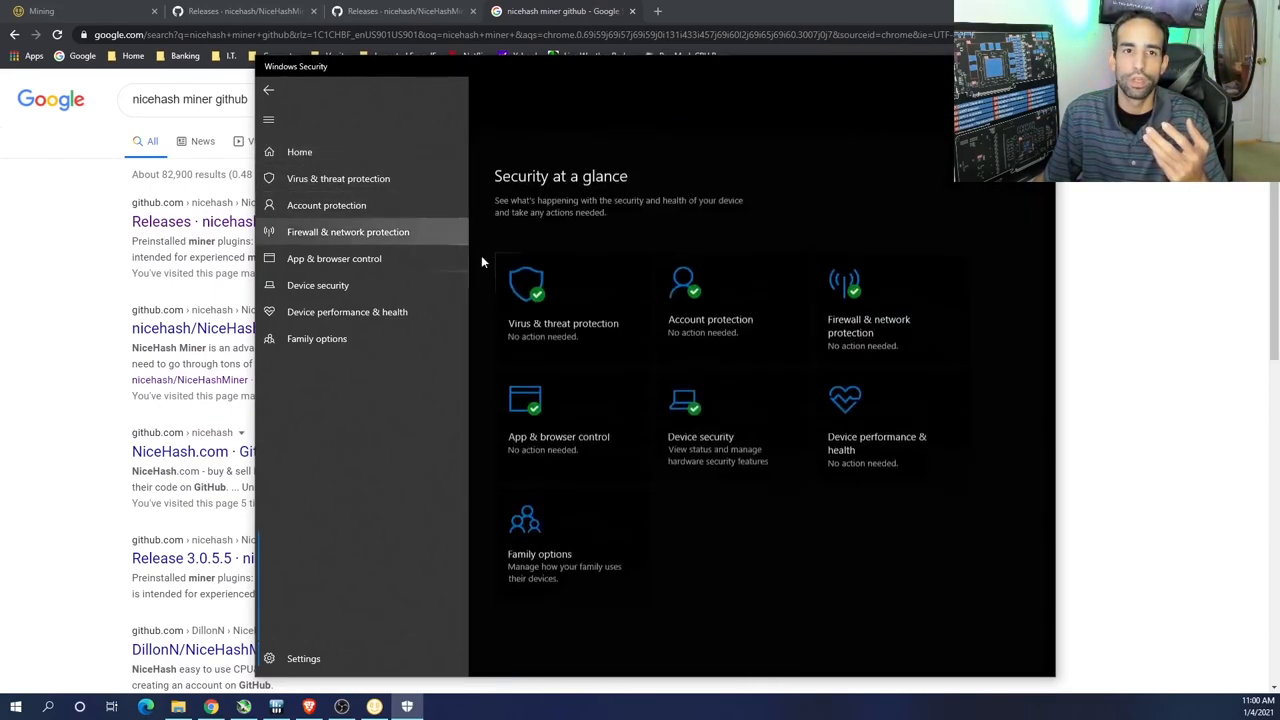
Step: Open the Virus & threat protection exclusions list and begin adding an exclusion
left_click(338, 178)
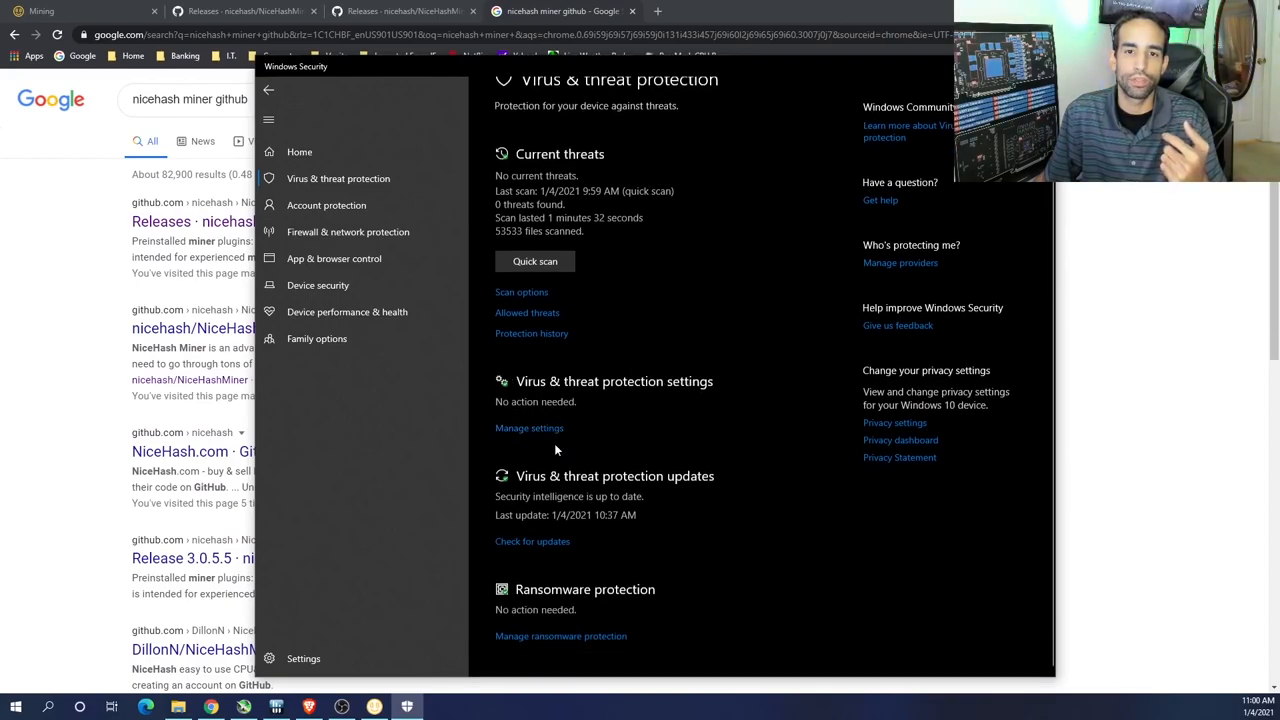
scroll("down", 3)
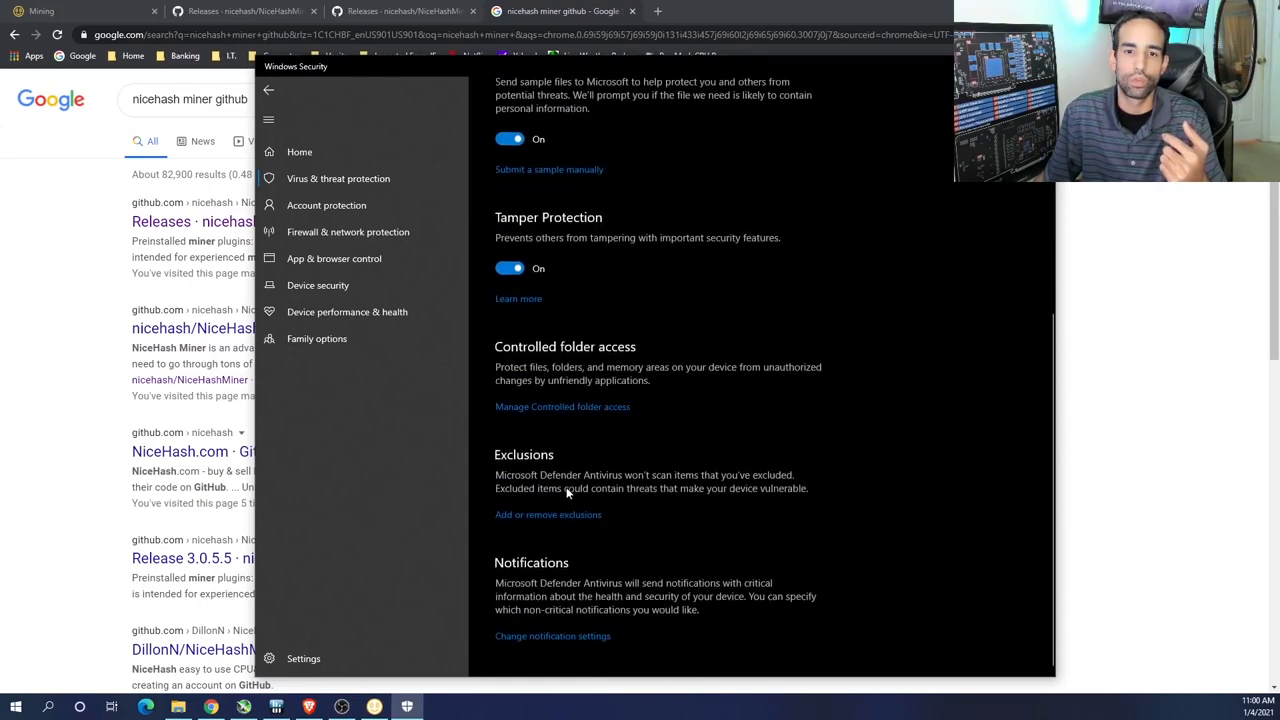
left_click(548, 514)
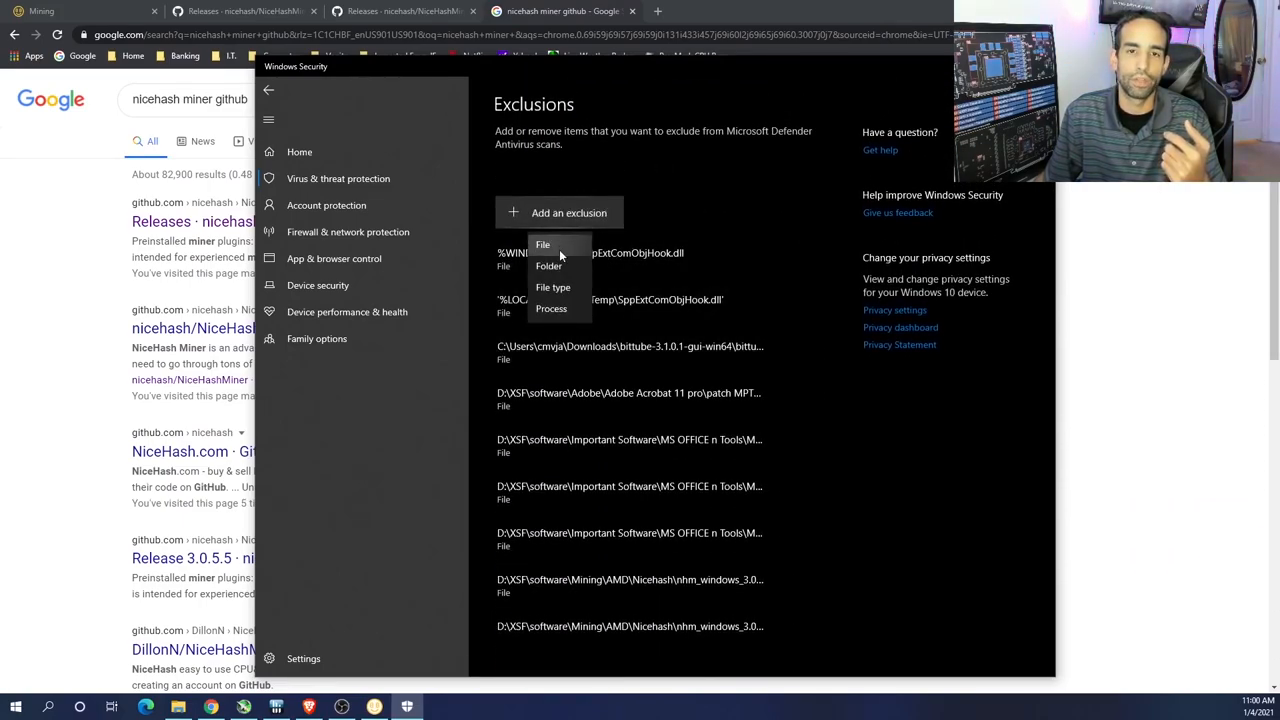
left_click(548, 266)
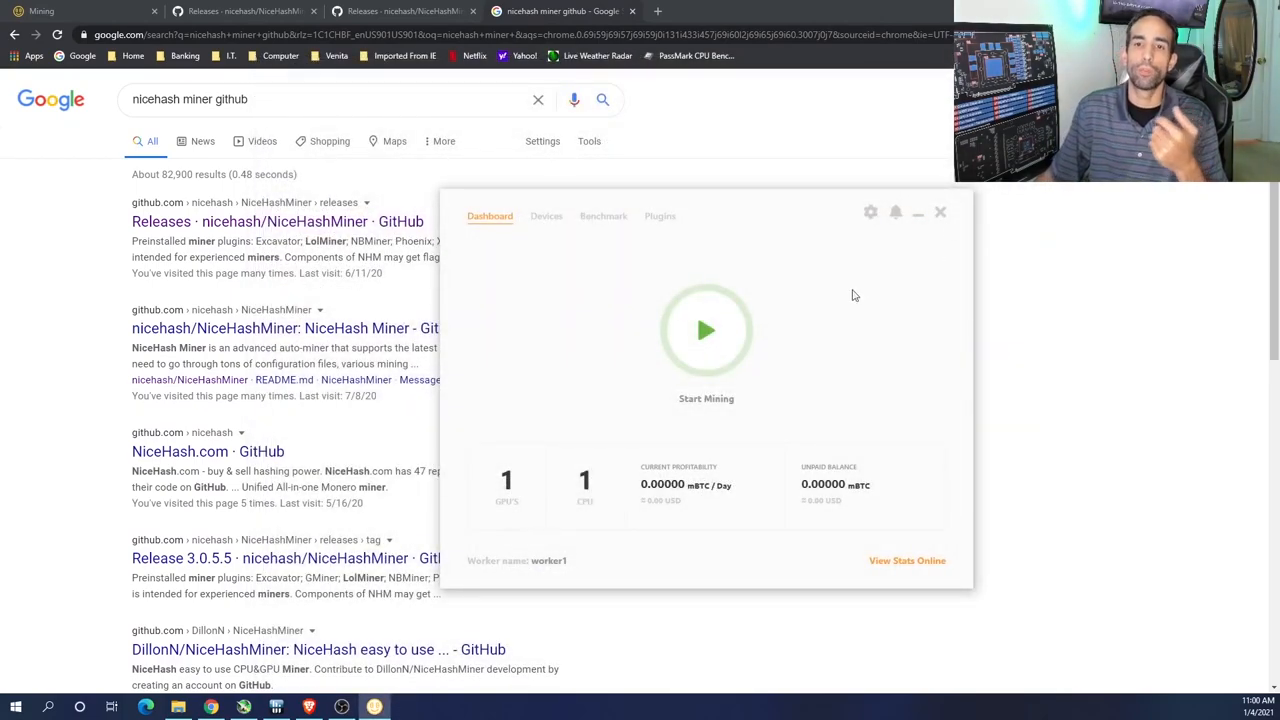
mouse_move(797, 218)
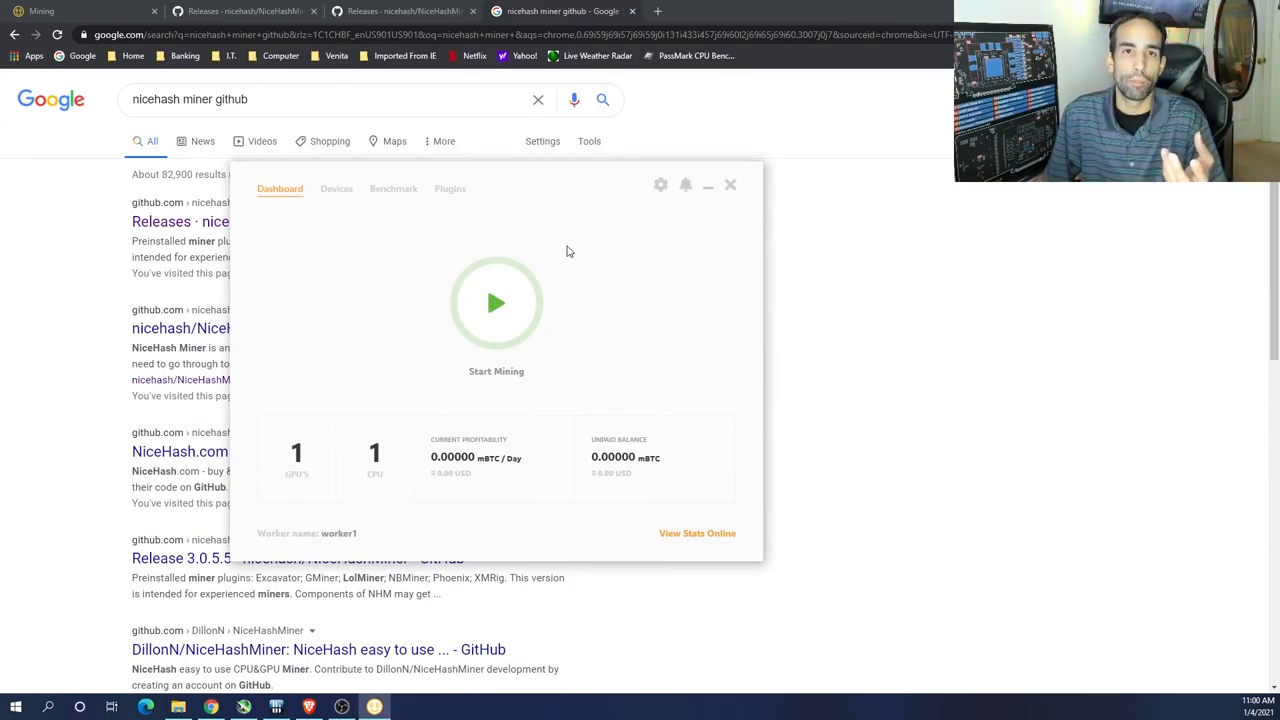
mouse_move(490, 406)
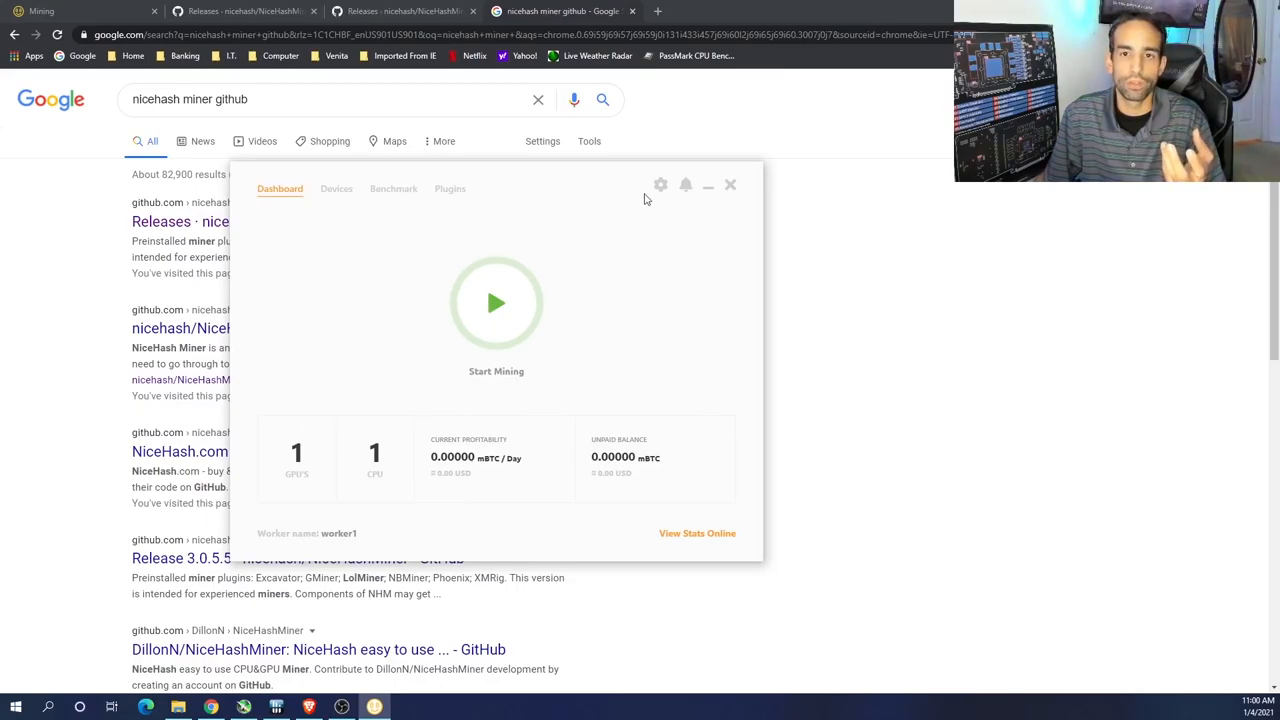
Step: Set the NiceHash Miner theme to Dark and confirm the app restart
left_click(660, 185)
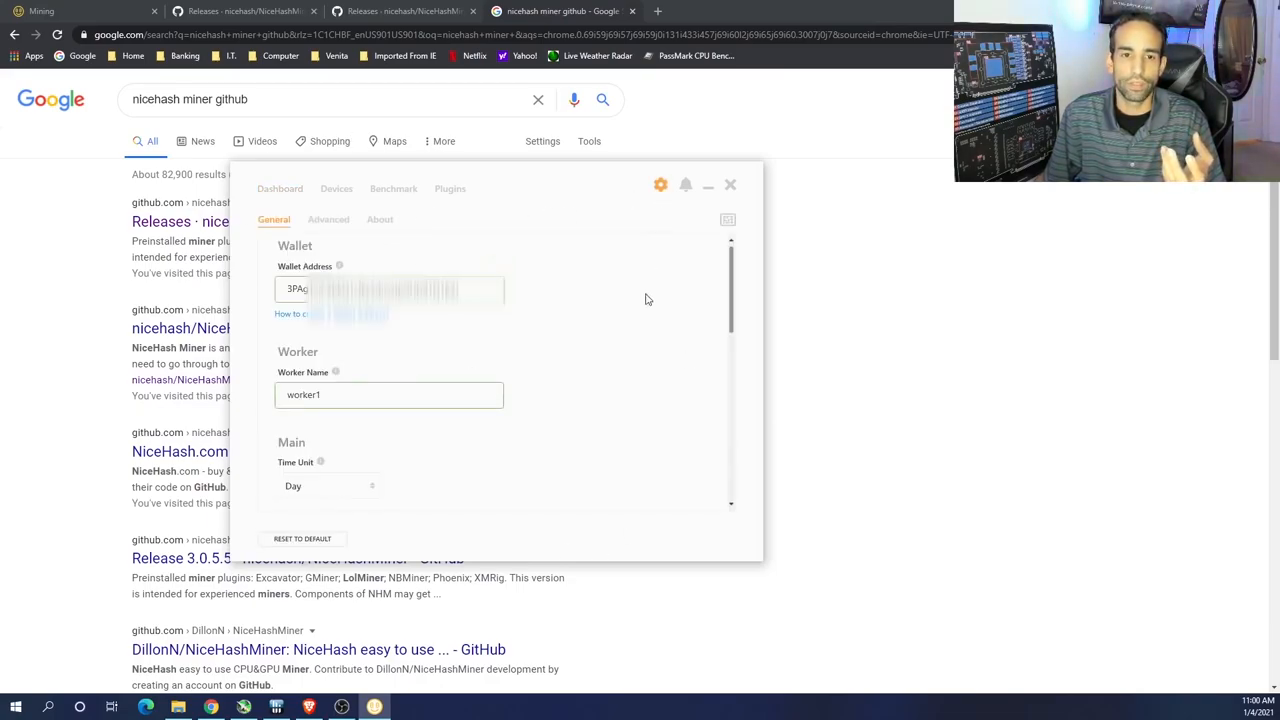
scroll("down", 3)
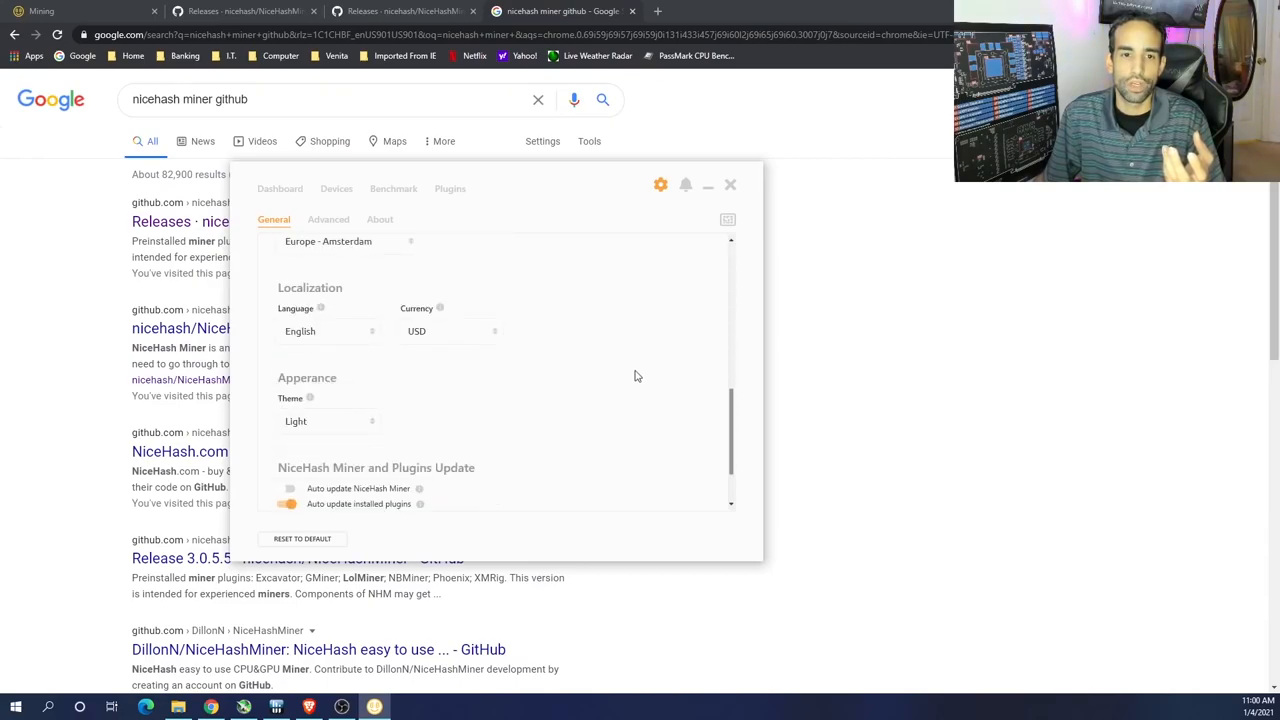
left_click(328, 421)
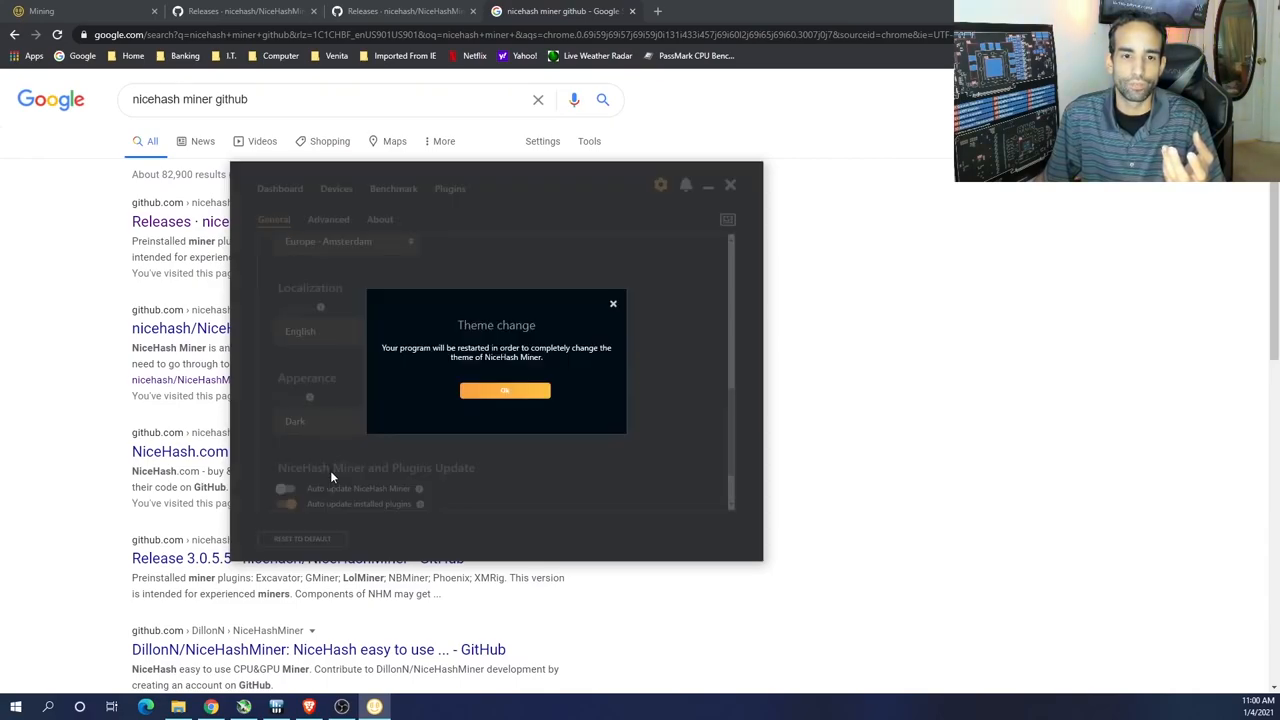
left_click(504, 390)
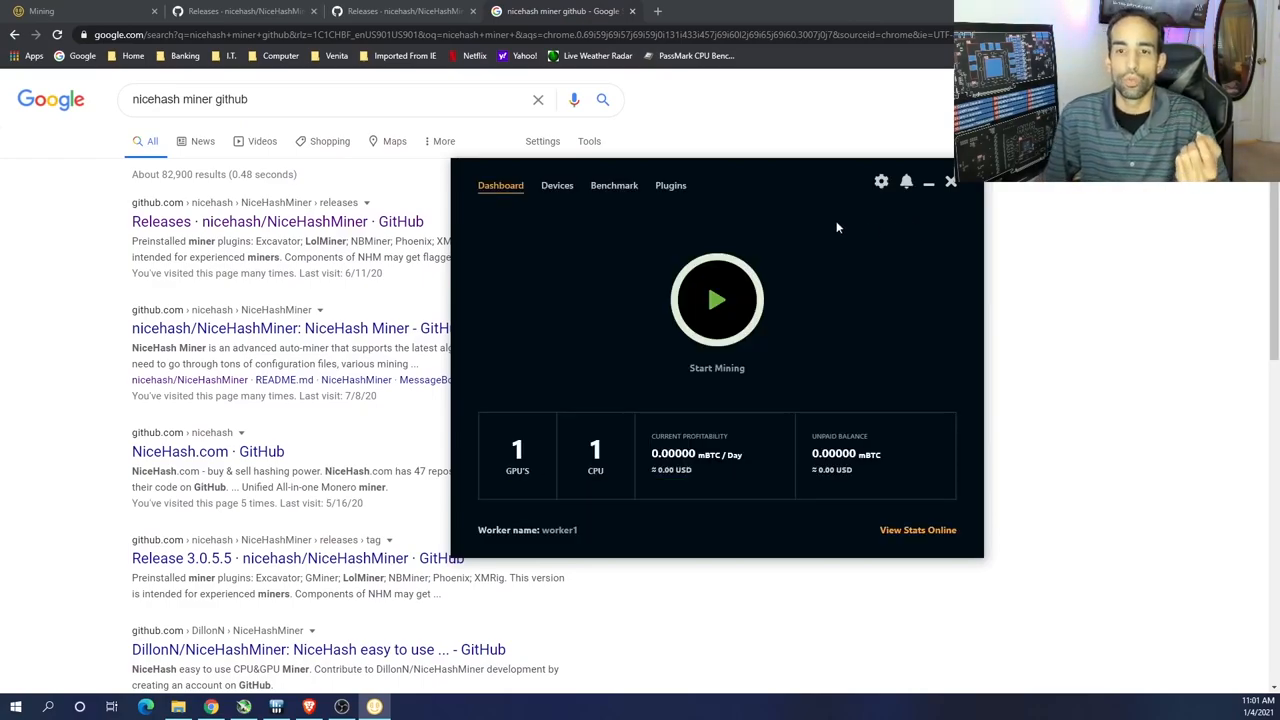
Step: Change the worker name to Nvidia1 in General settings, fixing a typo
left_click(881, 181)
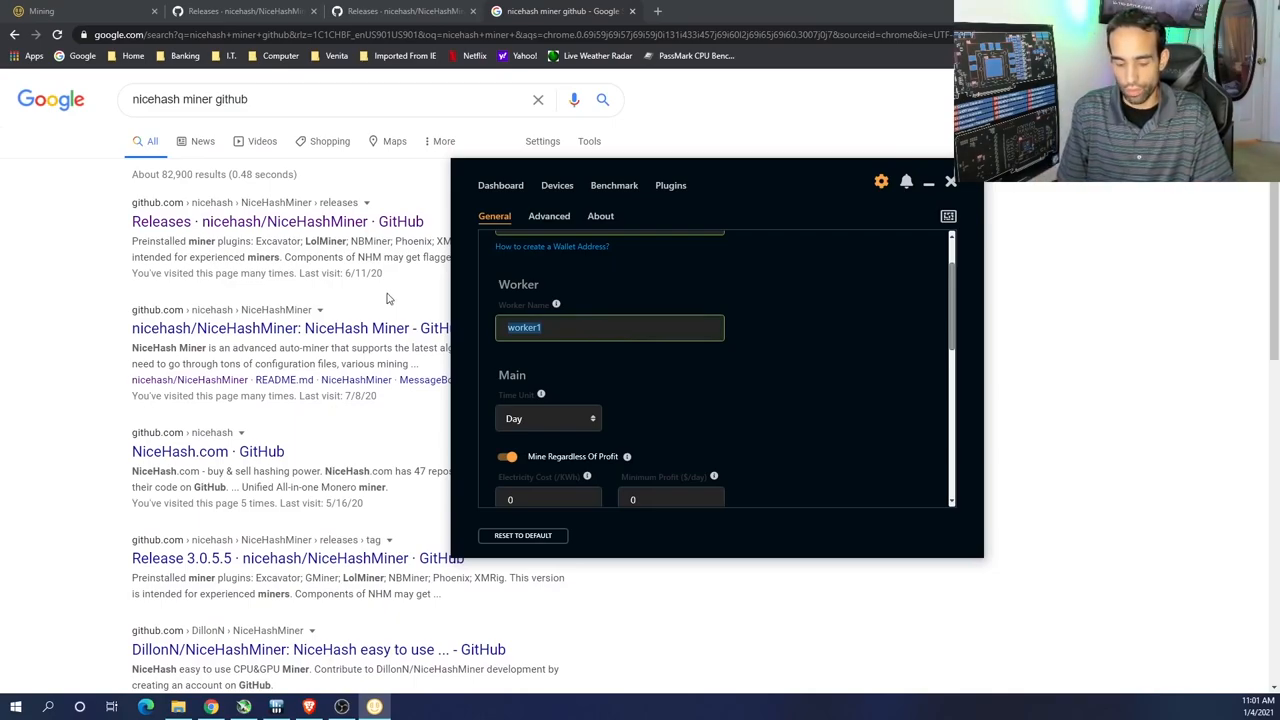
type("Nvid")
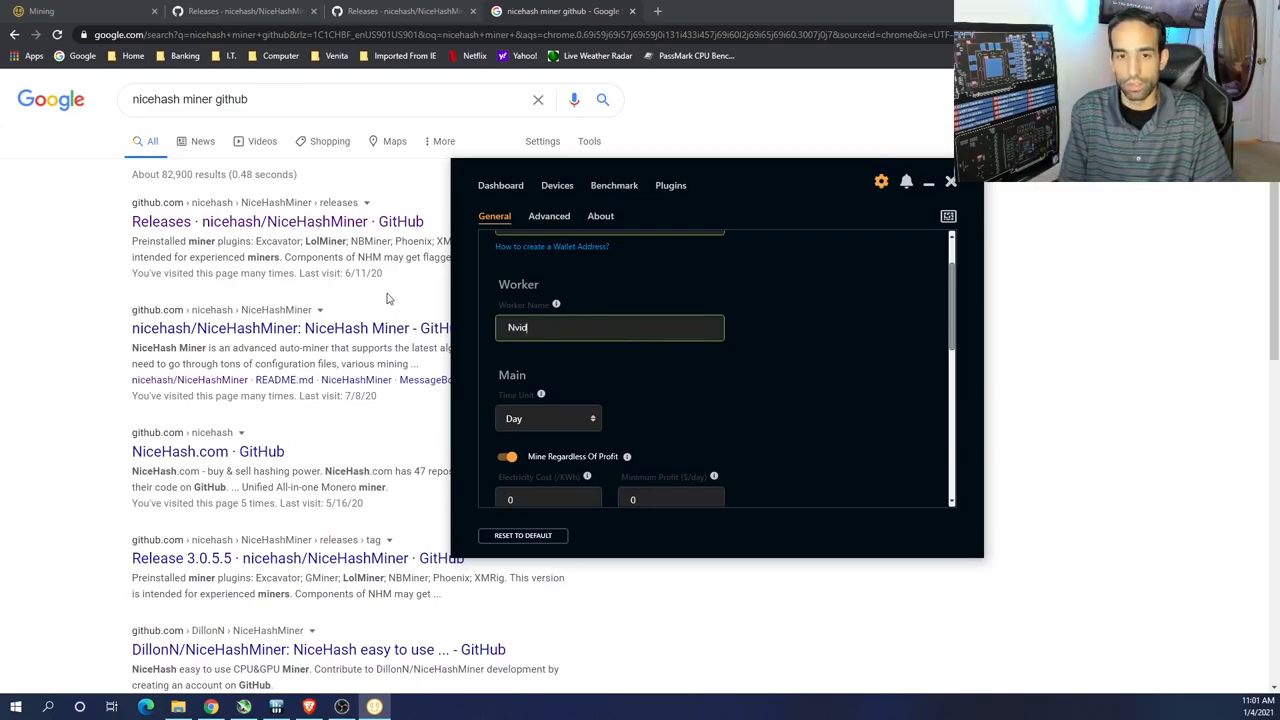
key("Backspace")
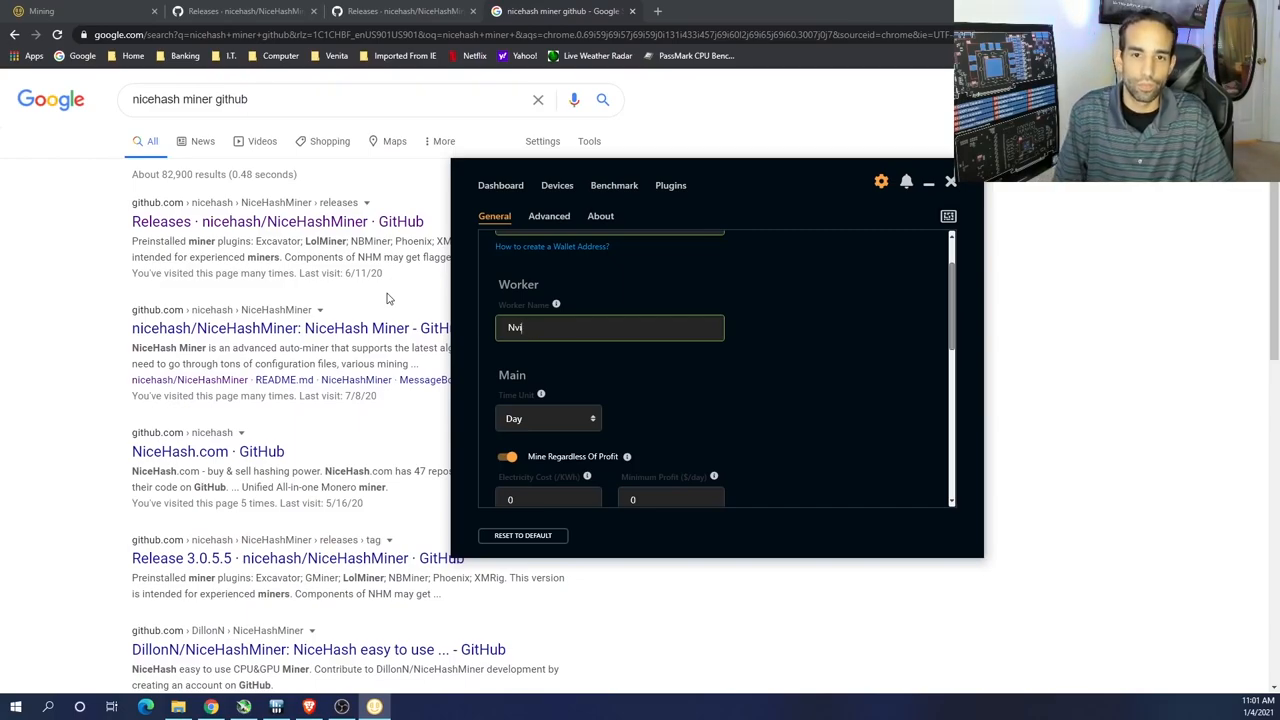
type("ia1")
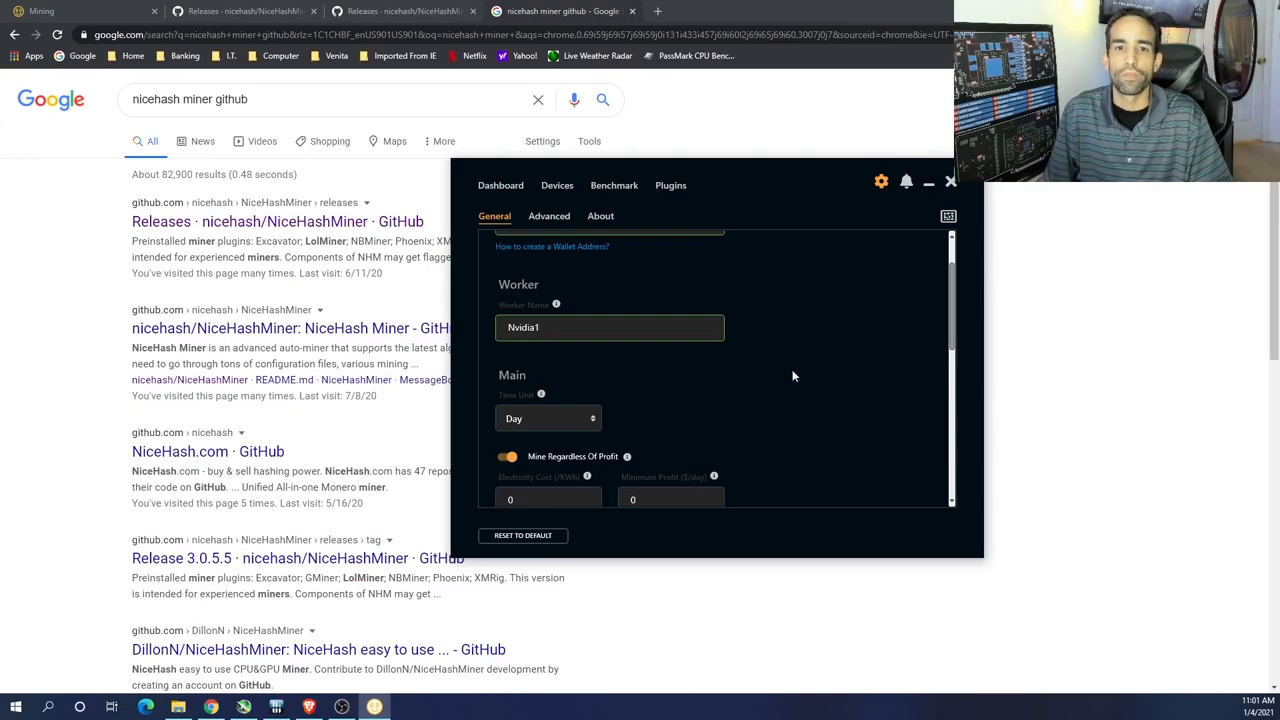
Step: Choose USA - San Jose from the Service Location dropdown
scroll("down", 3)
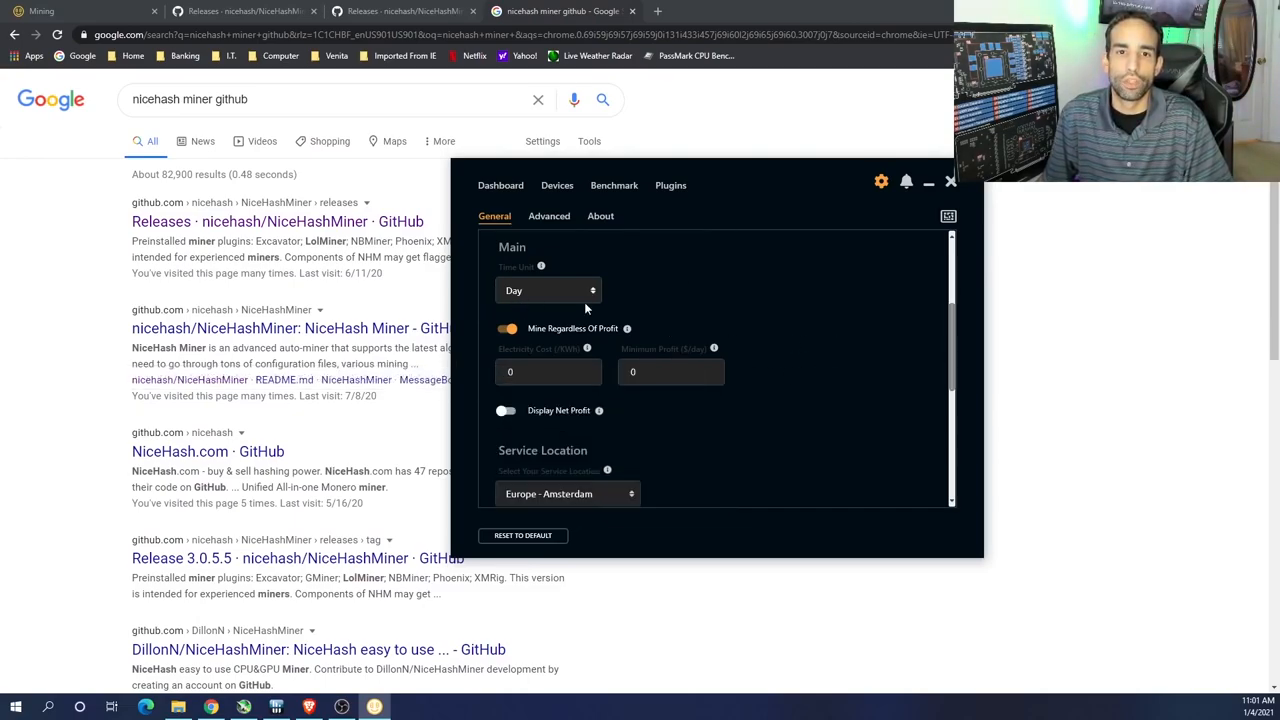
scroll("down", 3)
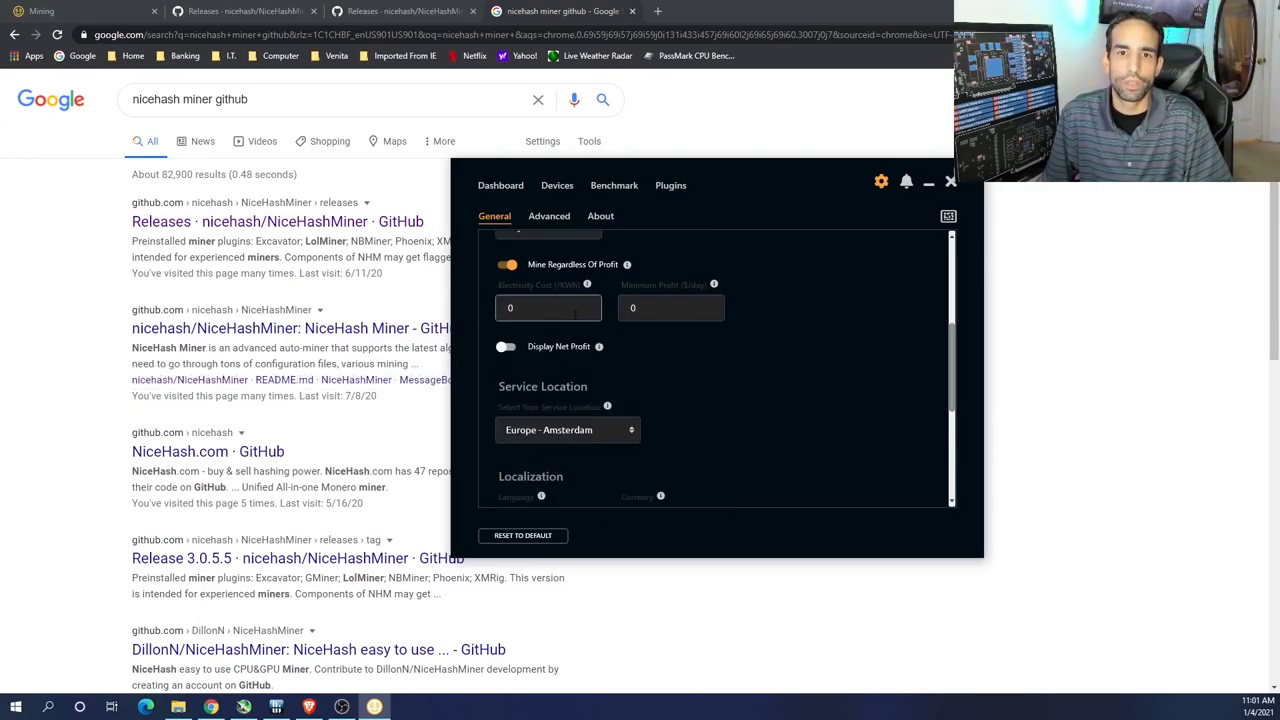
type("0.1")
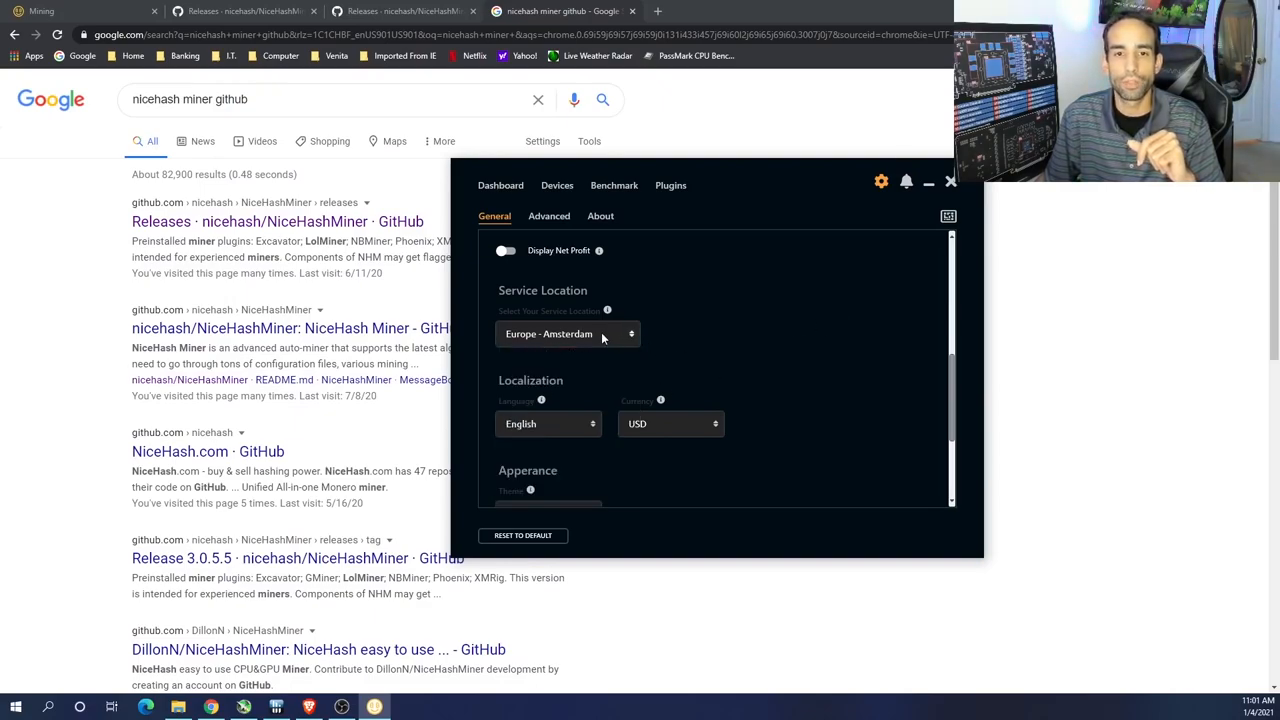
left_click(567, 333)
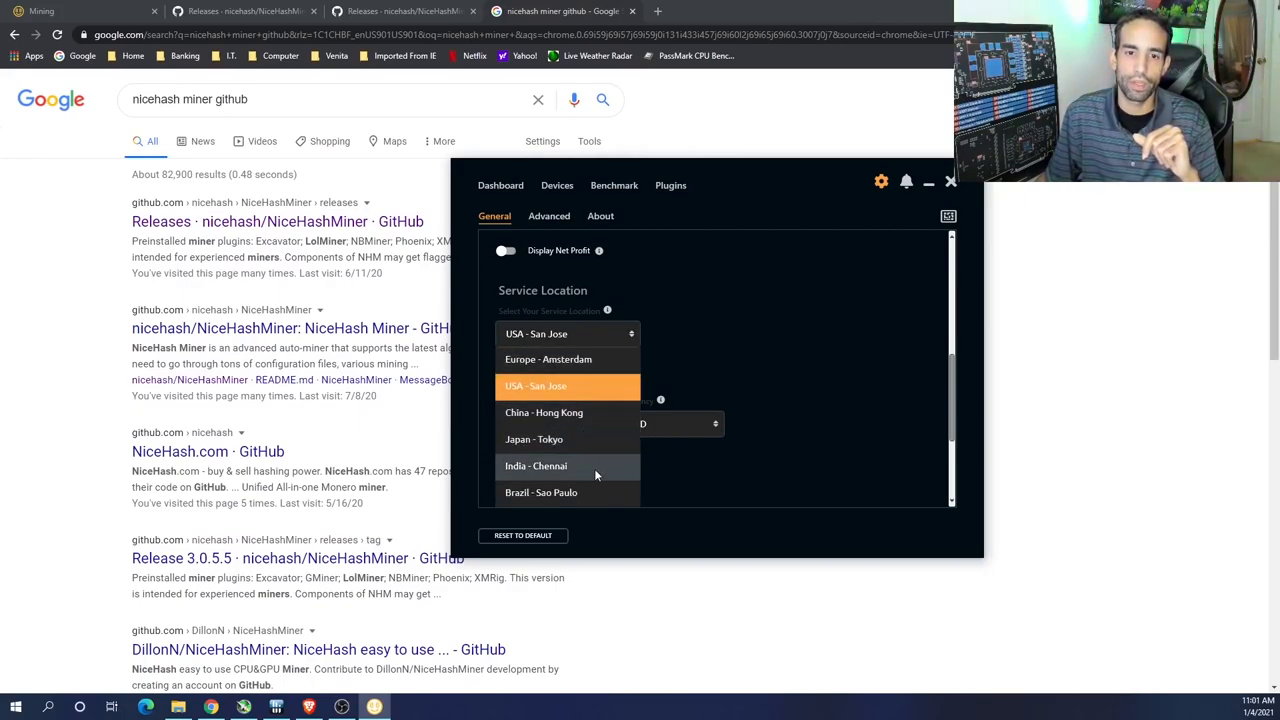
left_click(567, 386)
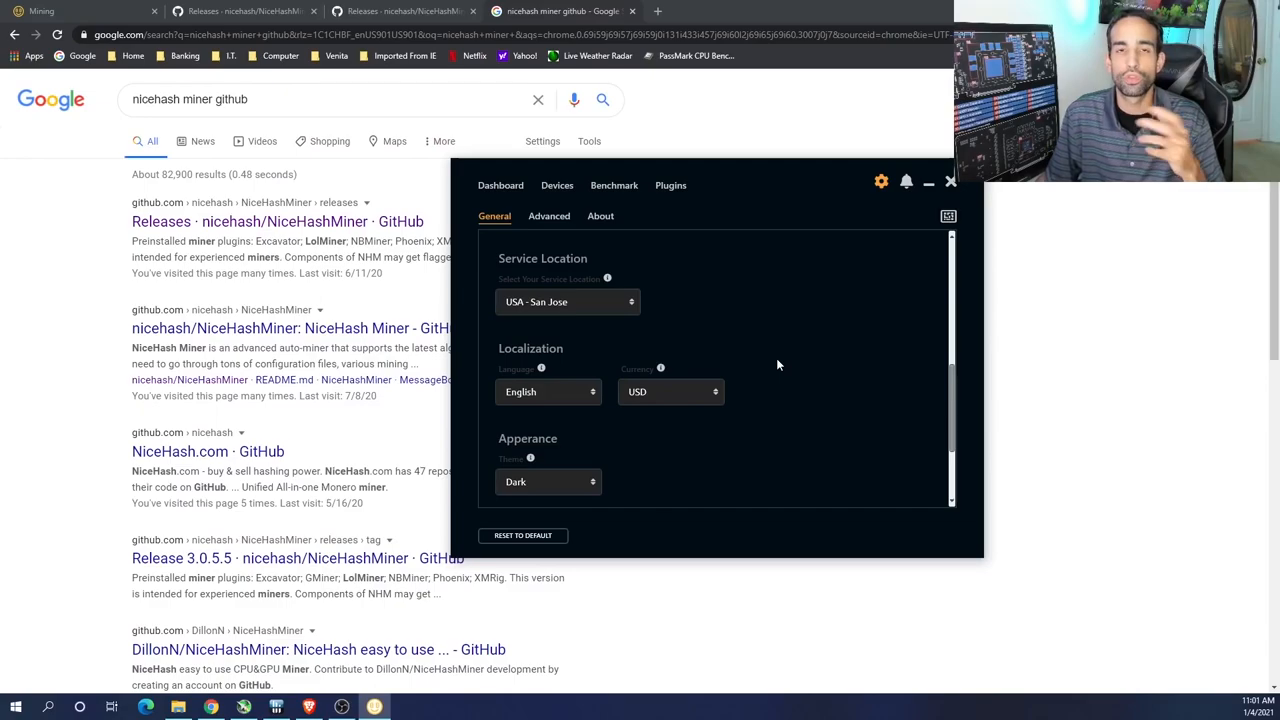
scroll("down", 3)
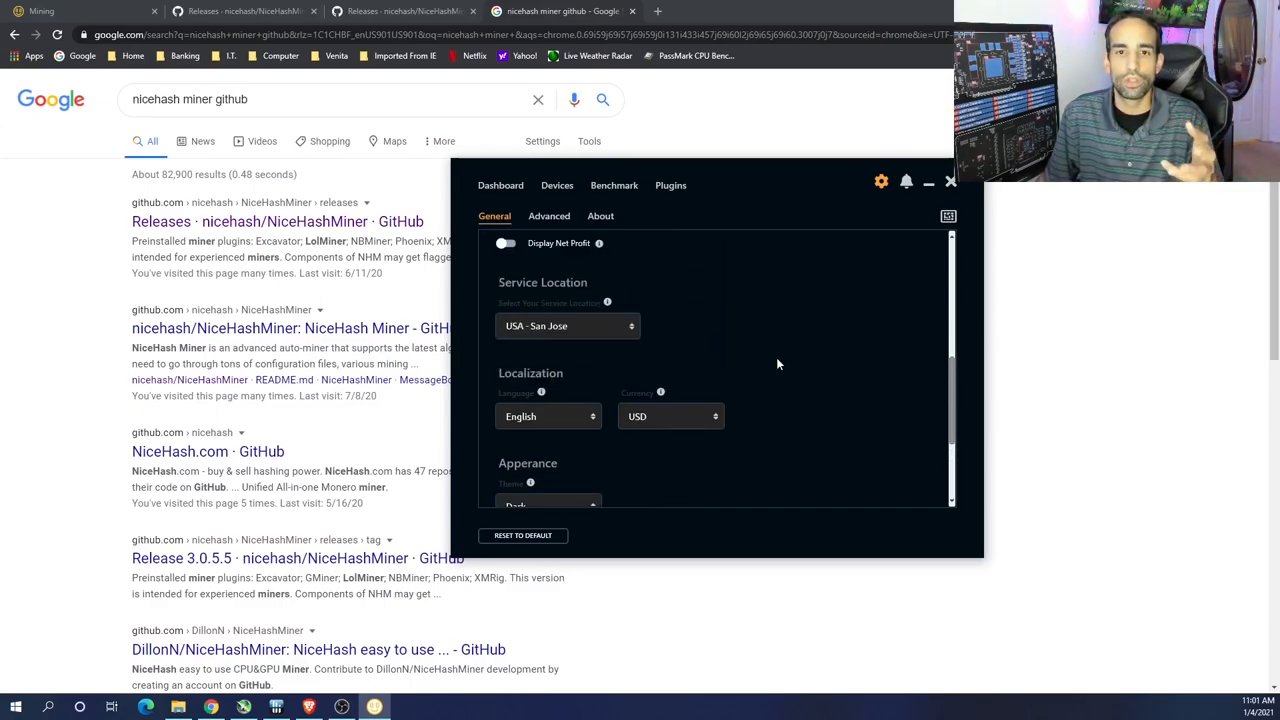
left_click(548, 216)
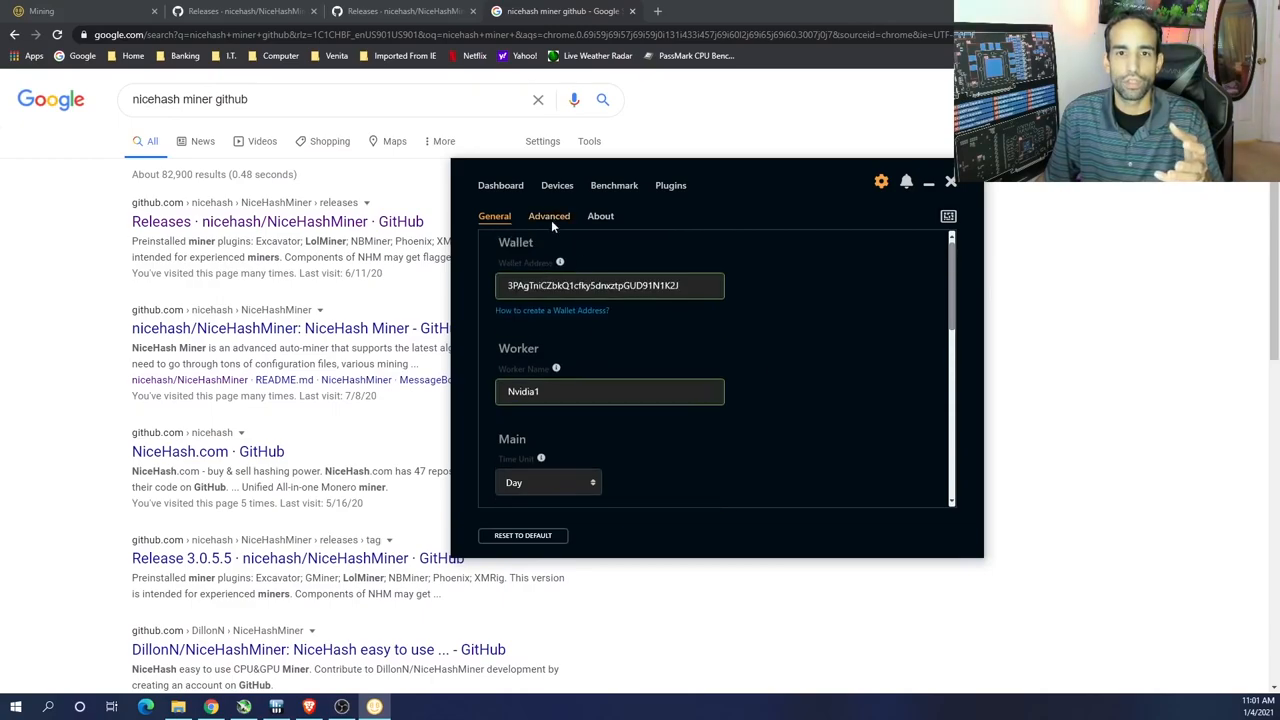
Step: On the Advanced tab, toggle Autostart Mining on and back off again
left_click(548, 216)
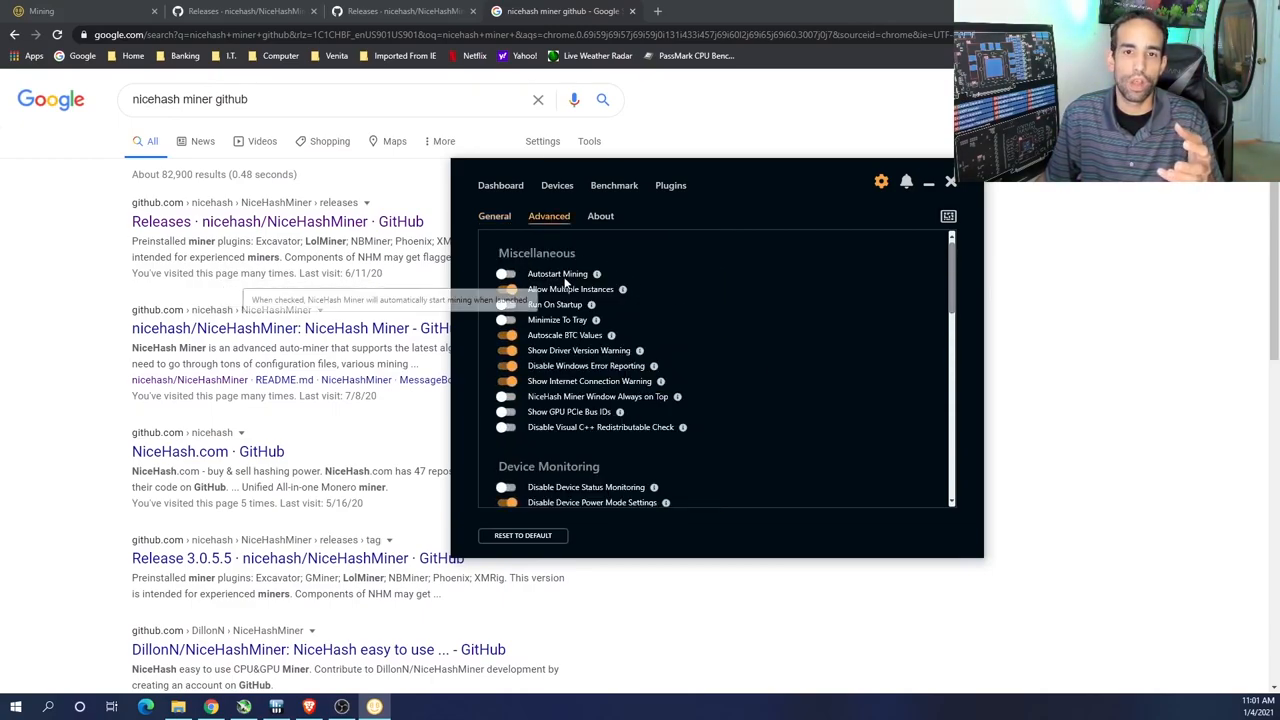
mouse_move(727, 298)
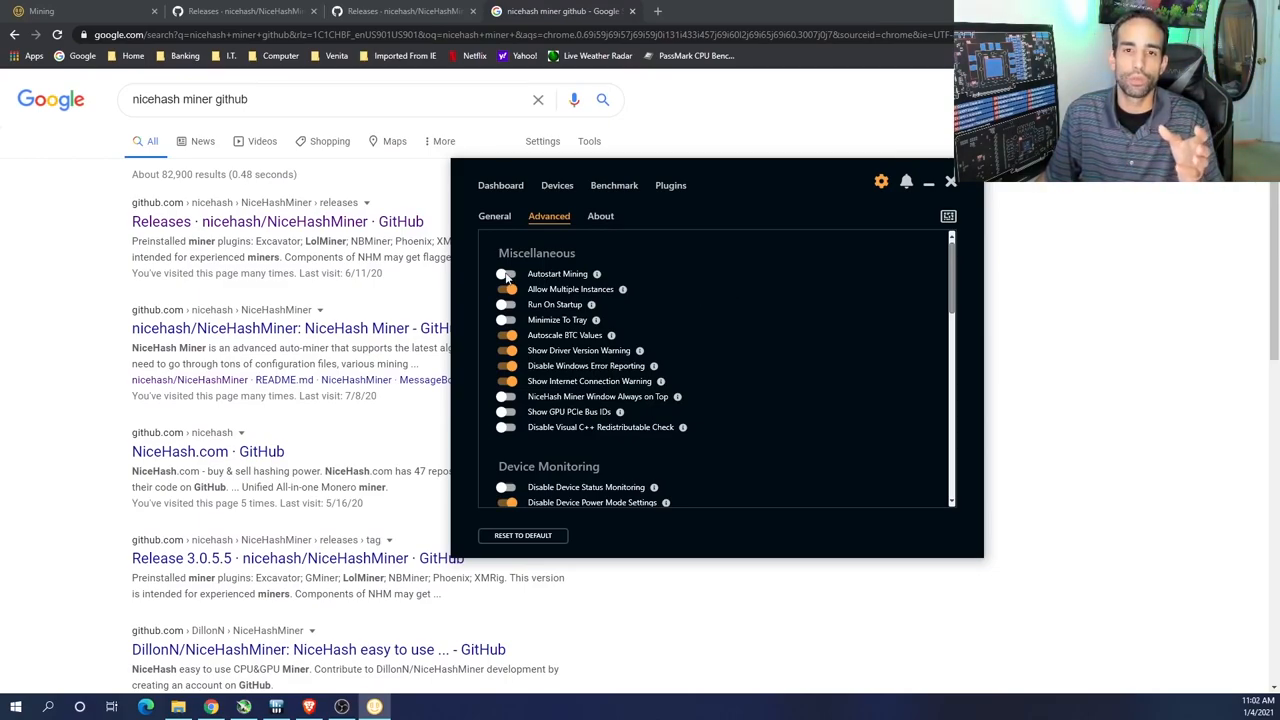
left_click(506, 304)
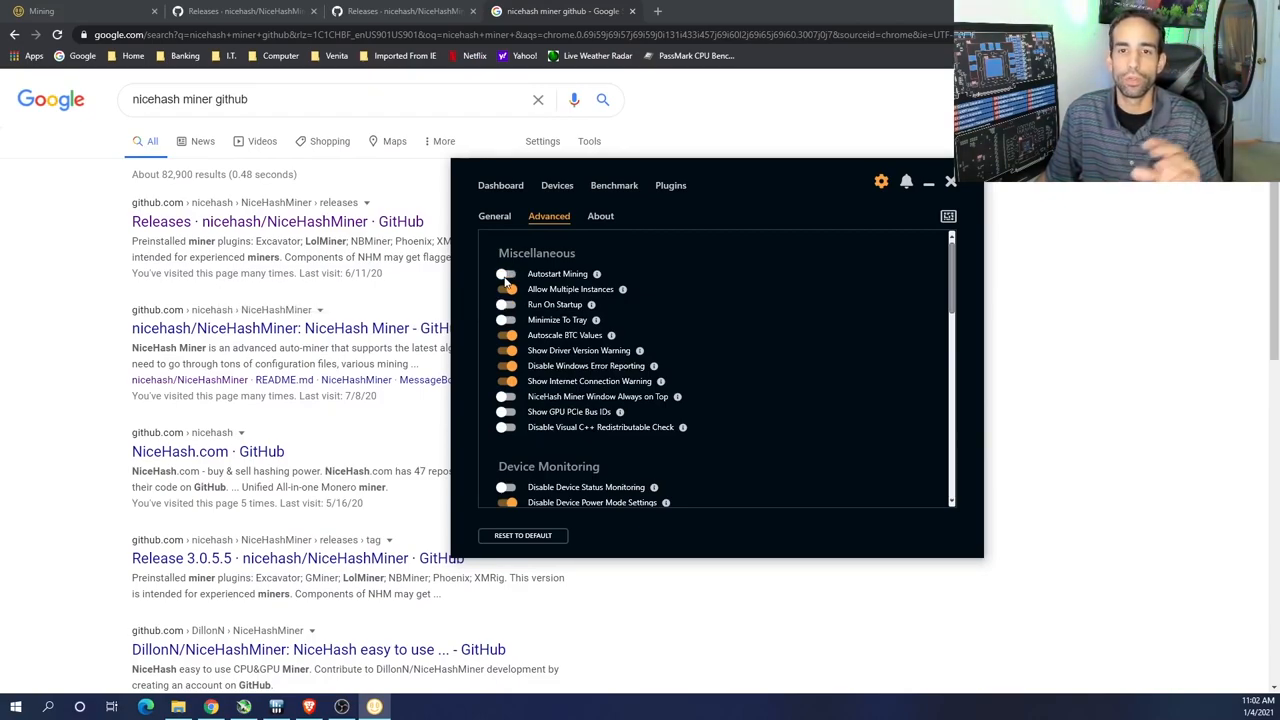
left_click(506, 273)
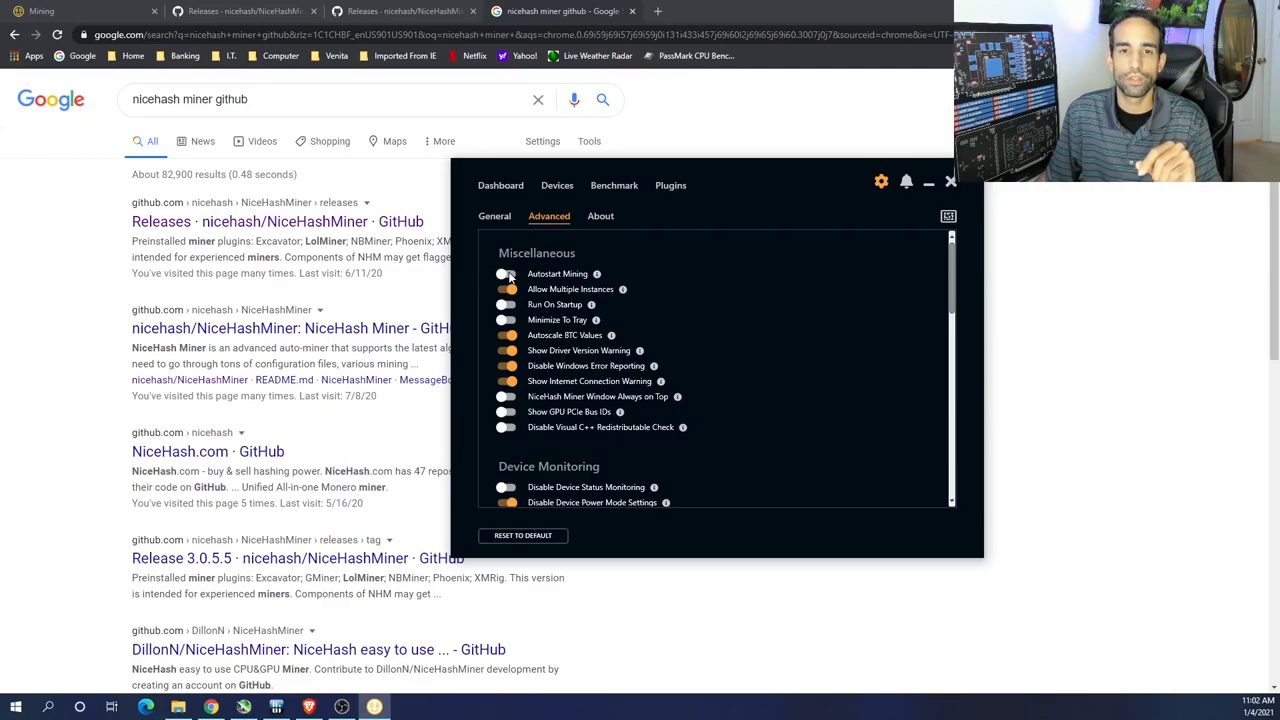
left_click(506, 274)
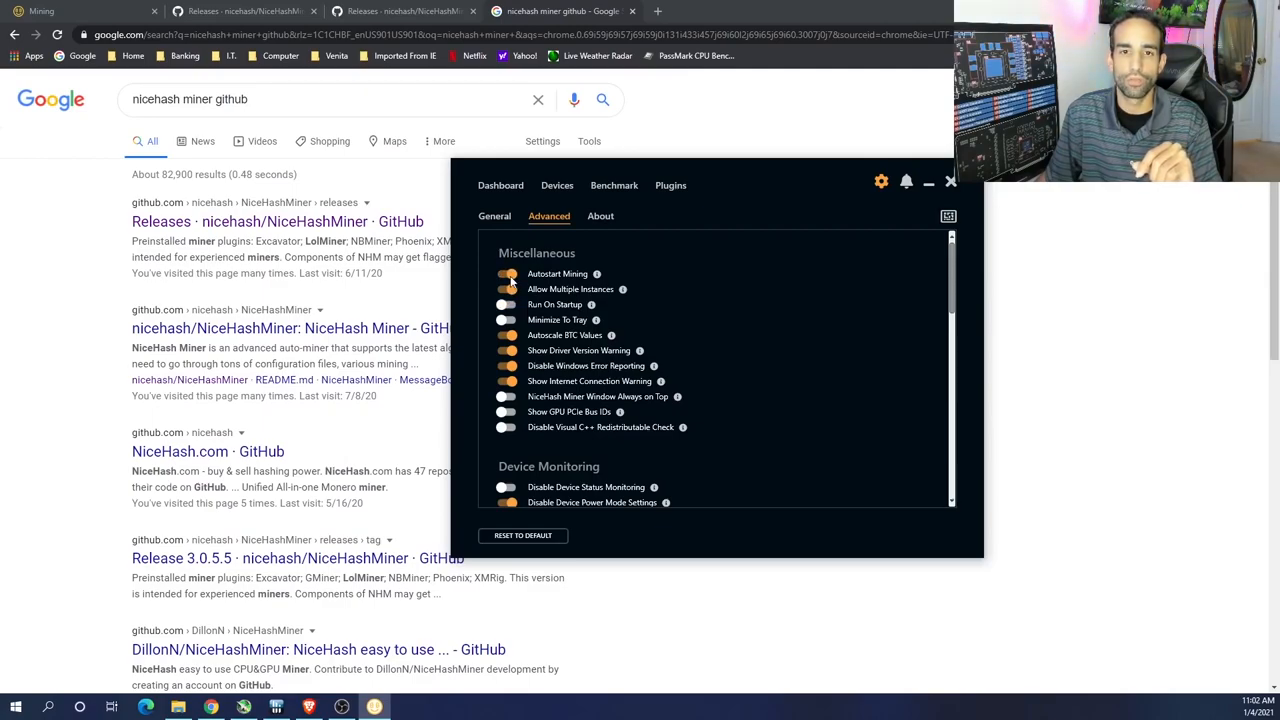
left_click(507, 274)
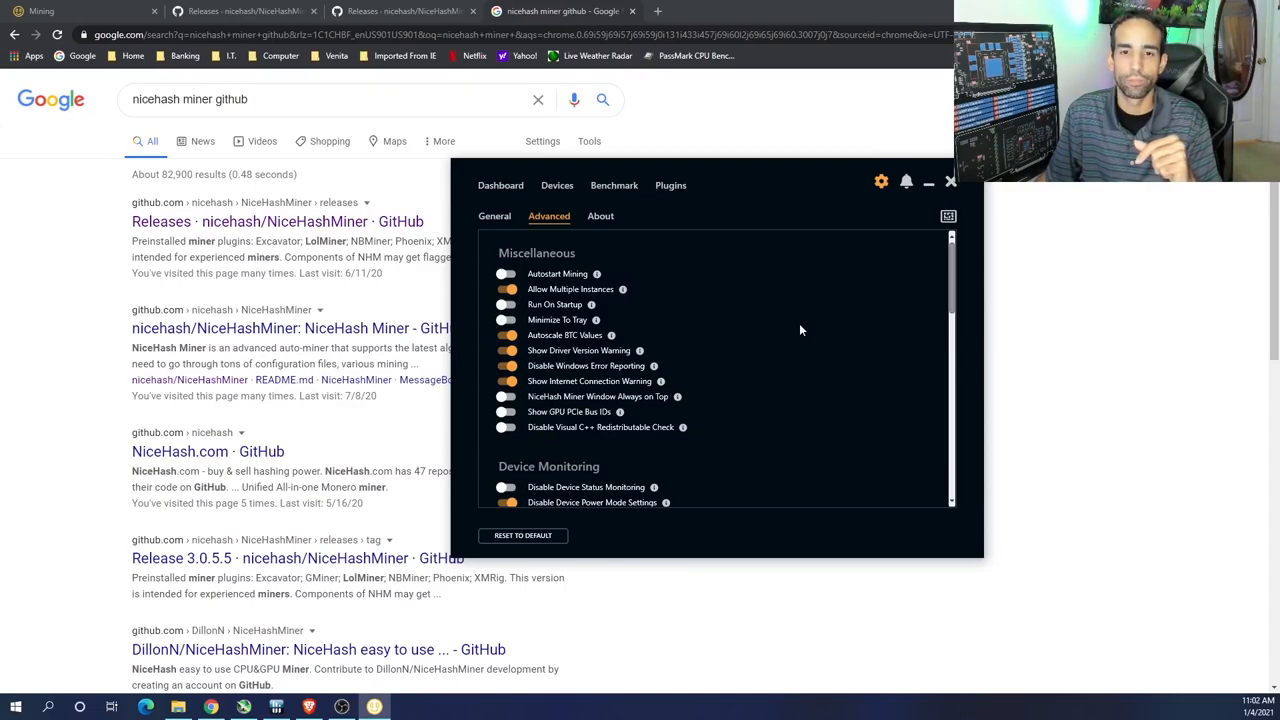
Step: Scroll down the advanced options and enable NVIDIA P0 State for the GPU
scroll("down", 3)
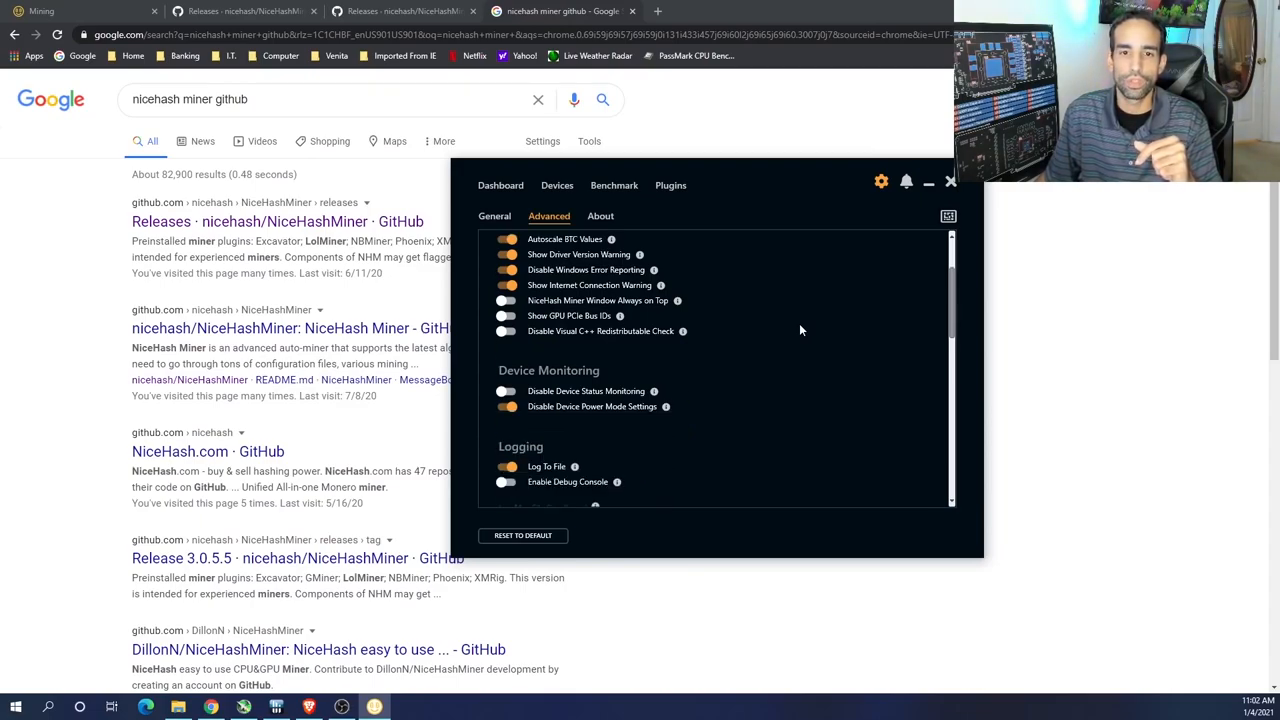
scroll("down", 3)
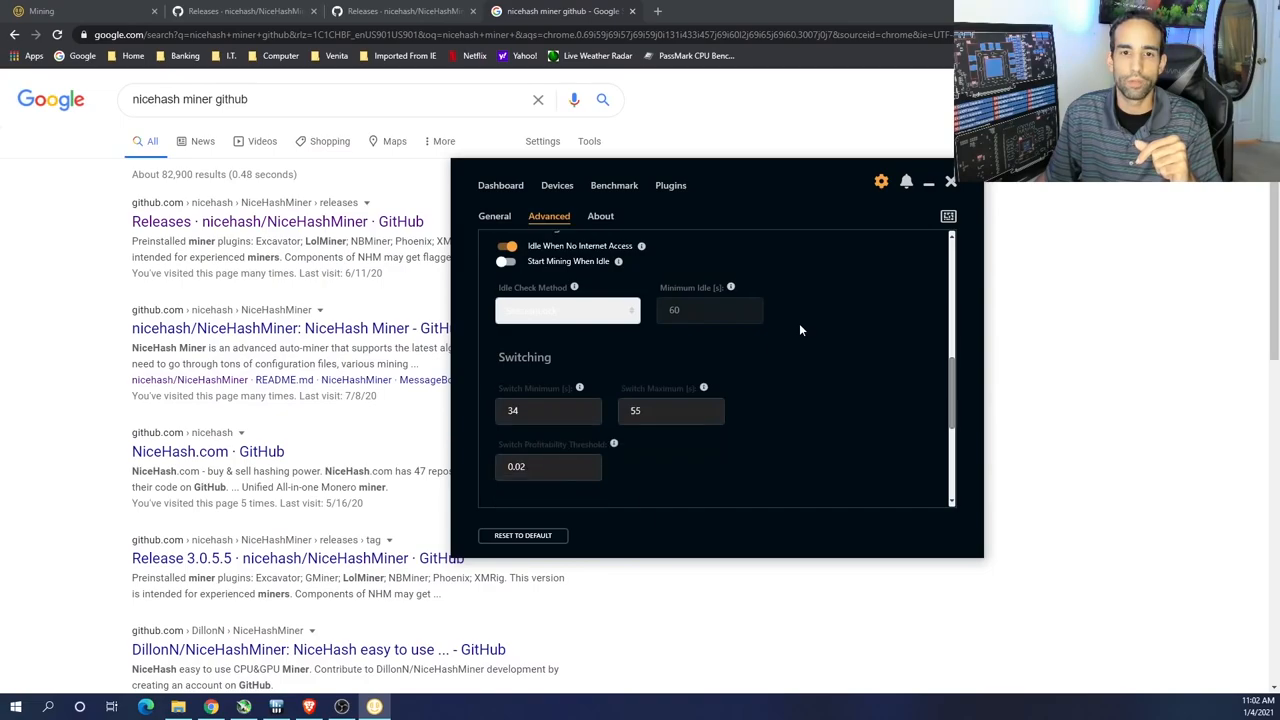
scroll("down", 3)
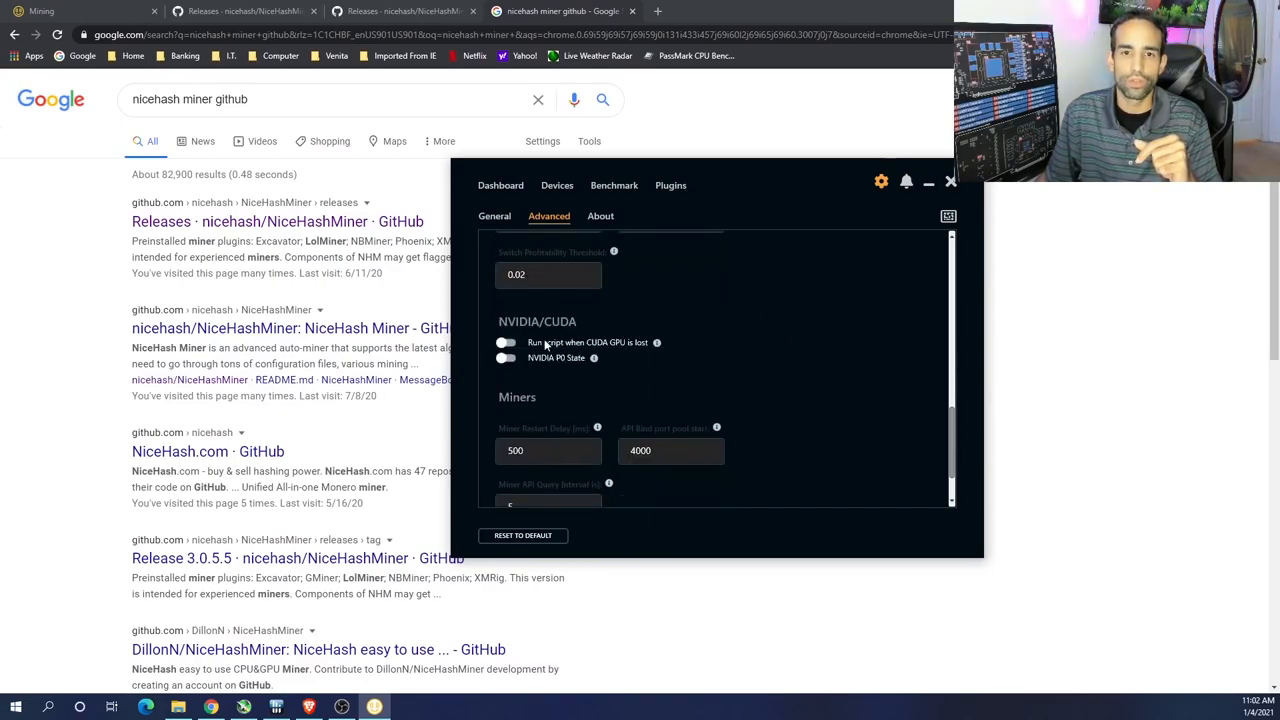
mouse_move(658, 349)
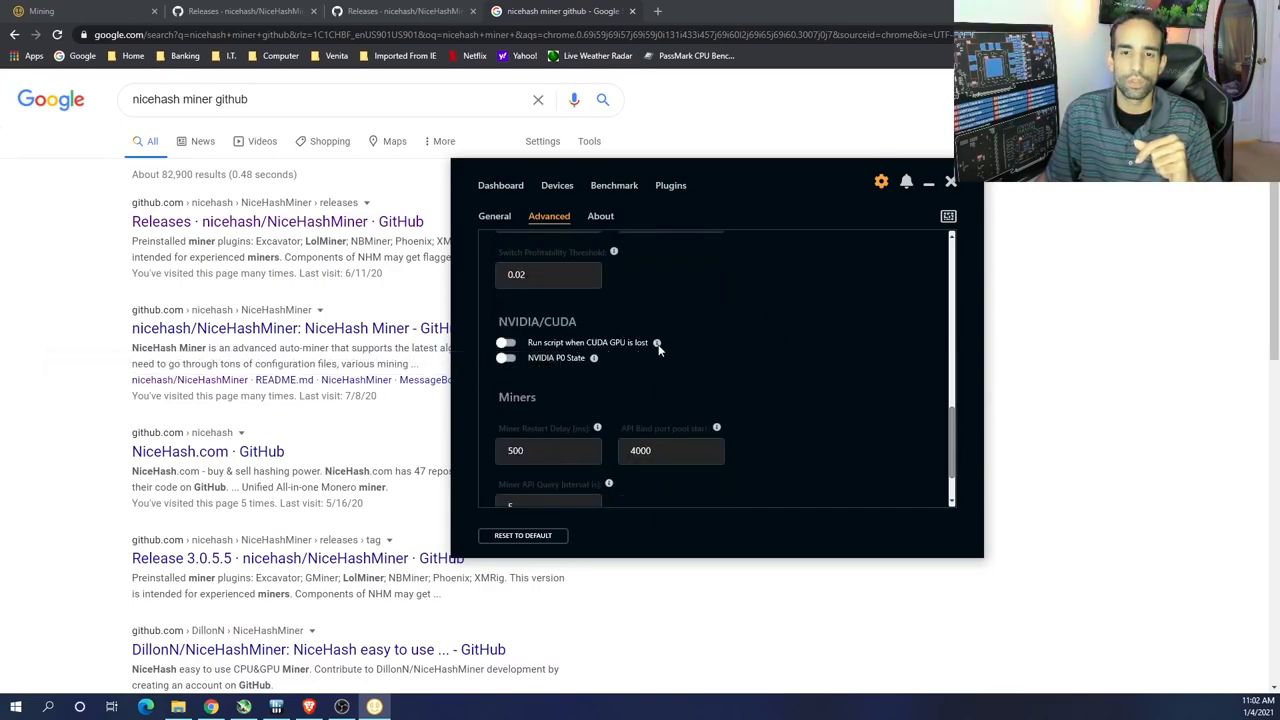
mouse_move(657, 343)
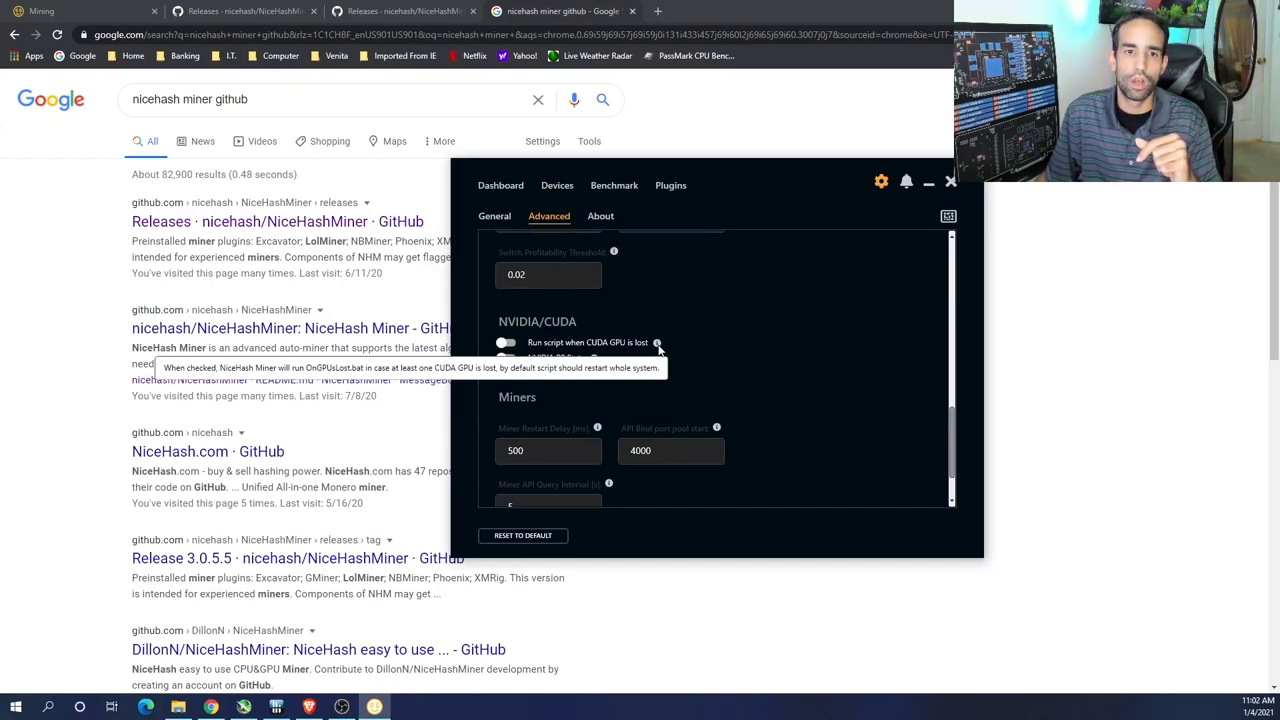
mouse_move(663, 364)
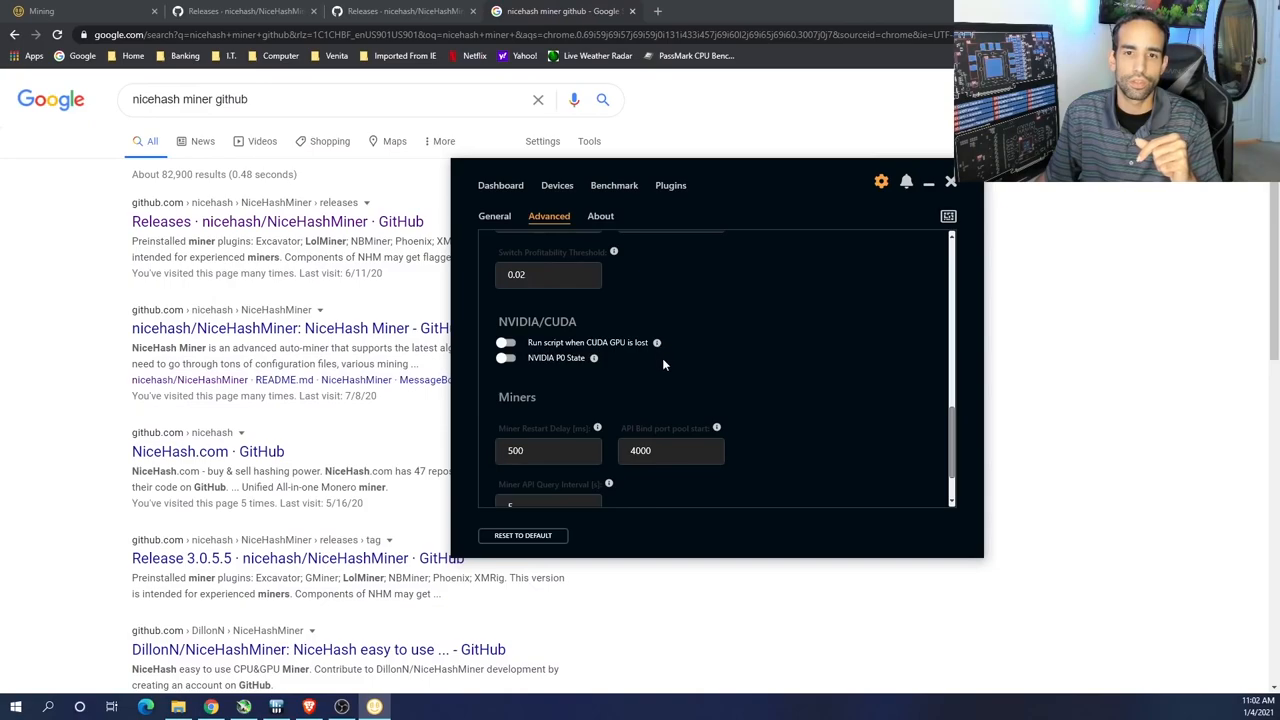
mouse_move(657, 342)
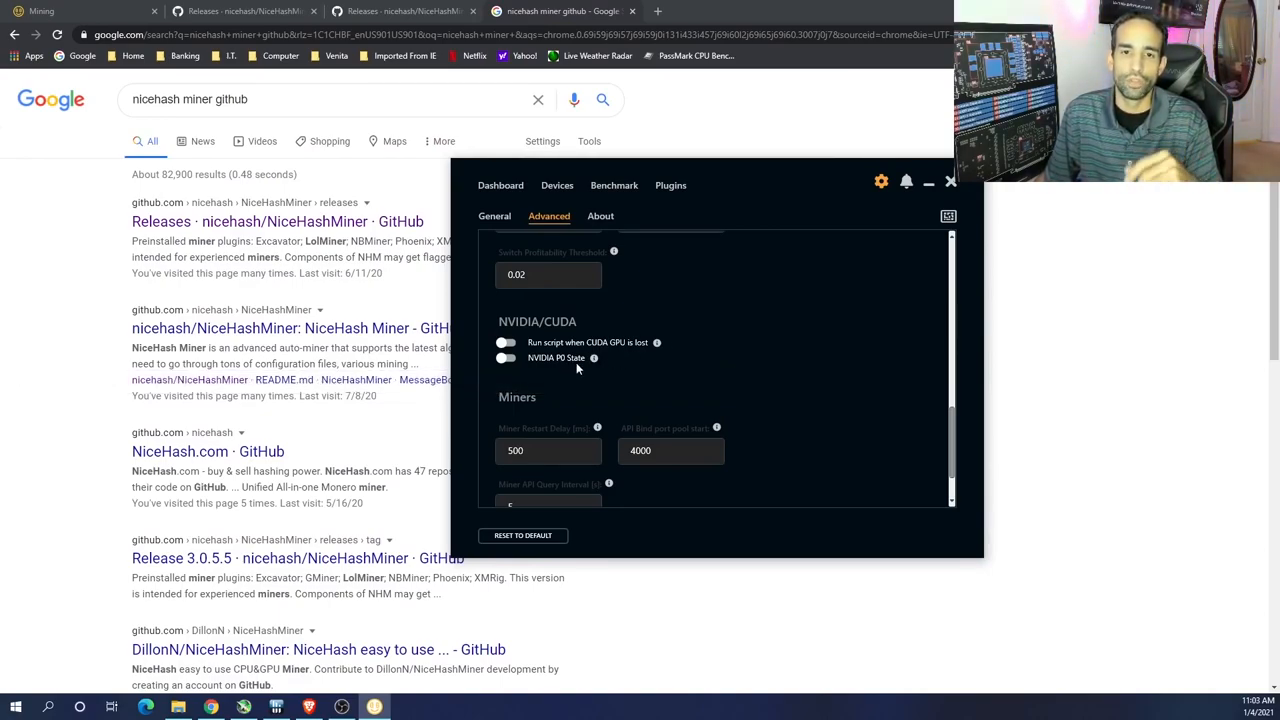
mouse_move(593, 358)
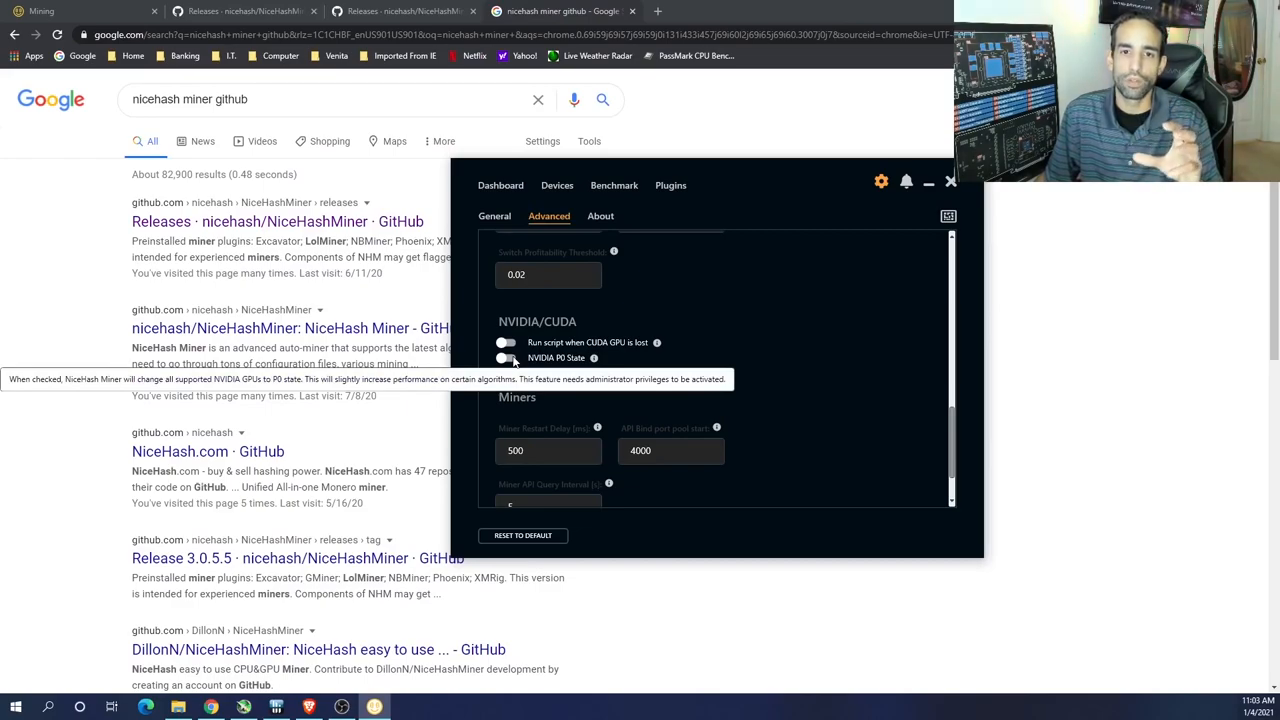
left_click(503, 358)
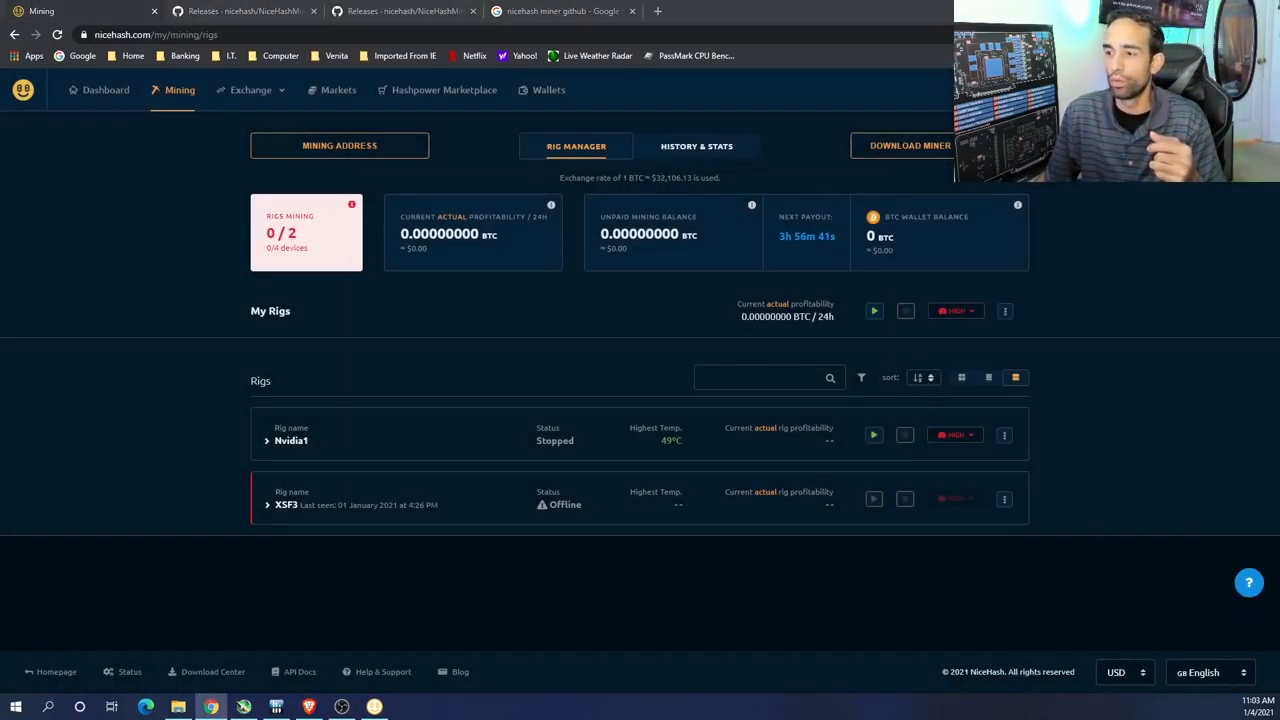
Step: Restore the miner window and install the TRex plugin, accepting its disclaimer
left_click(373, 707)
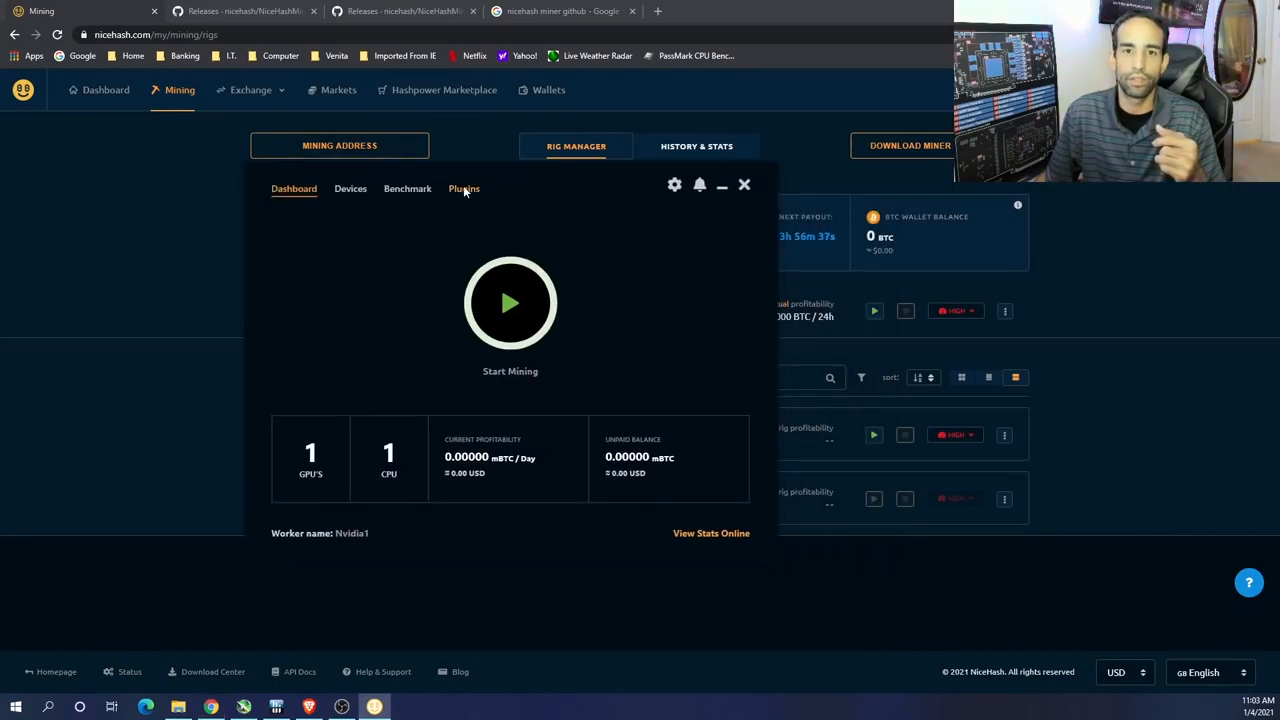
left_click(463, 188)
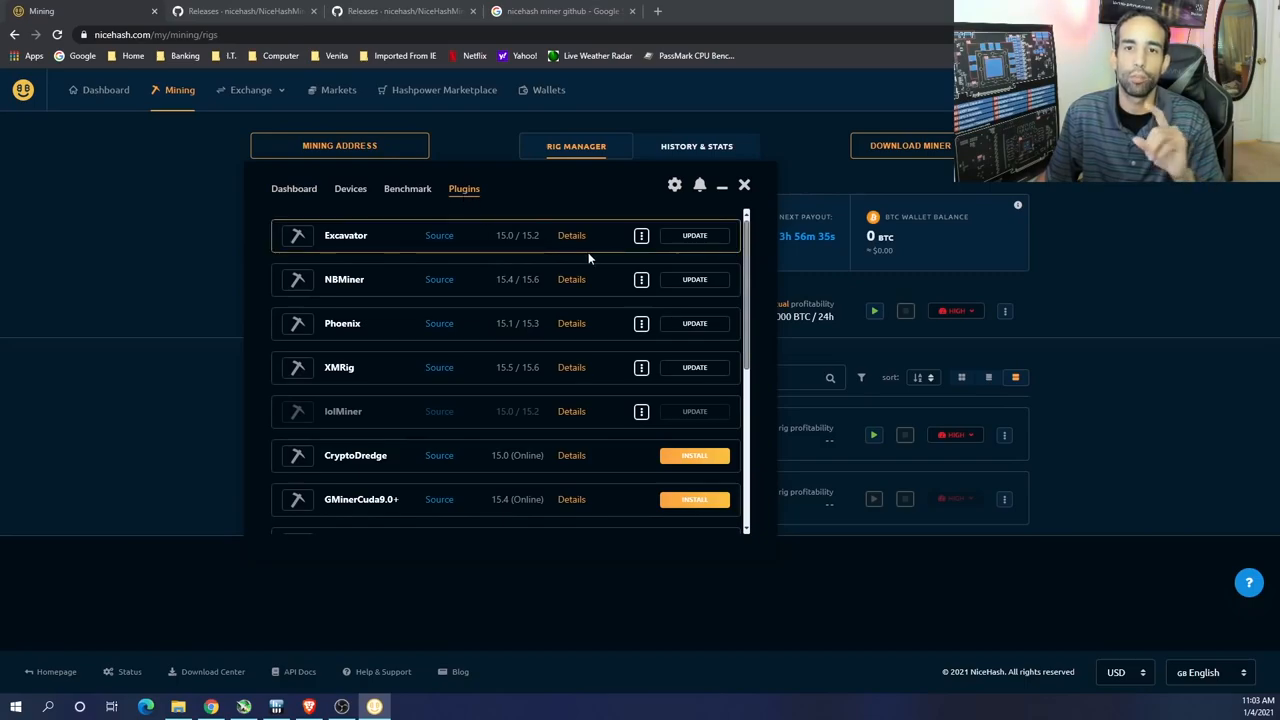
scroll("down", 3)
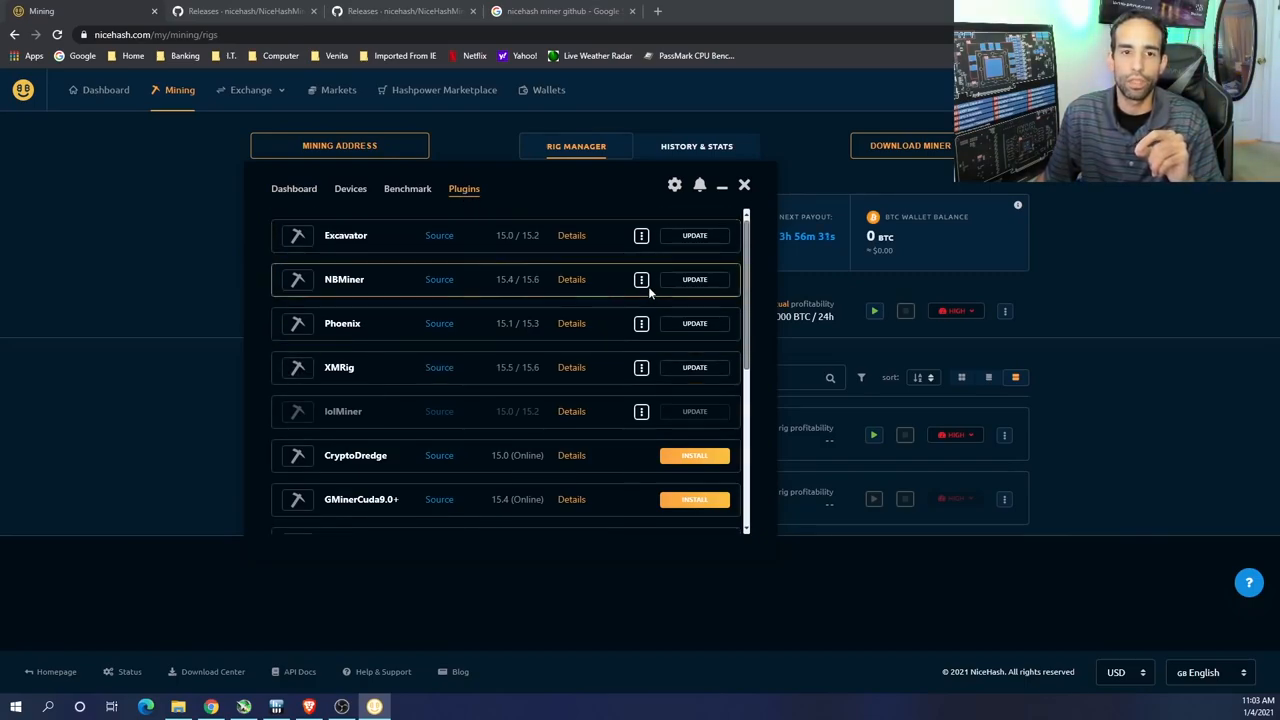
scroll("down", 3)
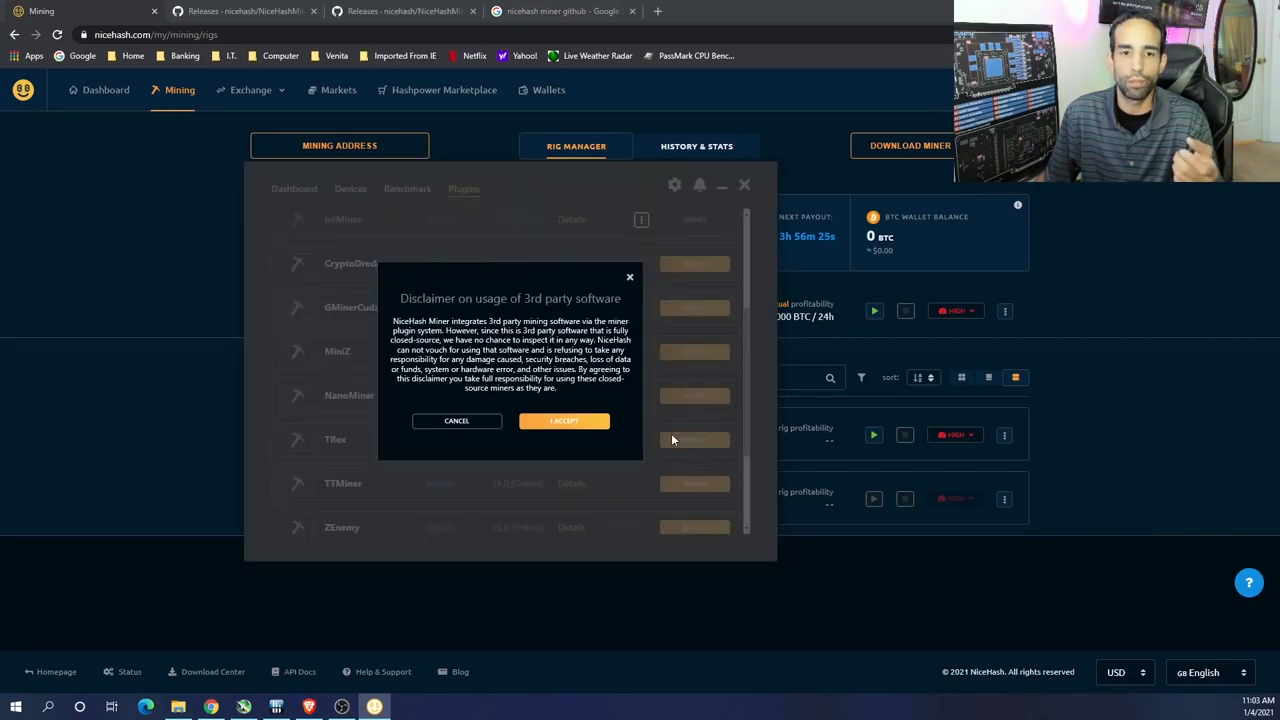
left_click(564, 420)
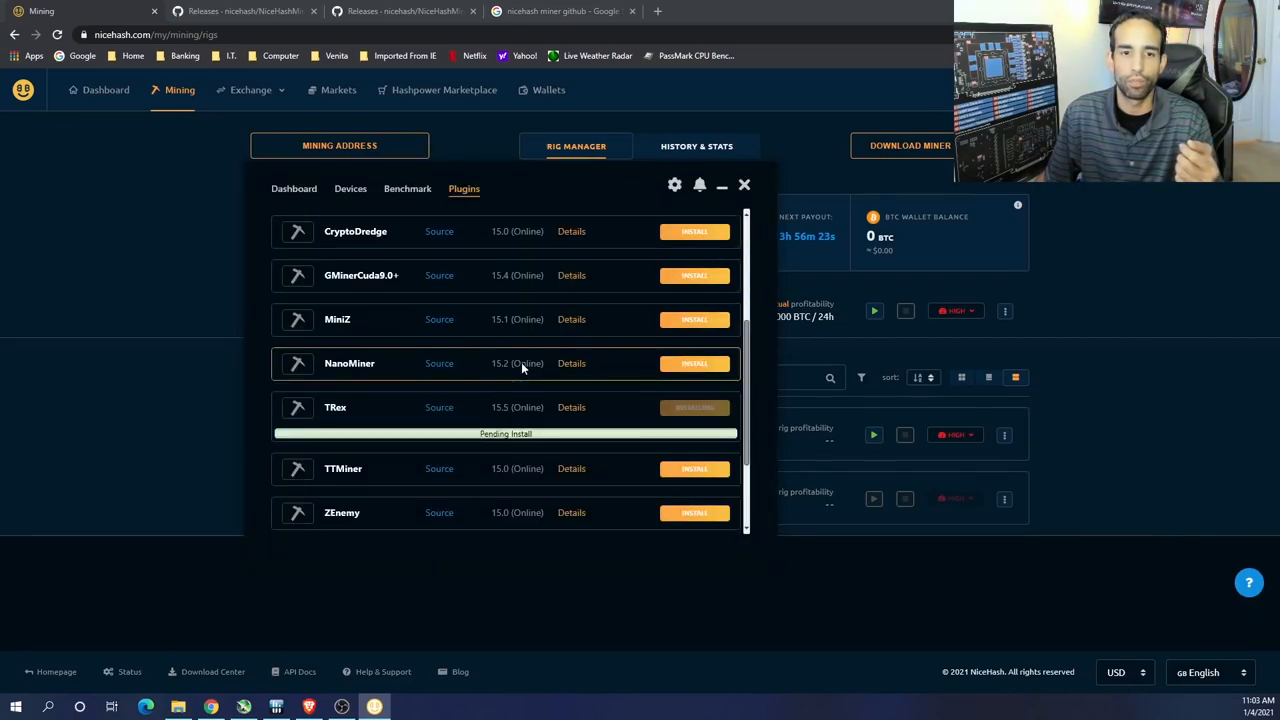
Step: Install TTMiner and GMinerCuda9.0+, accept the disclaimer, and return to the Dashboard
scroll("down", 3)
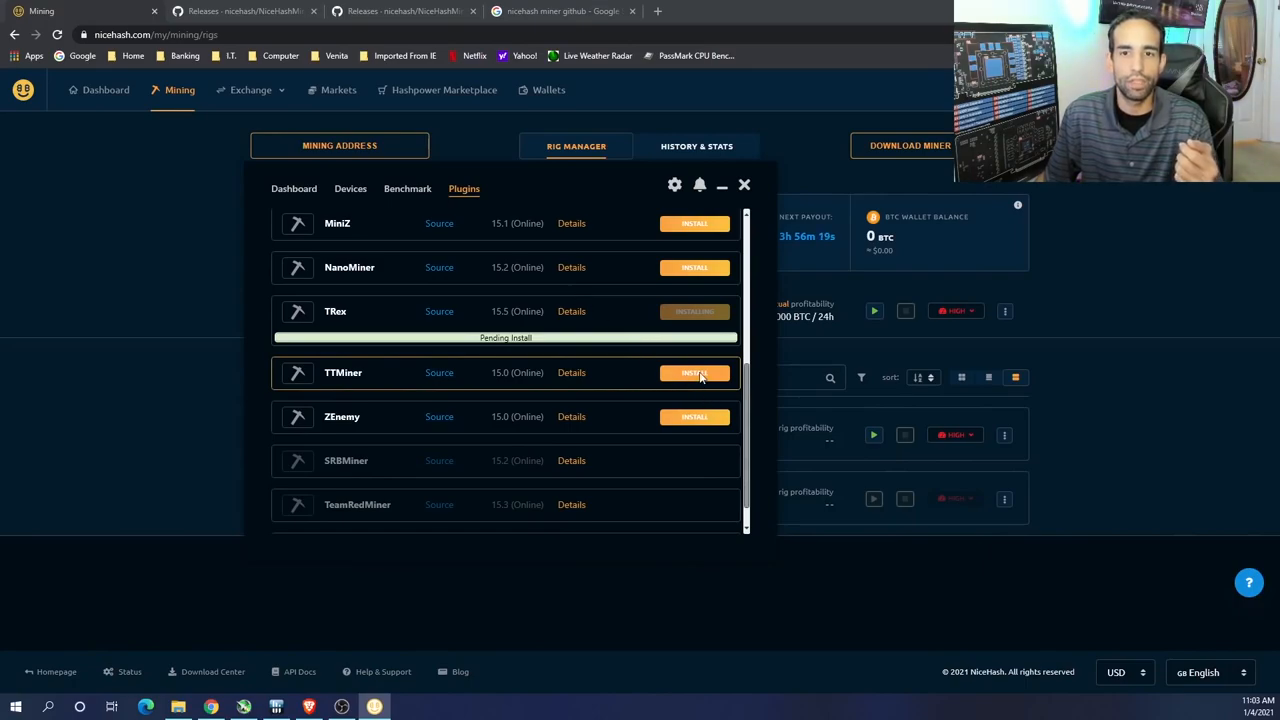
mouse_move(575, 391)
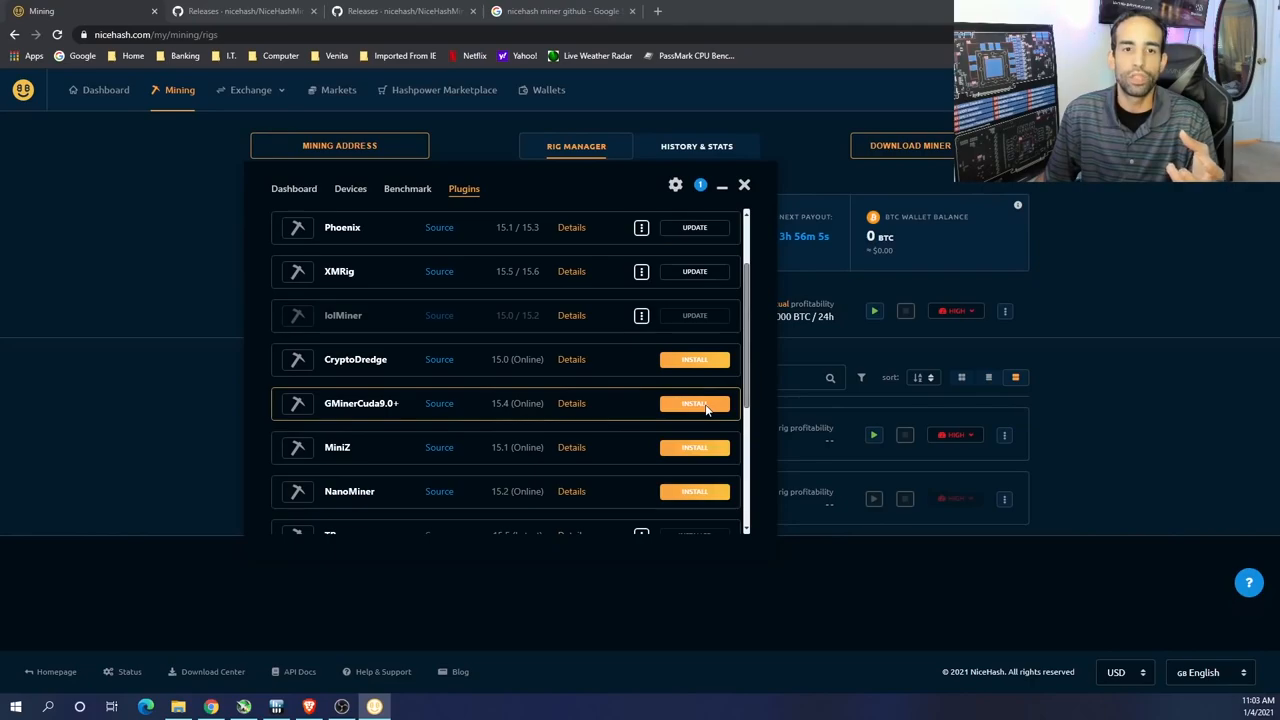
scroll("down", 3)
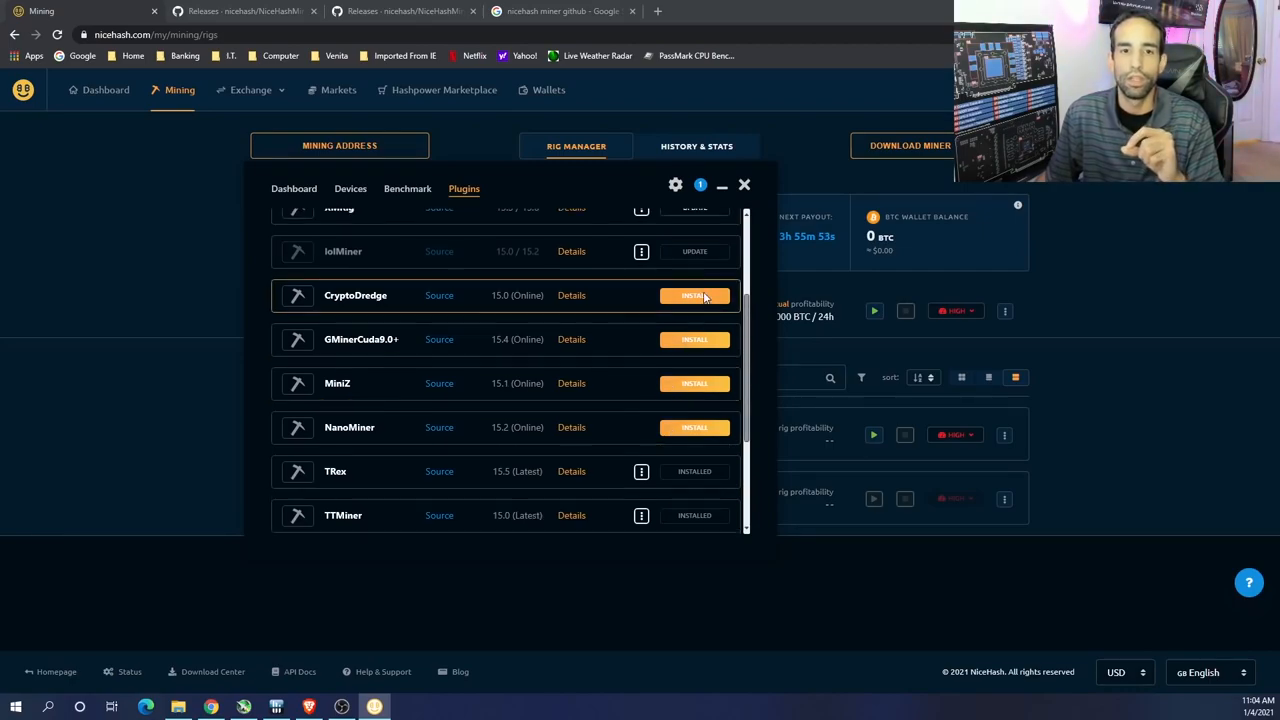
left_click(694, 295)
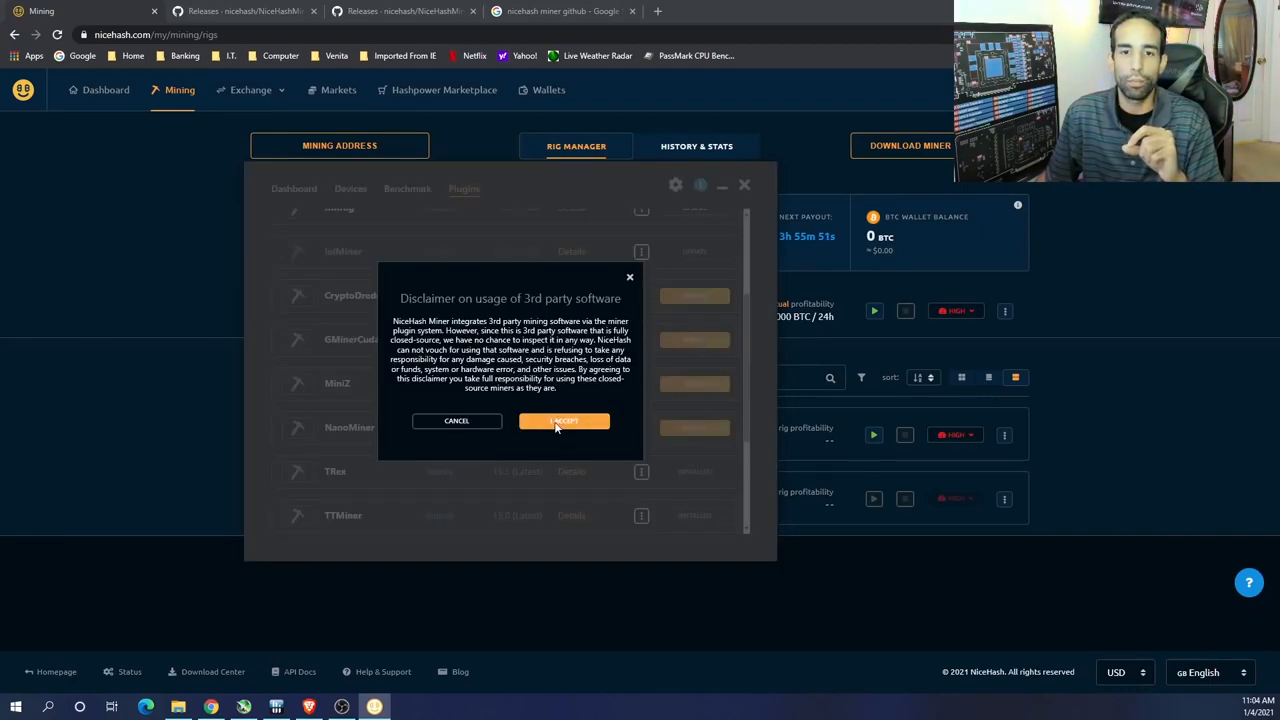
left_click(564, 420)
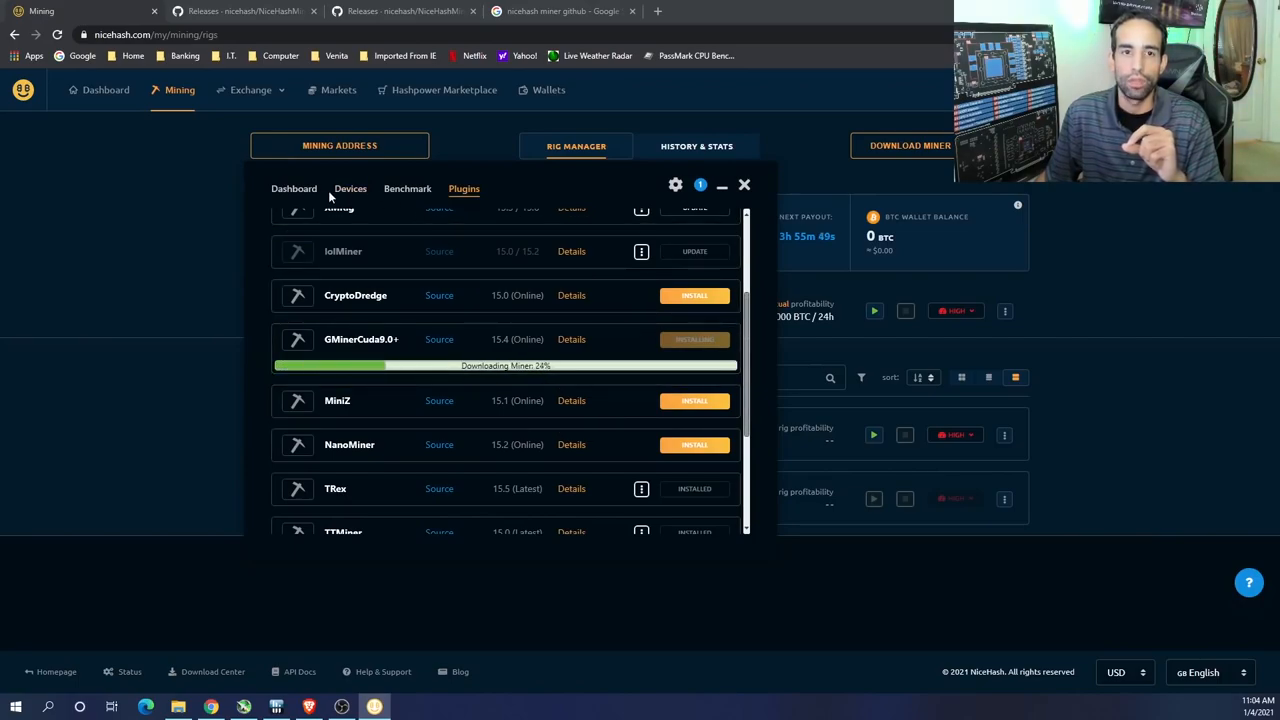
left_click(294, 188)
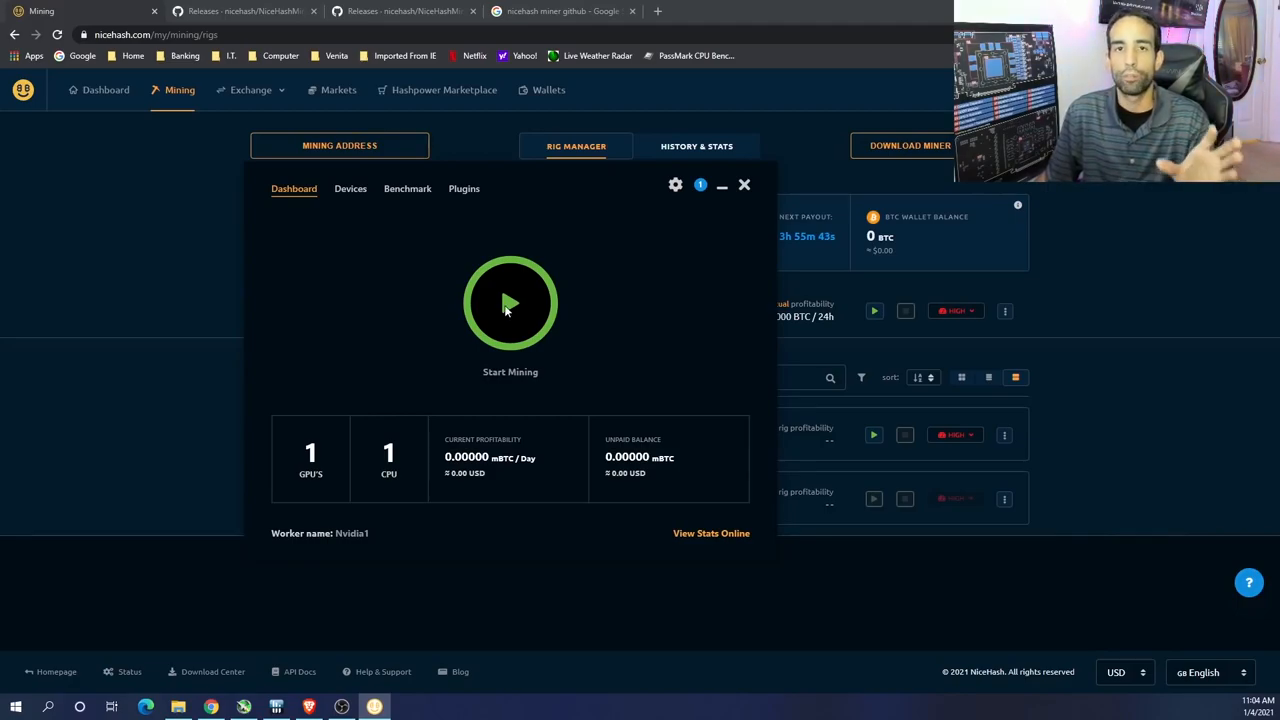
mouse_move(299, 671)
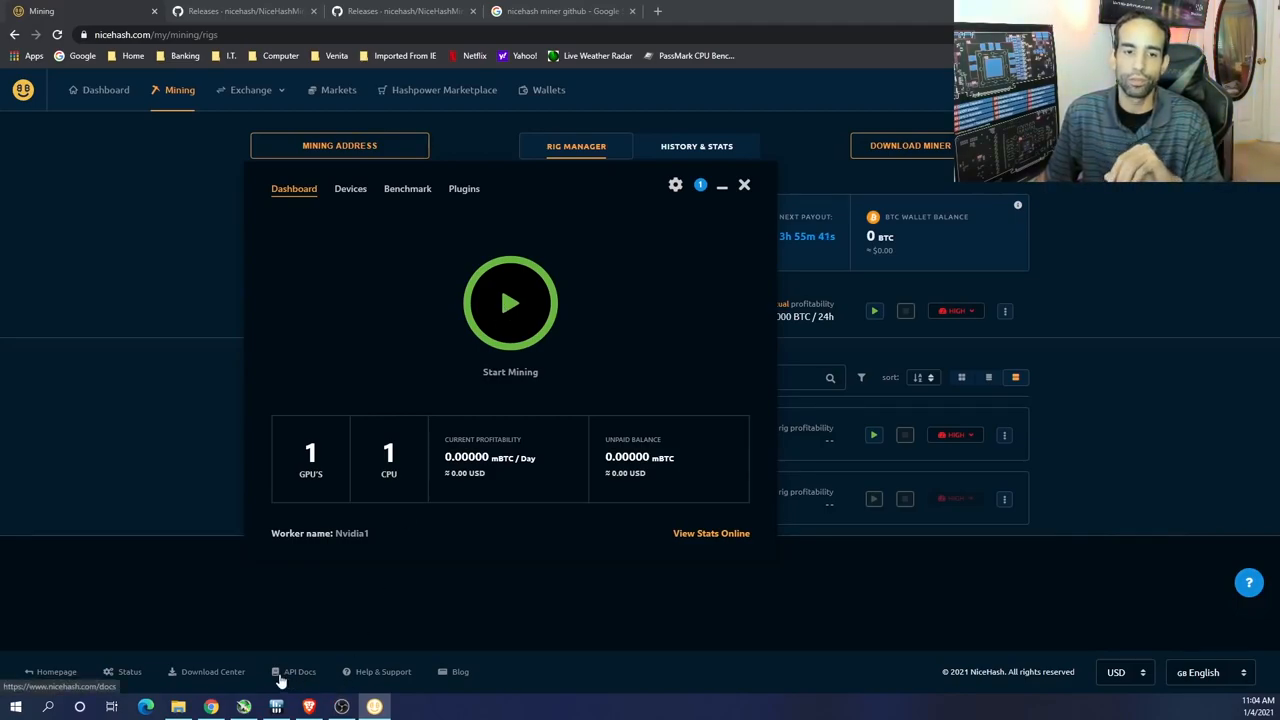
left_click(243, 707)
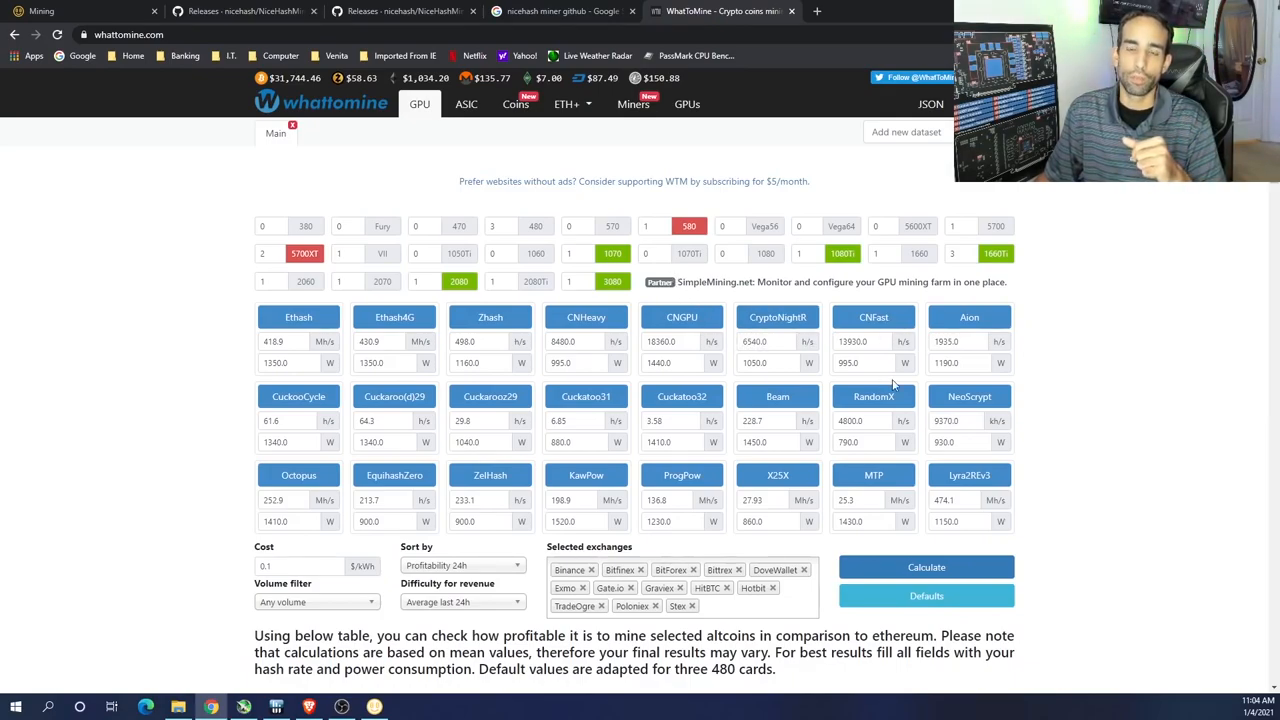
mouse_move(862, 334)
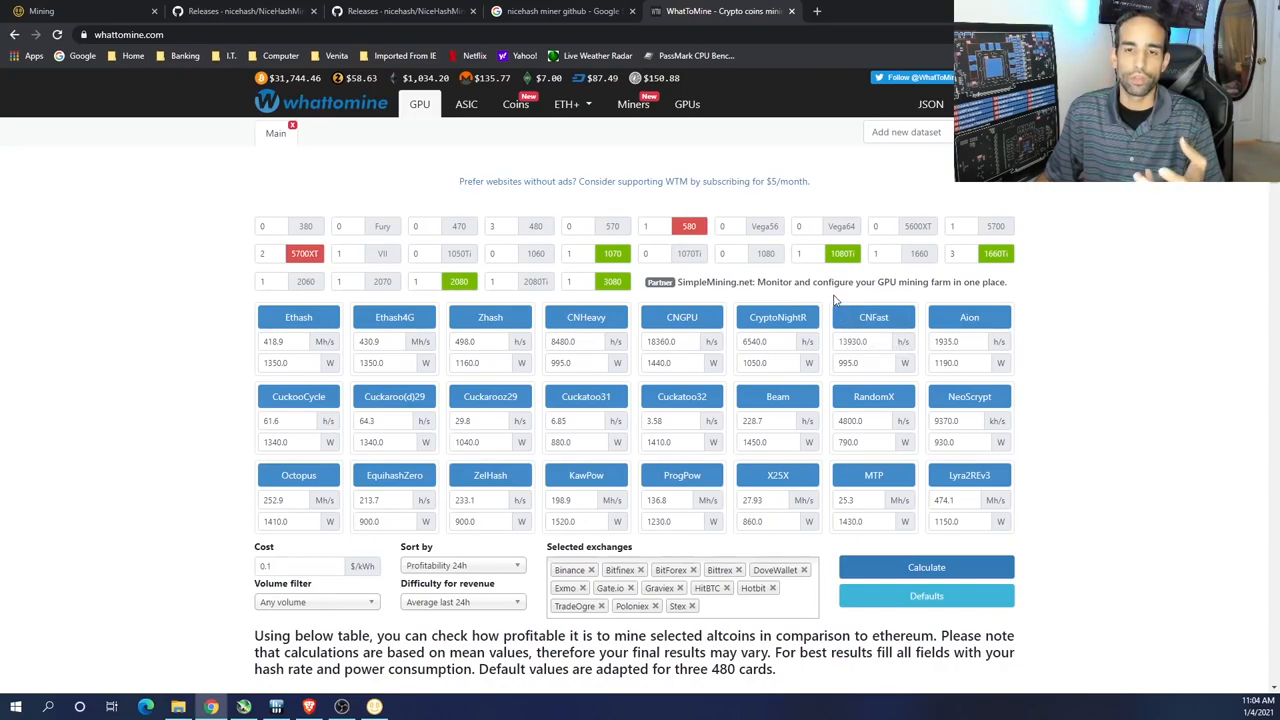
mouse_move(842, 253)
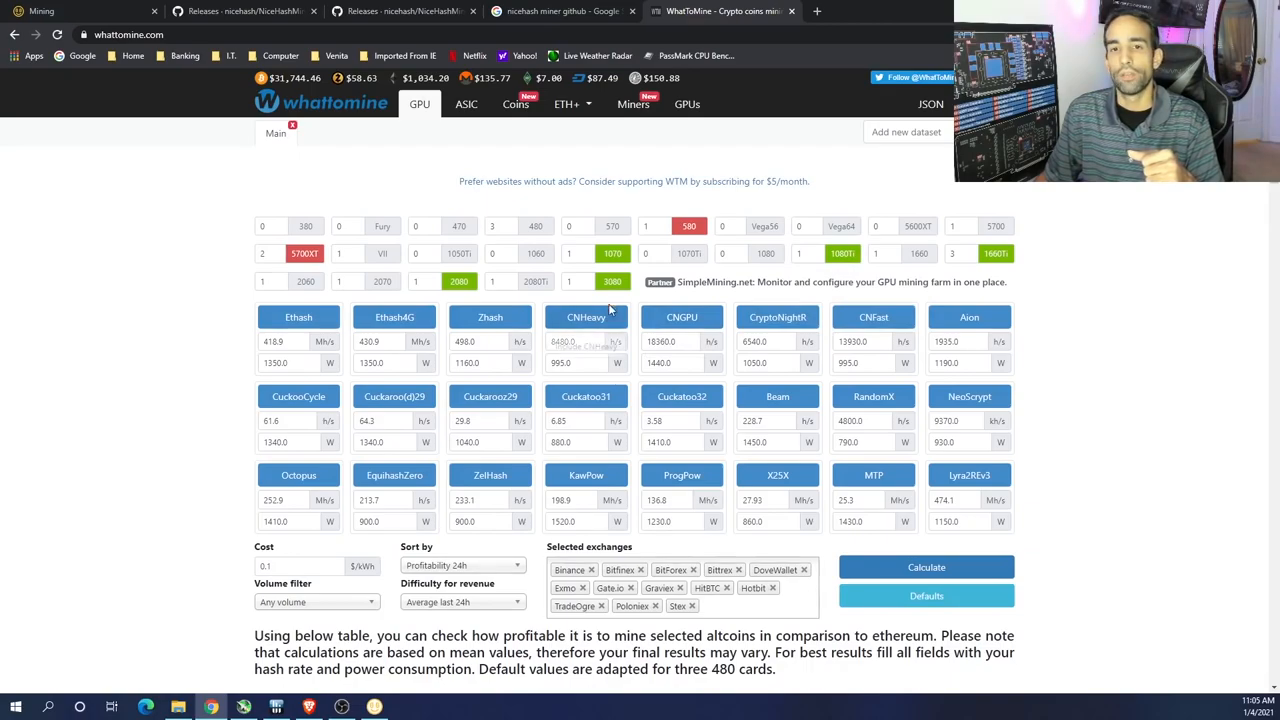
mouse_move(613, 281)
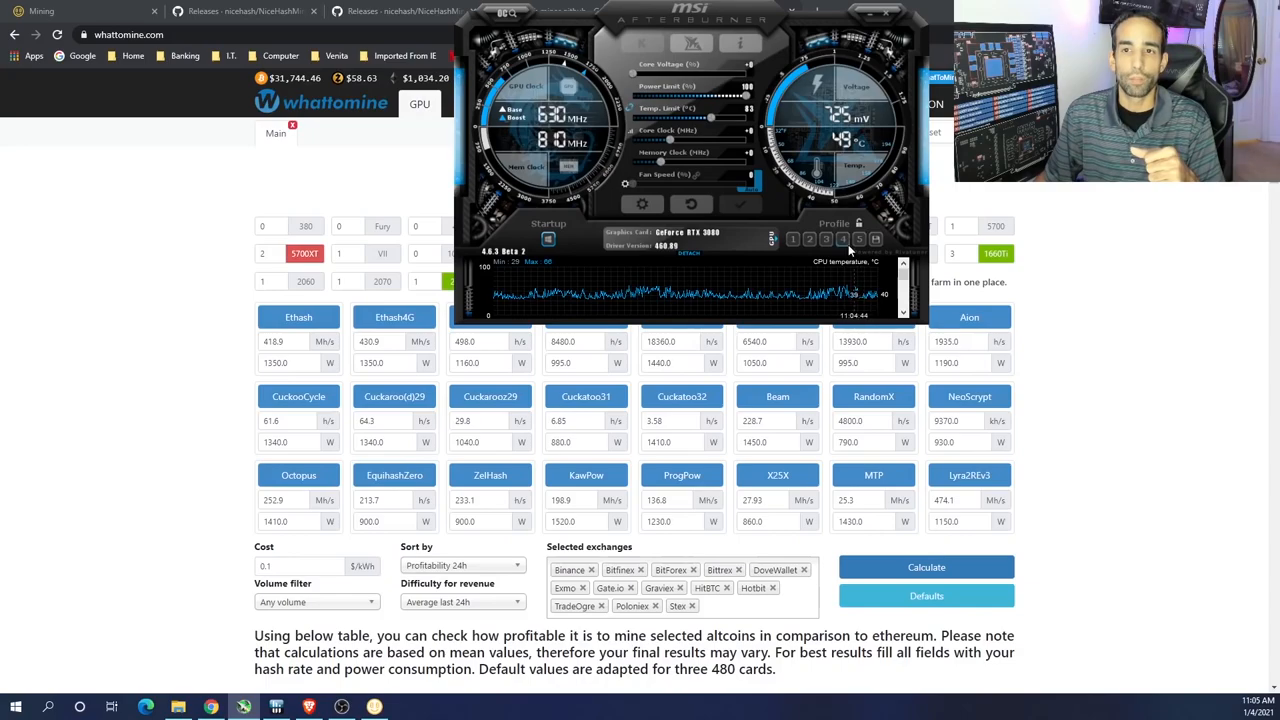
Step: Check the GeForce RTX 3080 sliders and temperature graph in MSI Afterburner, then hide it
left_click(843, 238)
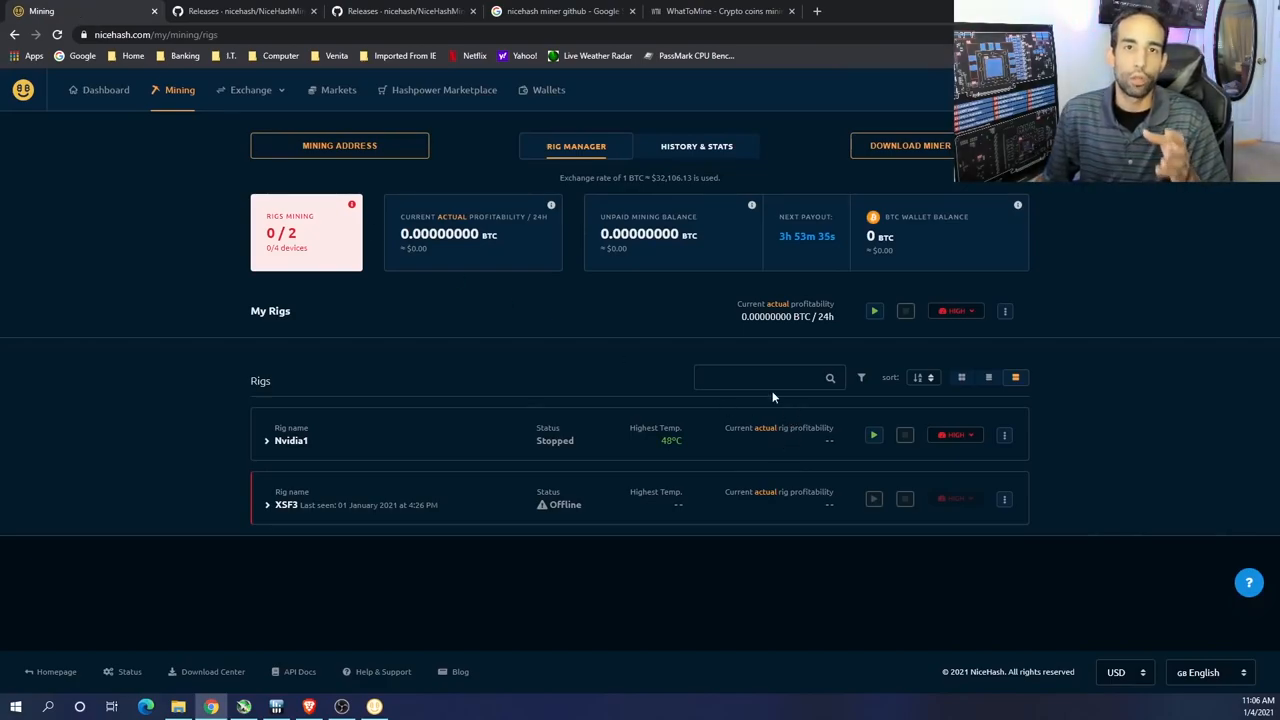
left_click(720, 11)
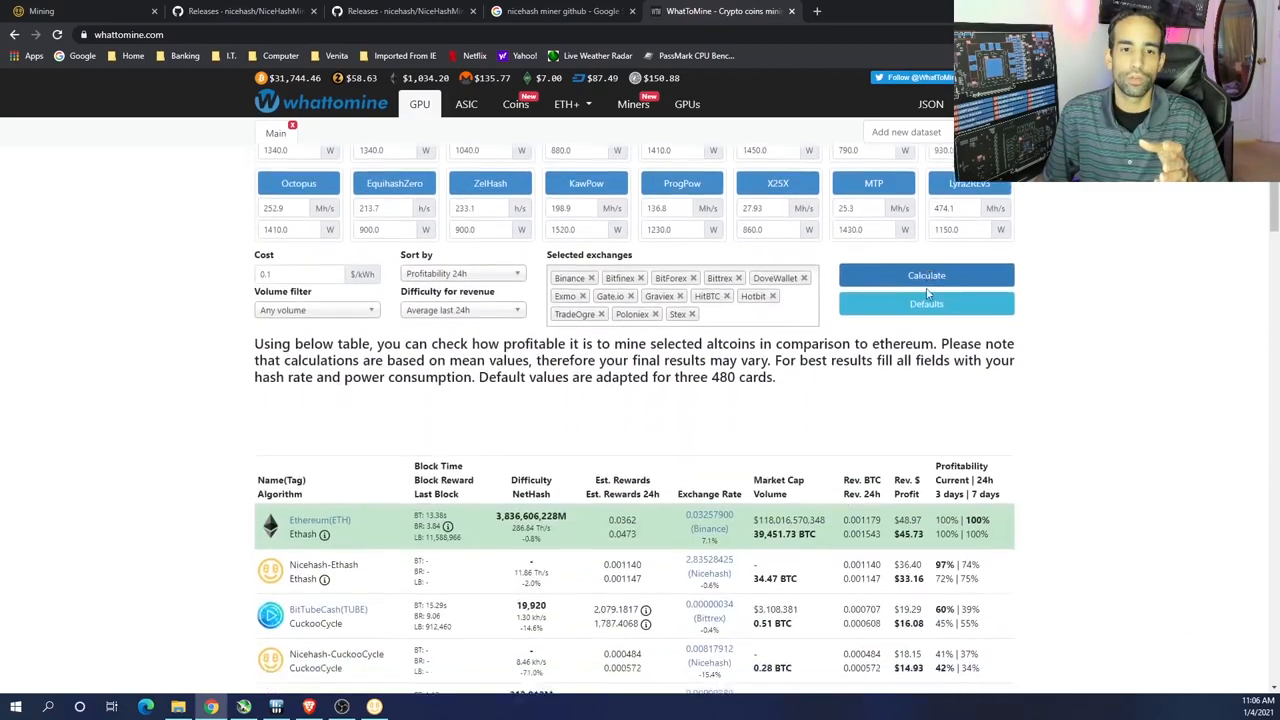
scroll("down", 3)
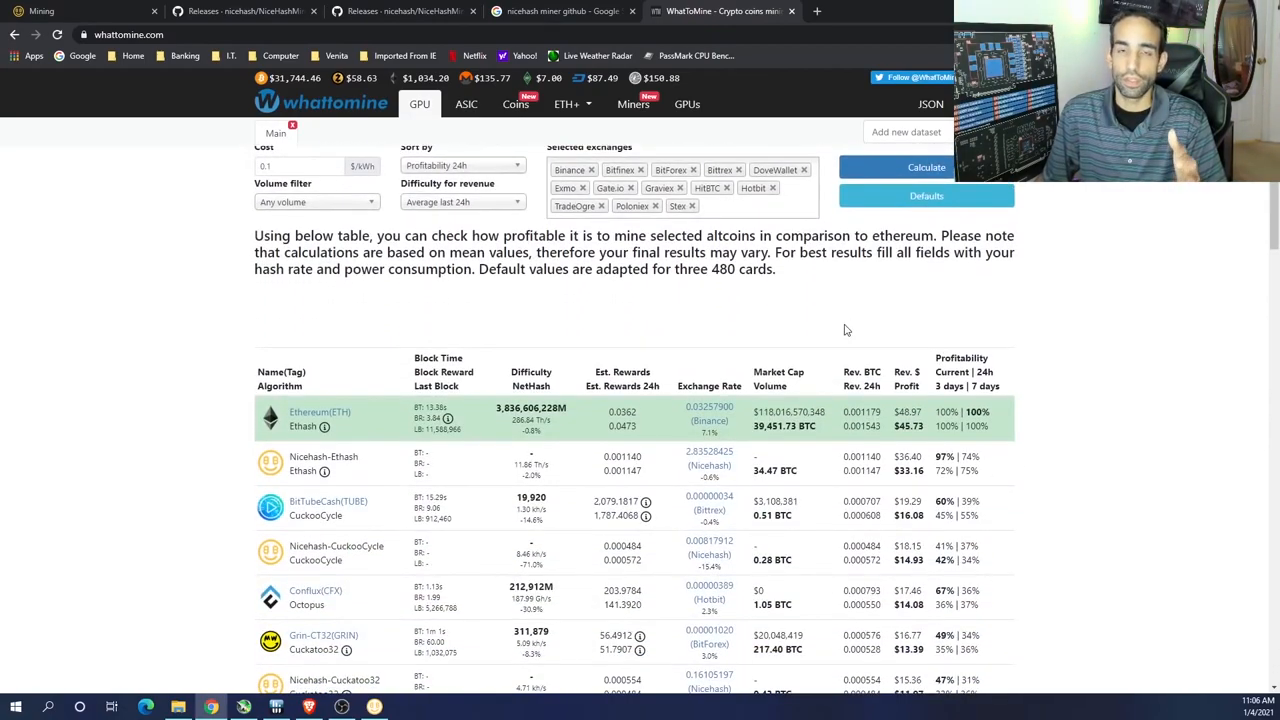
mouse_move(826, 410)
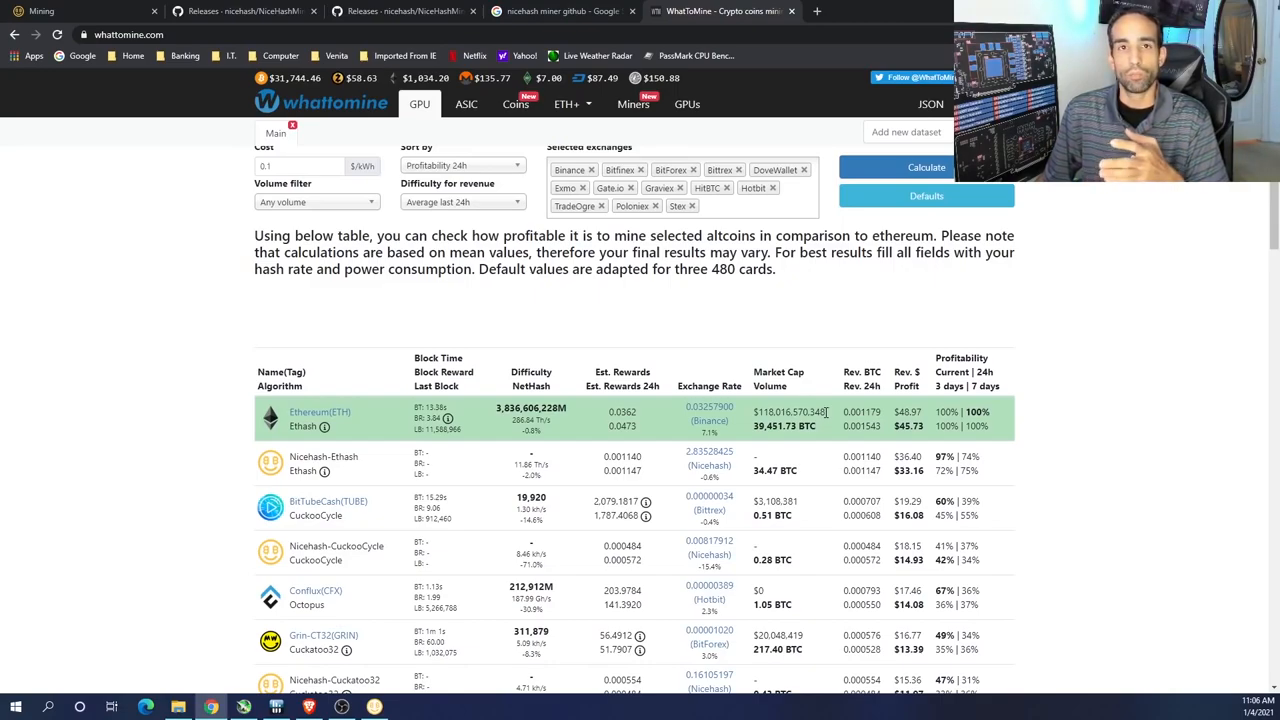
mouse_move(823, 393)
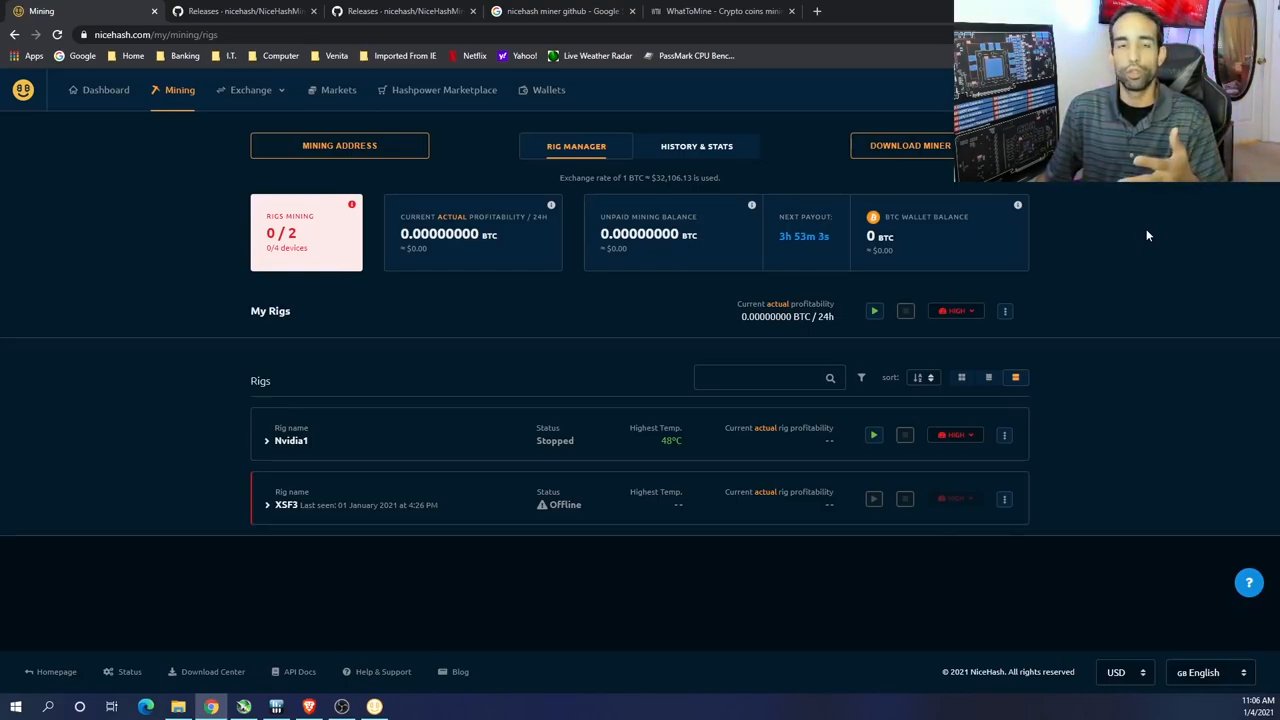
mouse_move(1132, 282)
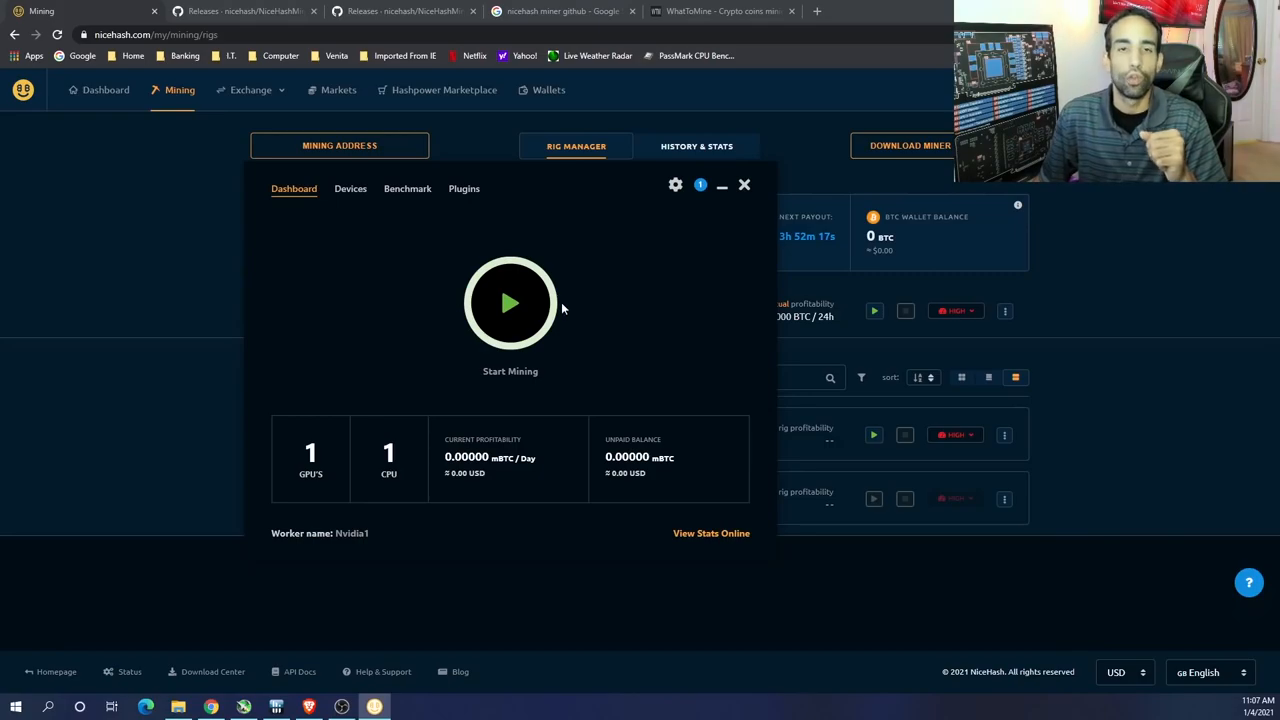
mouse_move(571, 329)
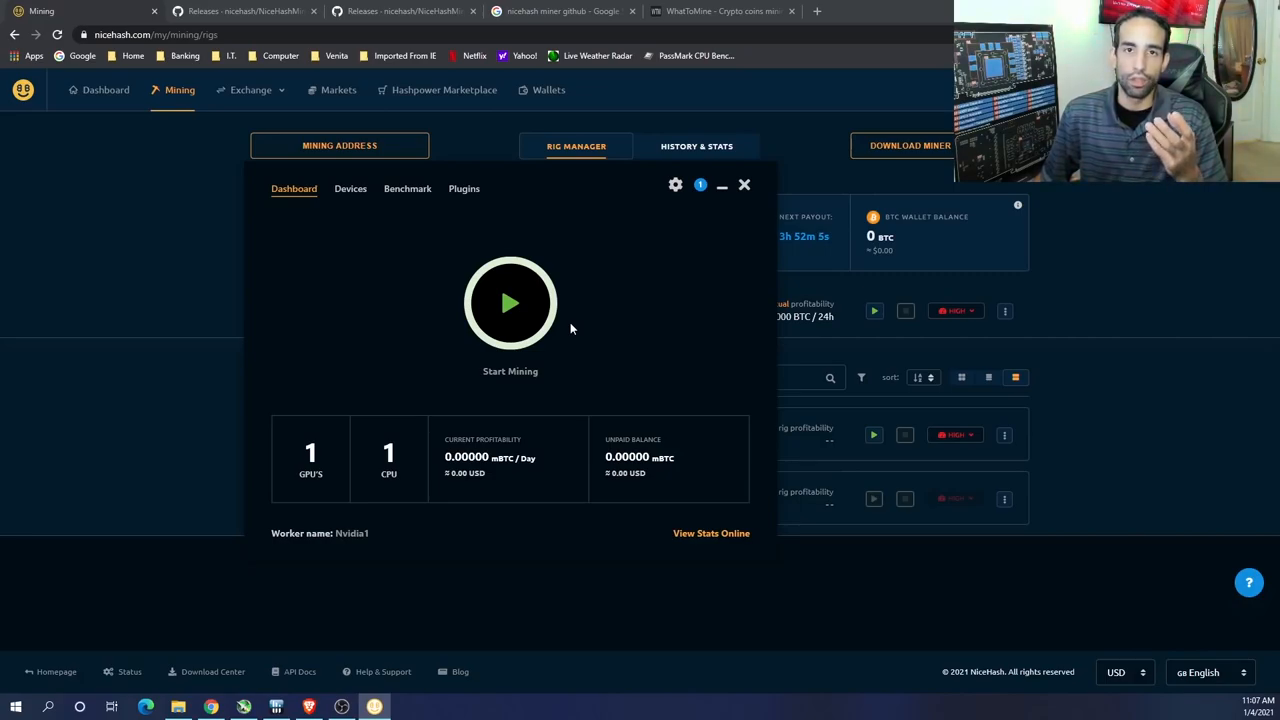
mouse_move(571, 347)
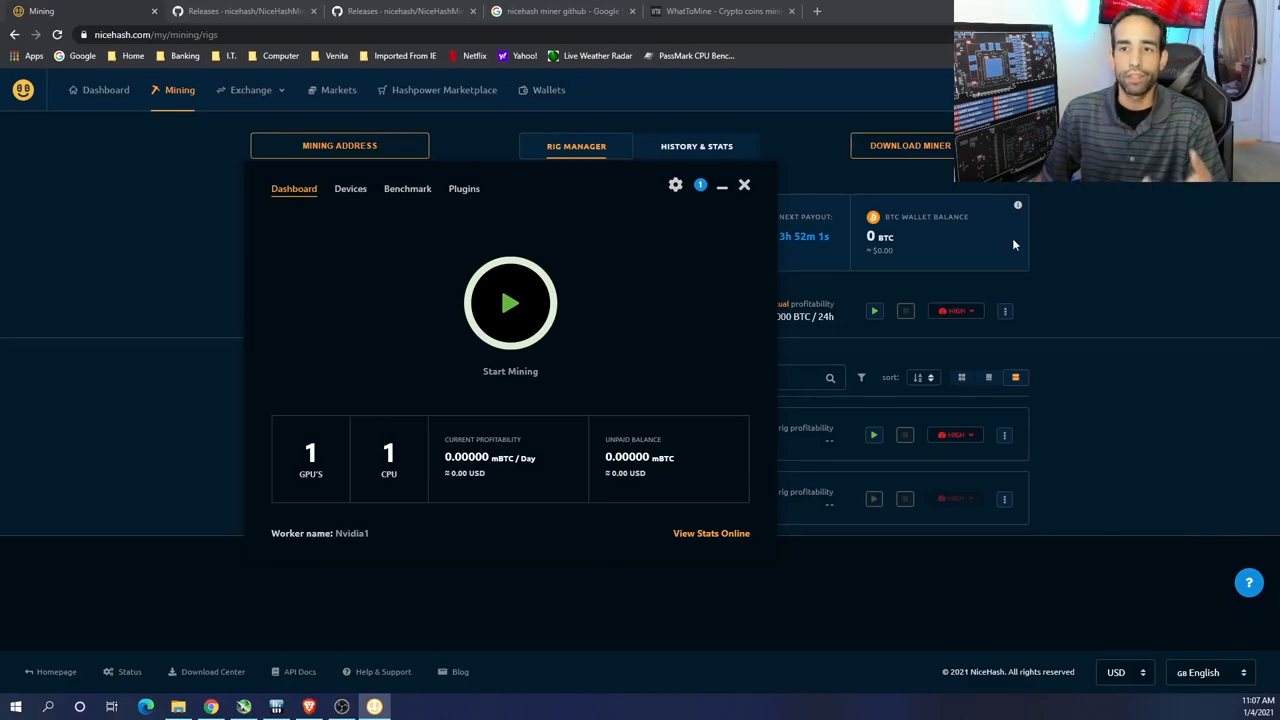
mouse_move(690, 293)
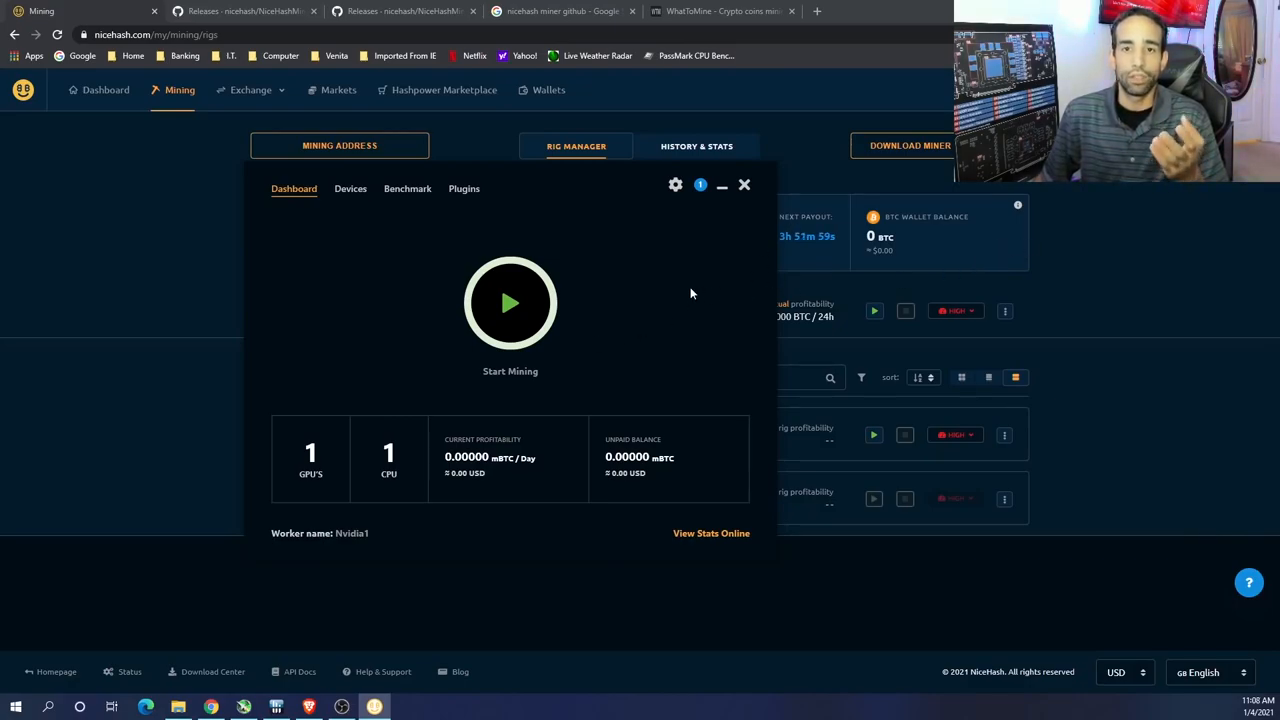
mouse_move(370, 305)
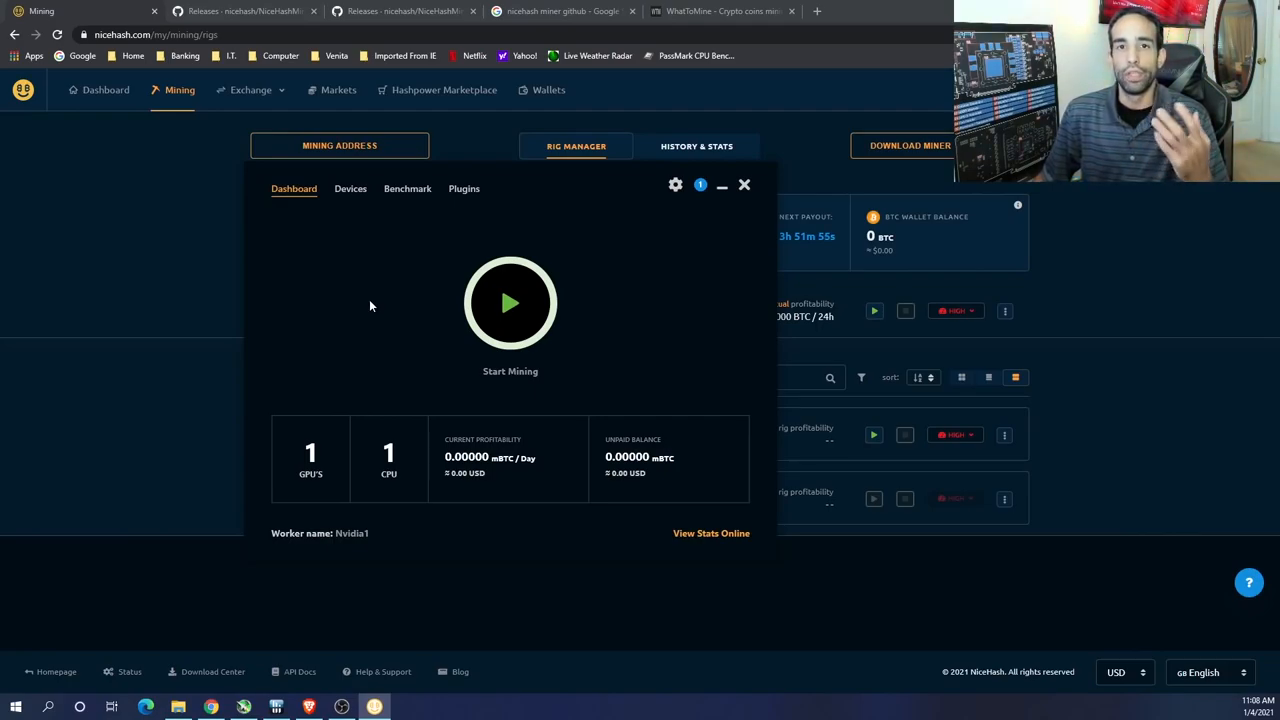
Step: Reselect USA - San Jose in the General settings Service Location dropdown
left_click(675, 185)
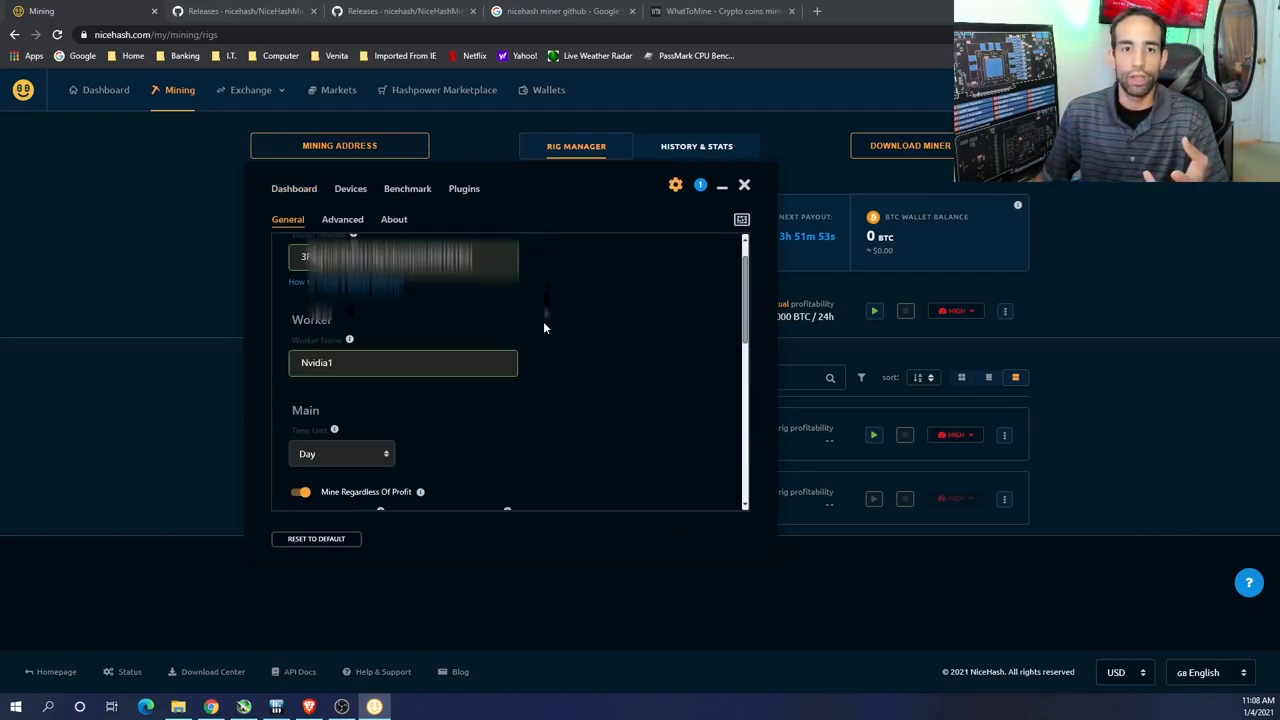
scroll("down", 3)
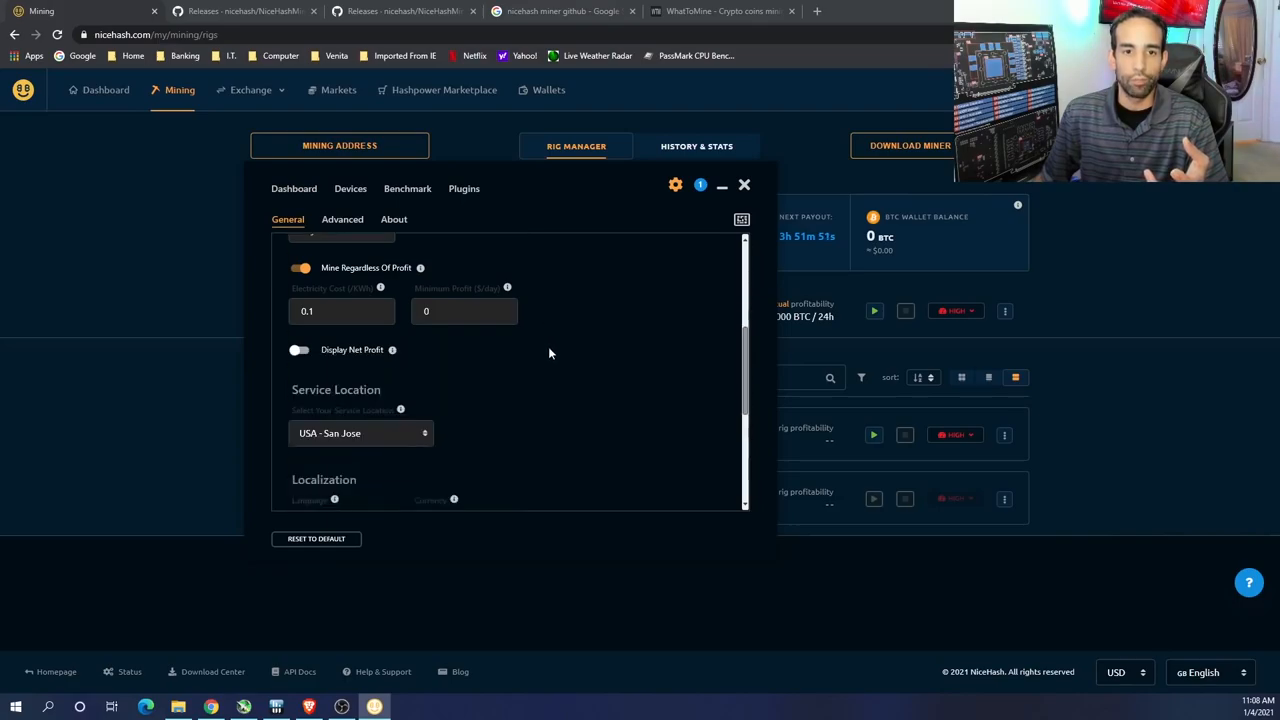
left_click(360, 433)
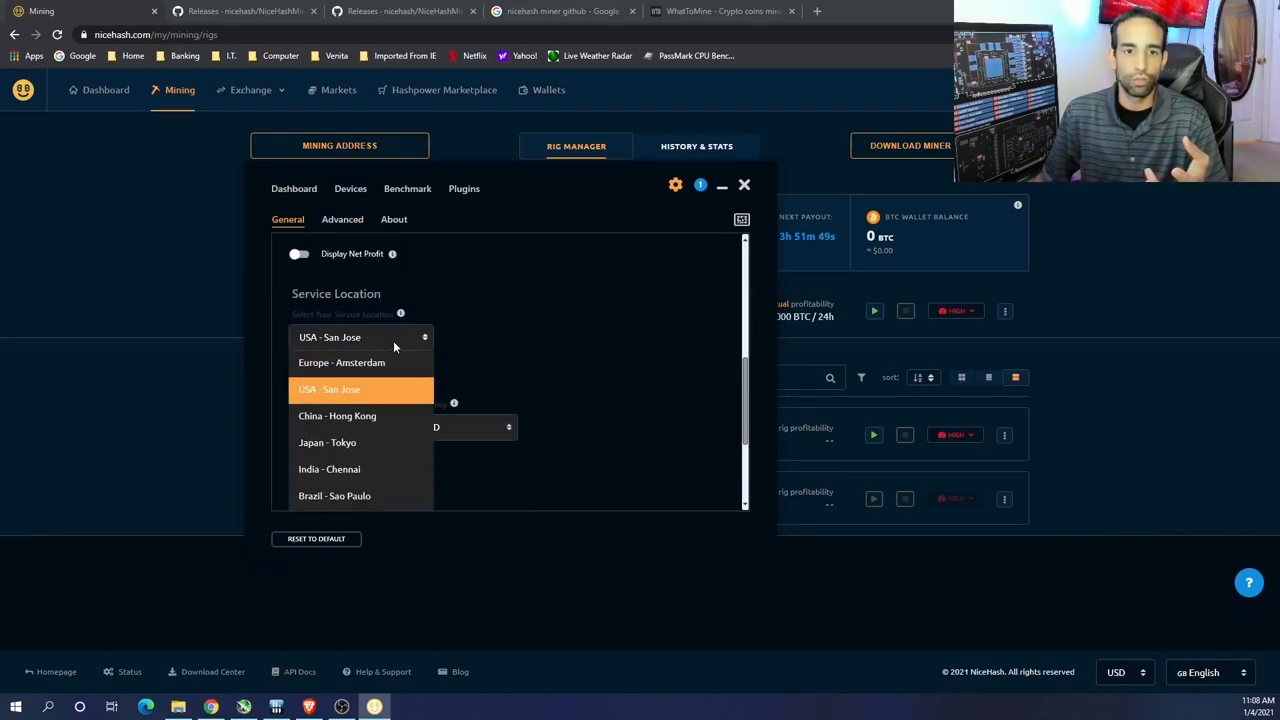
left_click(342, 219)
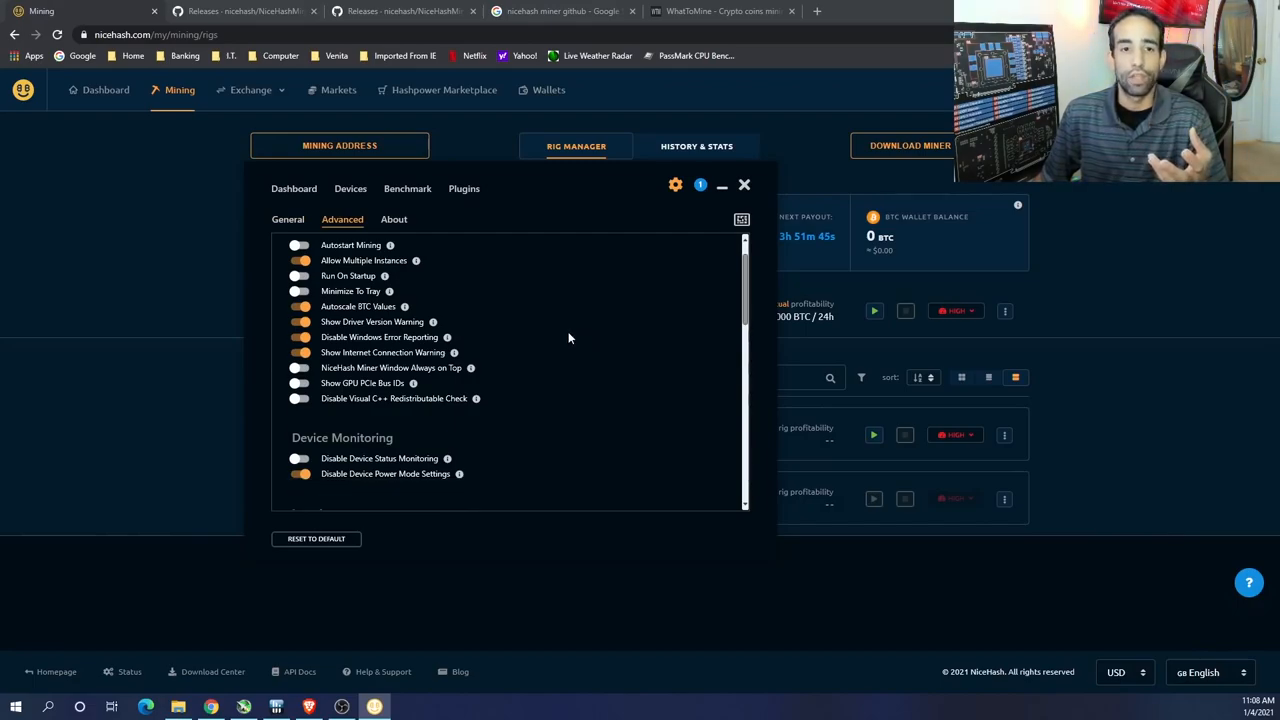
mouse_move(660, 373)
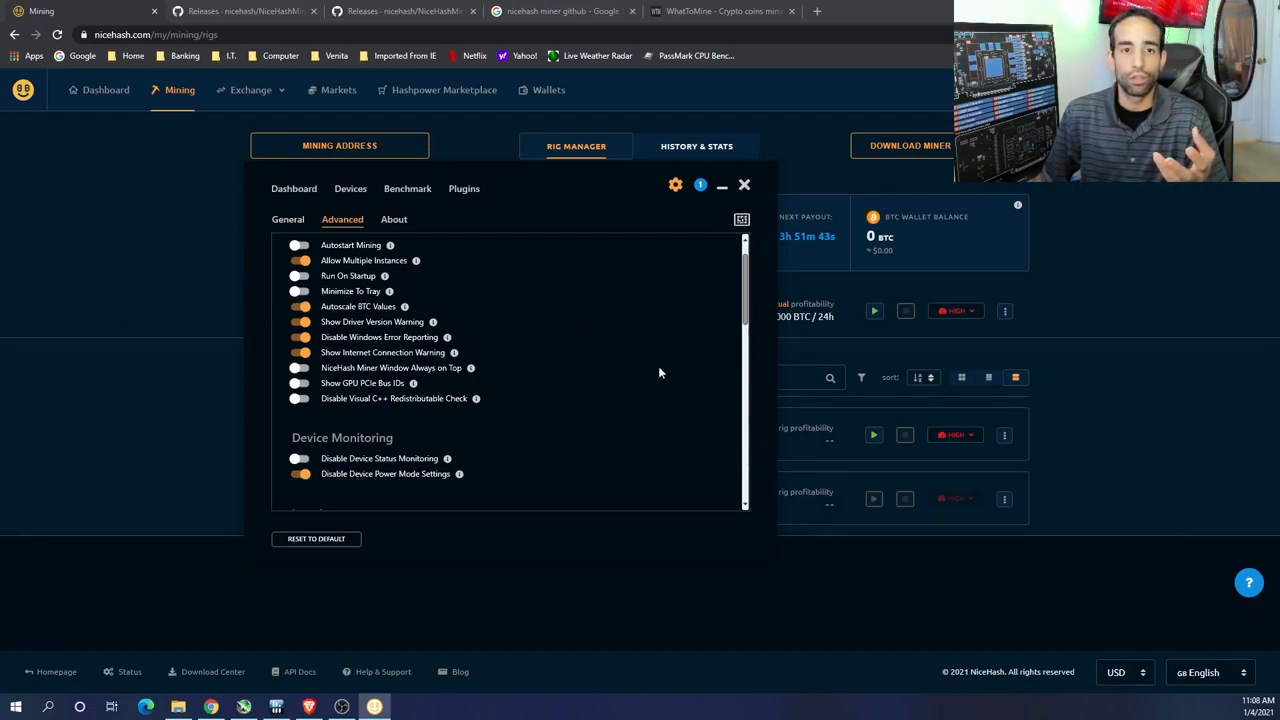
Step: Enable Start Mining When Idle among the advanced options, then show the plugin list
scroll("down", 3)
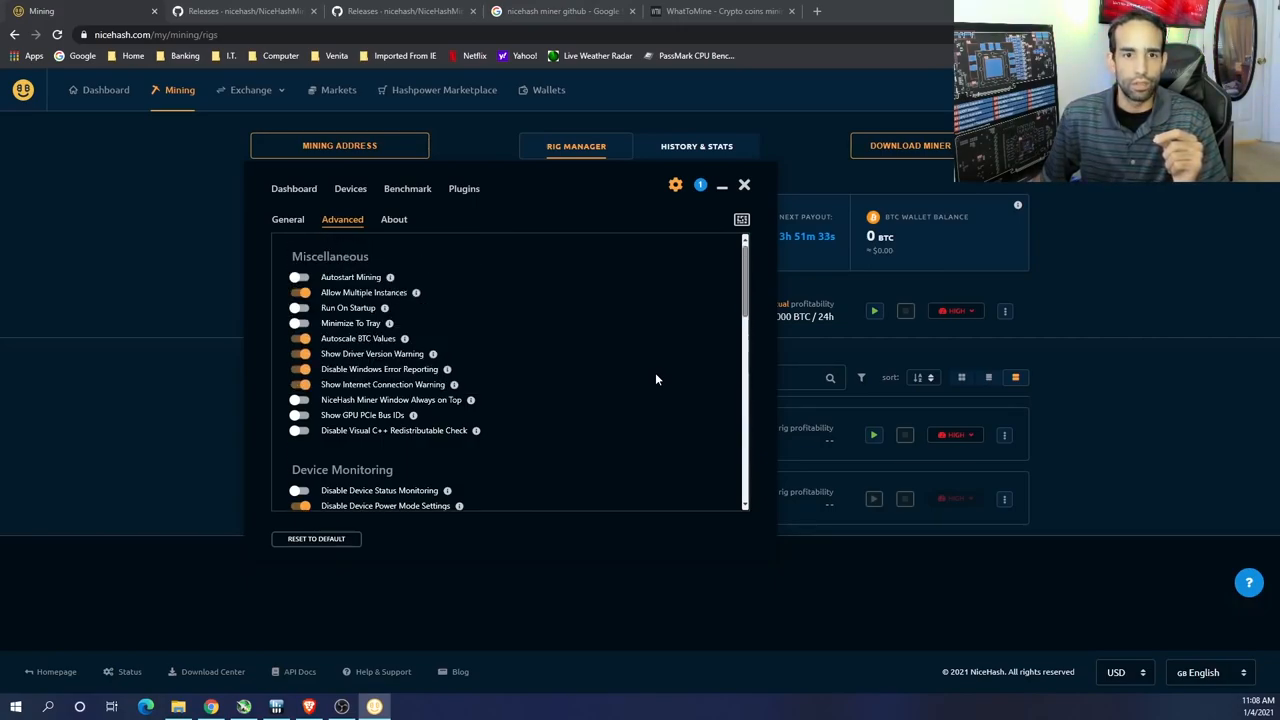
scroll("down", 3)
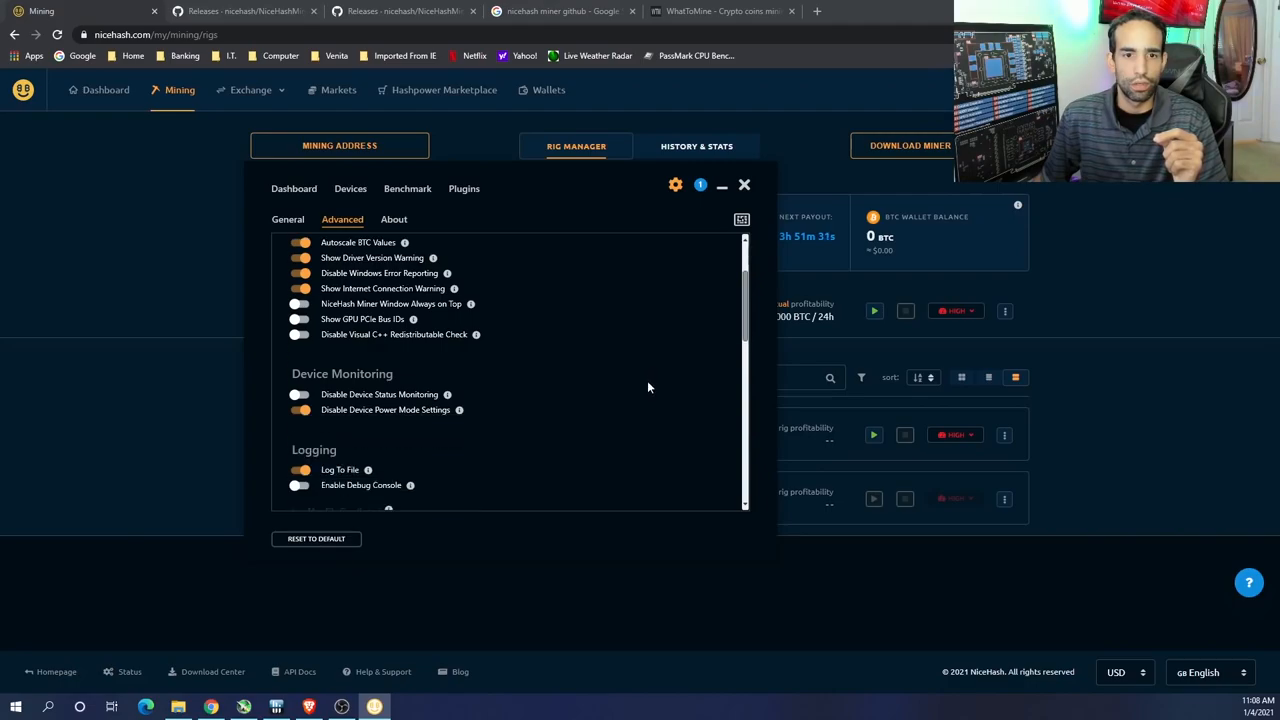
scroll("down", 3)
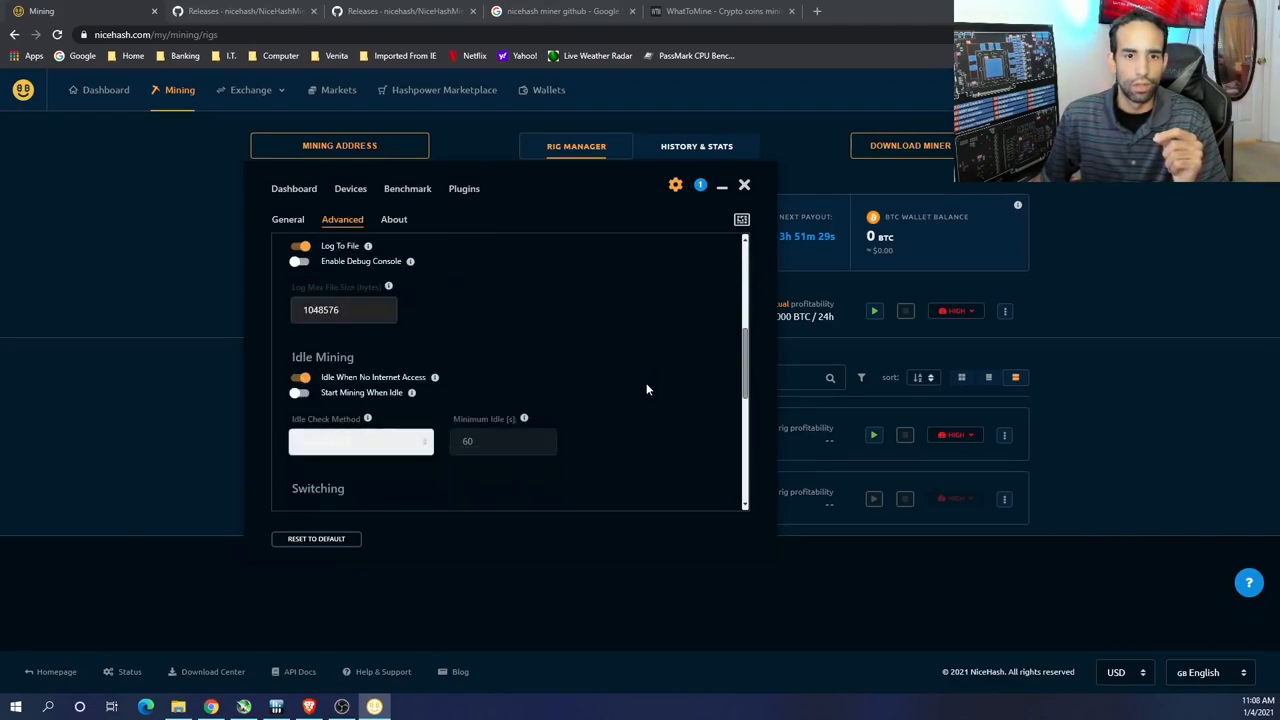
mouse_move(308, 404)
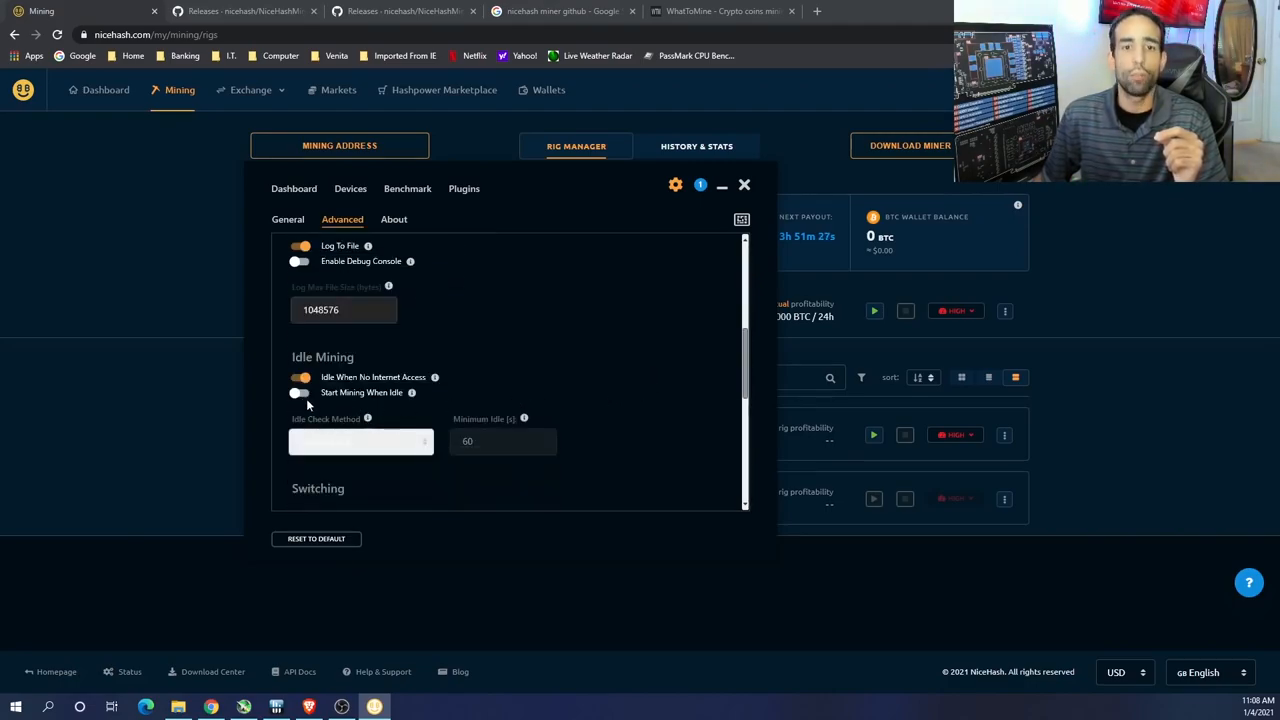
mouse_move(411, 392)
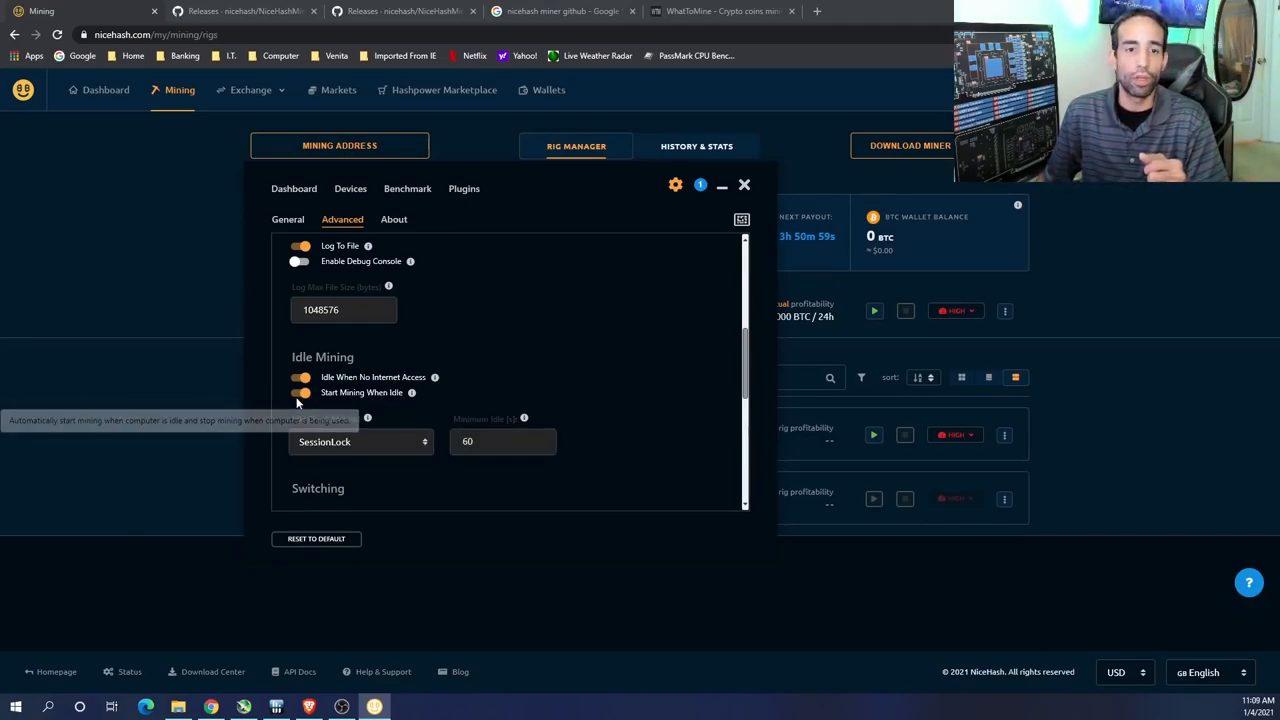
scroll("down", 3)
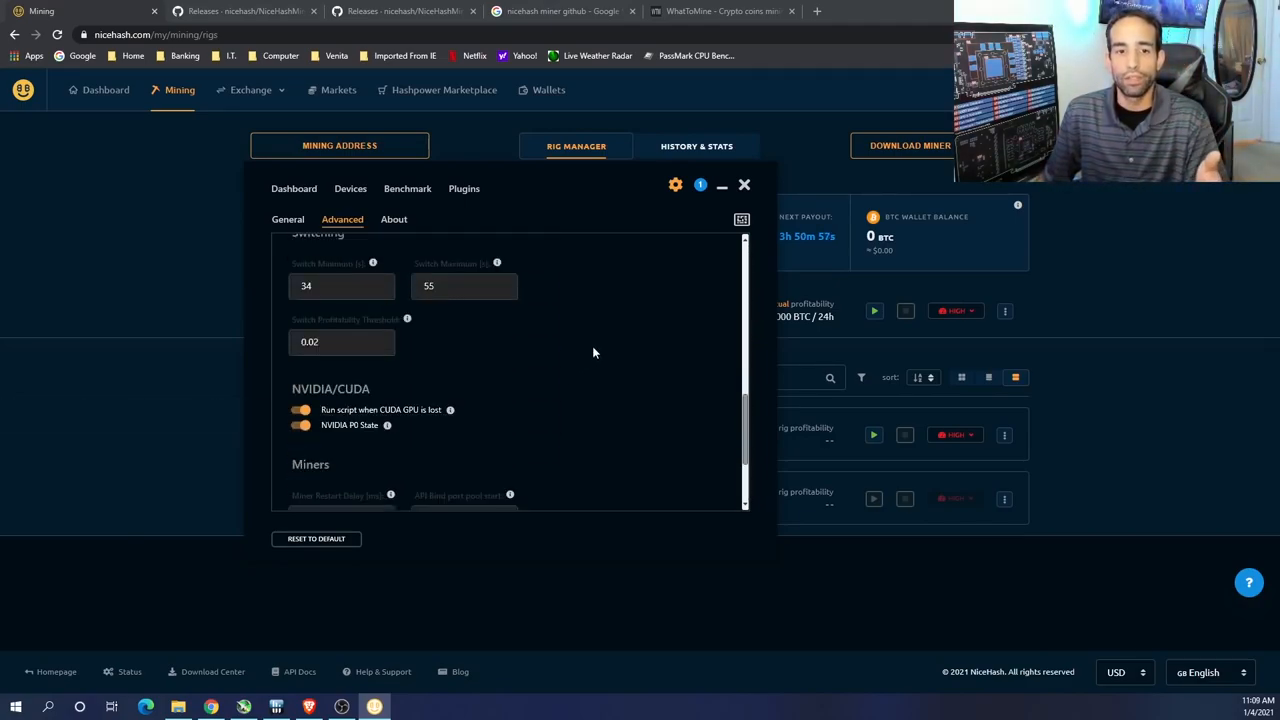
scroll("down", 3)
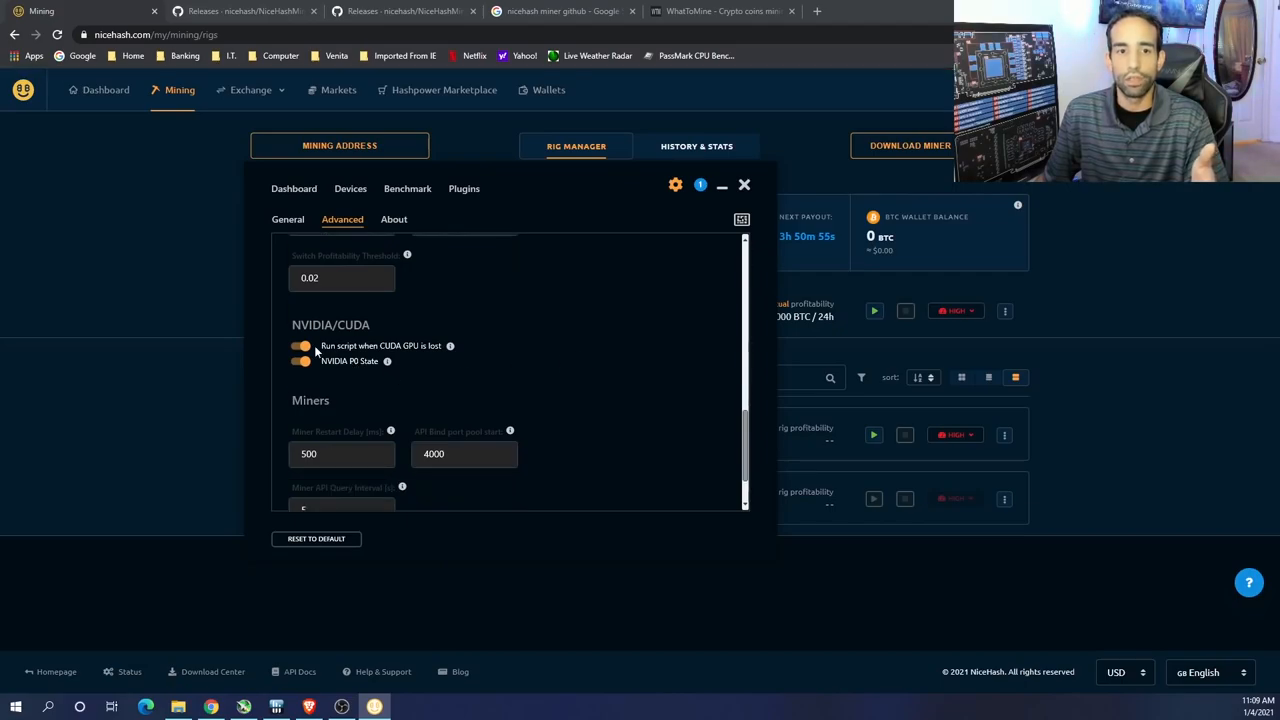
mouse_move(387, 361)
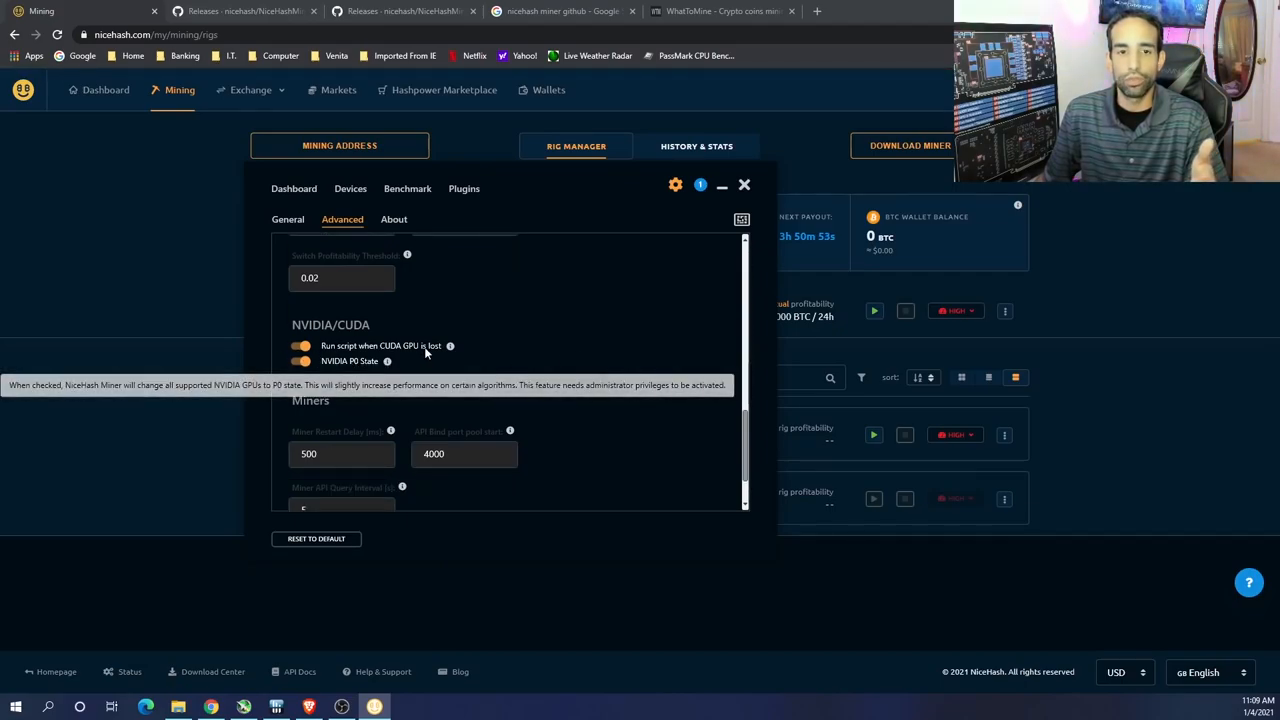
mouse_move(485, 358)
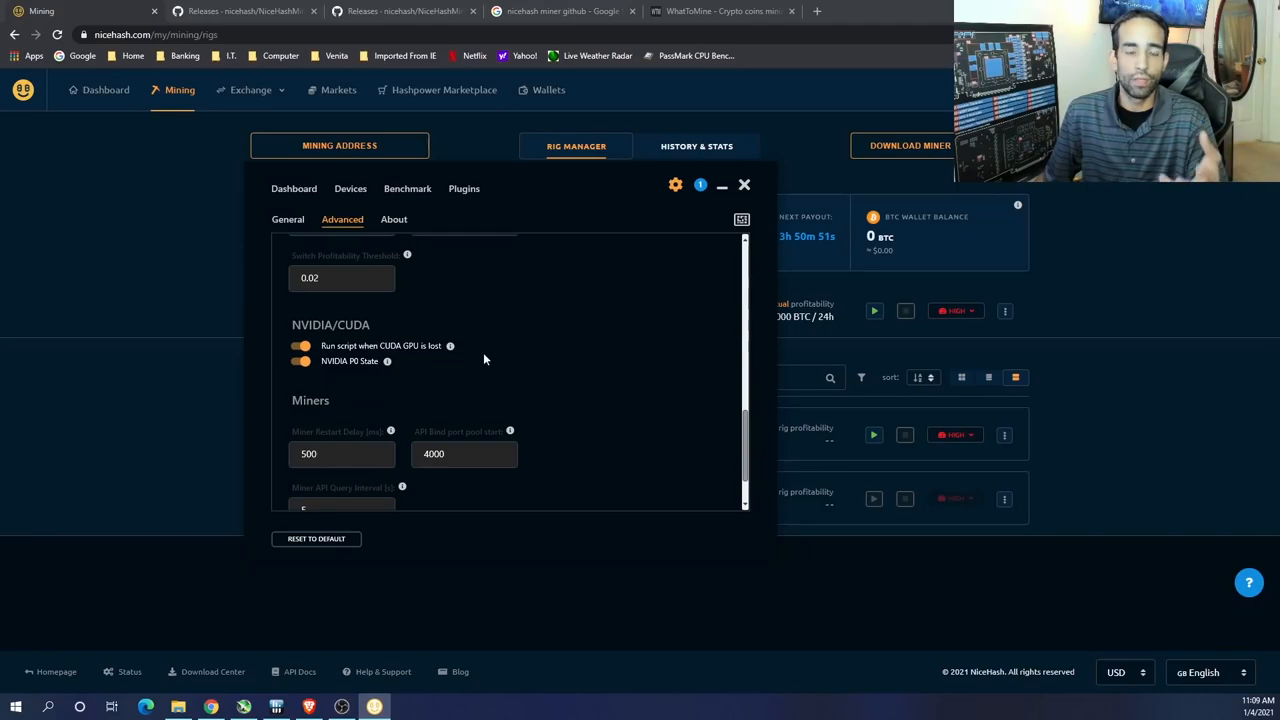
scroll("down", 3)
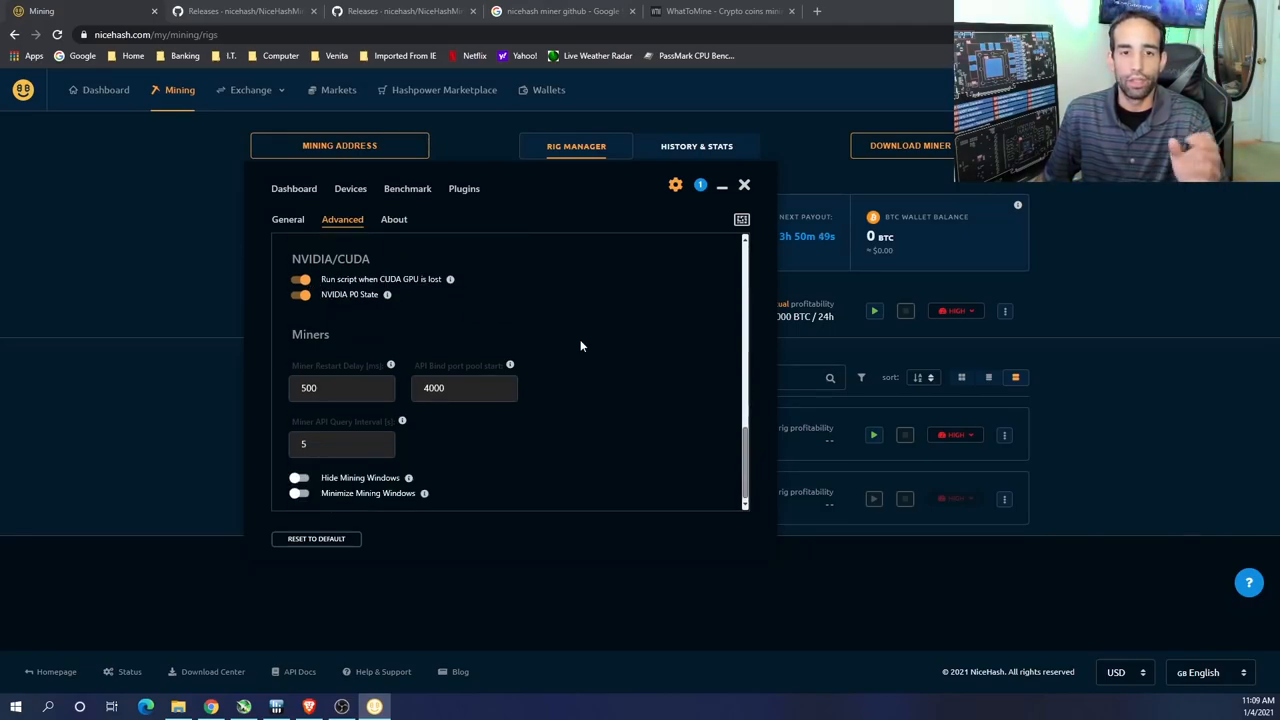
left_click(463, 188)
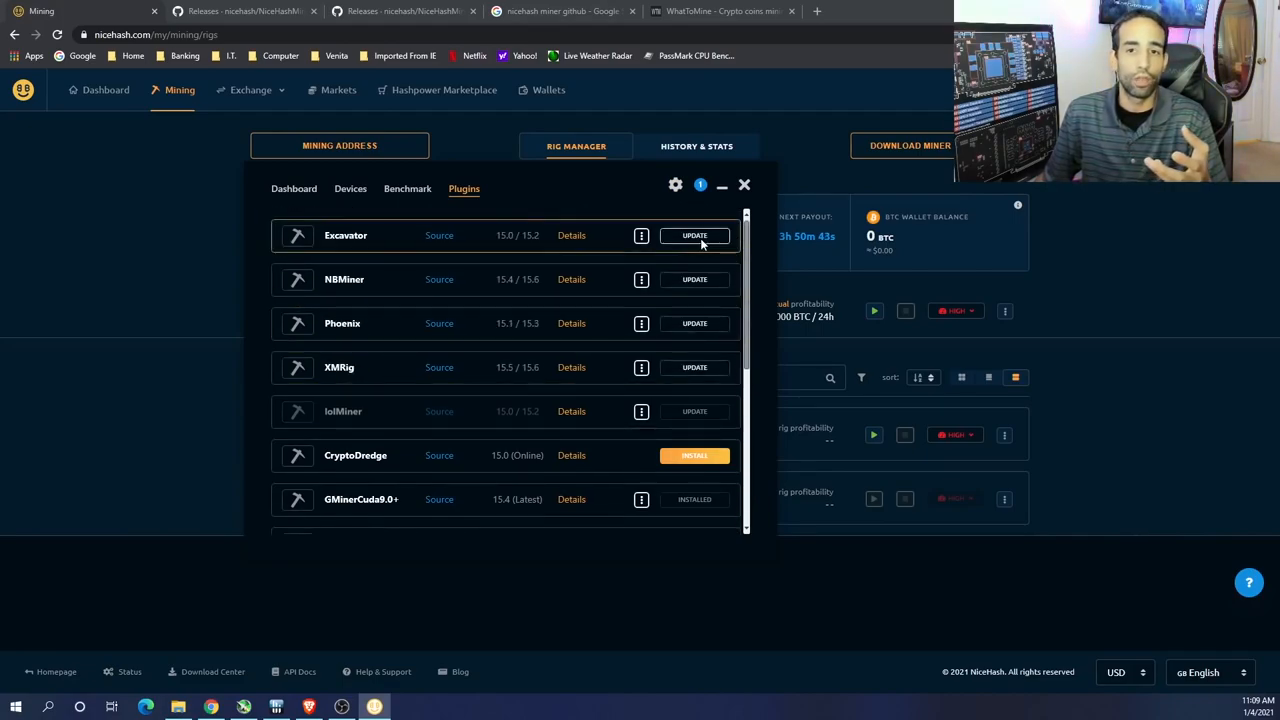
Step: Update the Excavator plugin, accepting the third-party software disclaimer
left_click(694, 235)
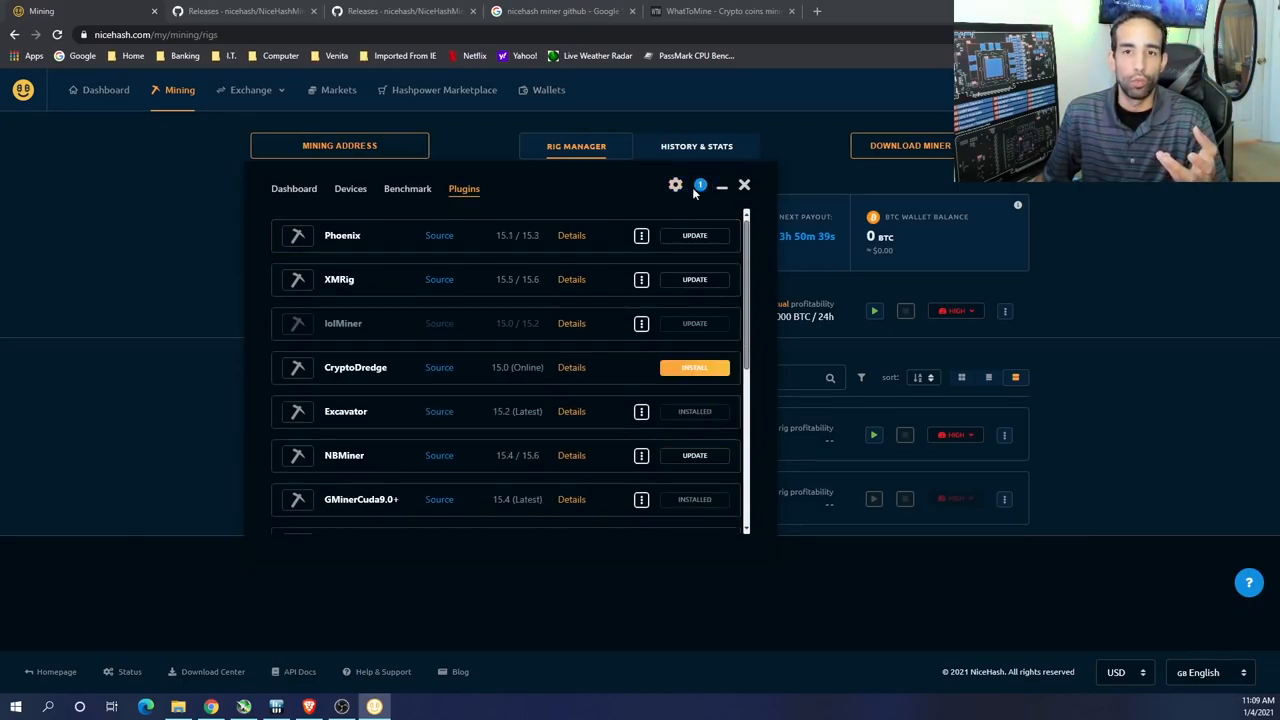
left_click(700, 185)
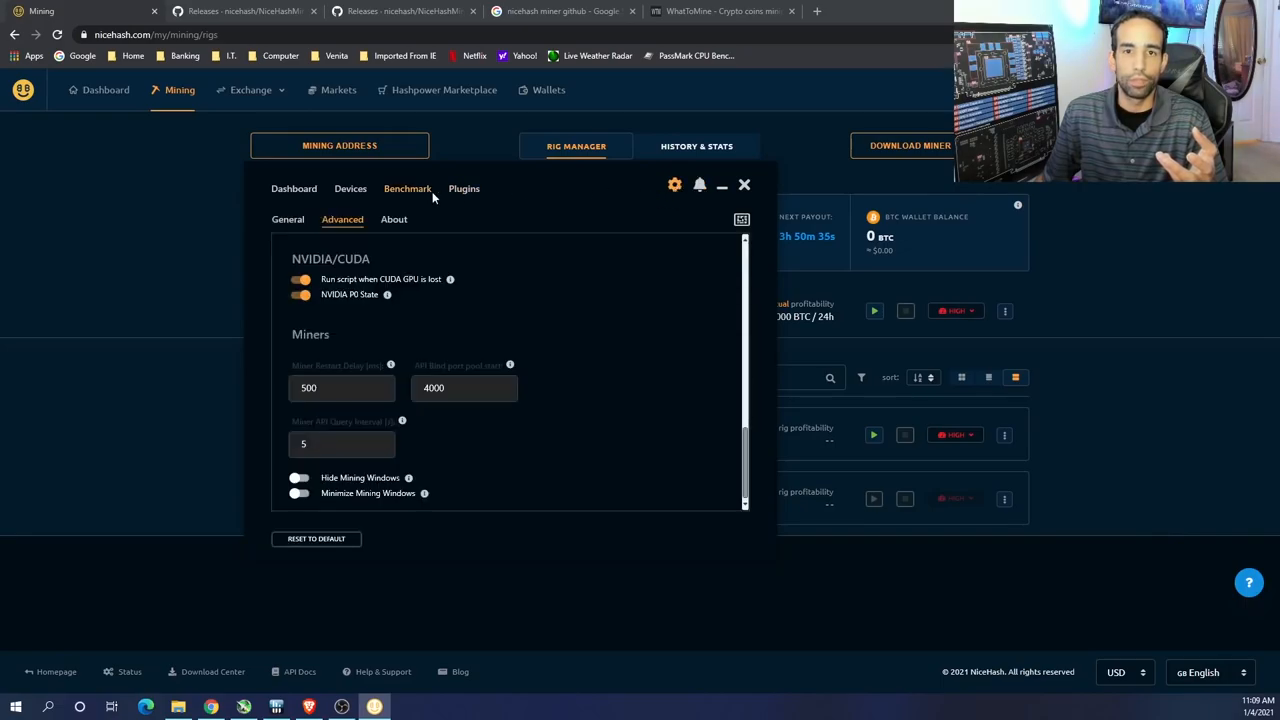
left_click(464, 188)
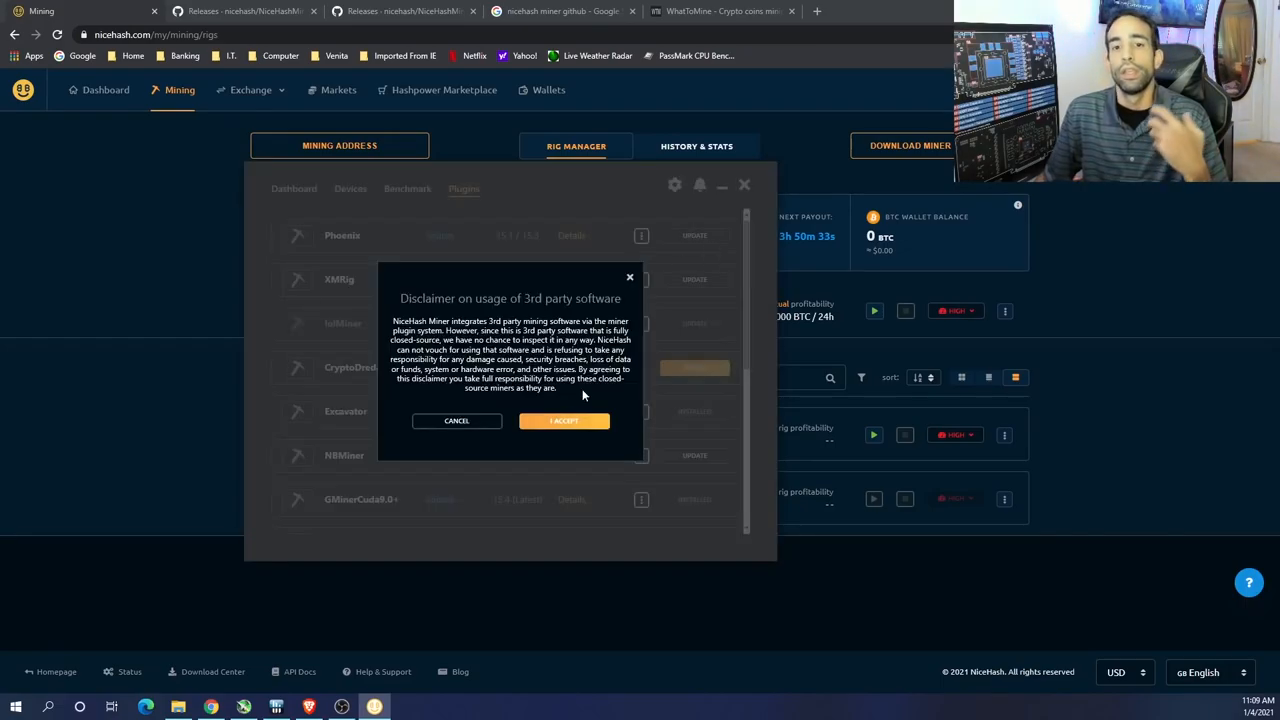
left_click(563, 420)
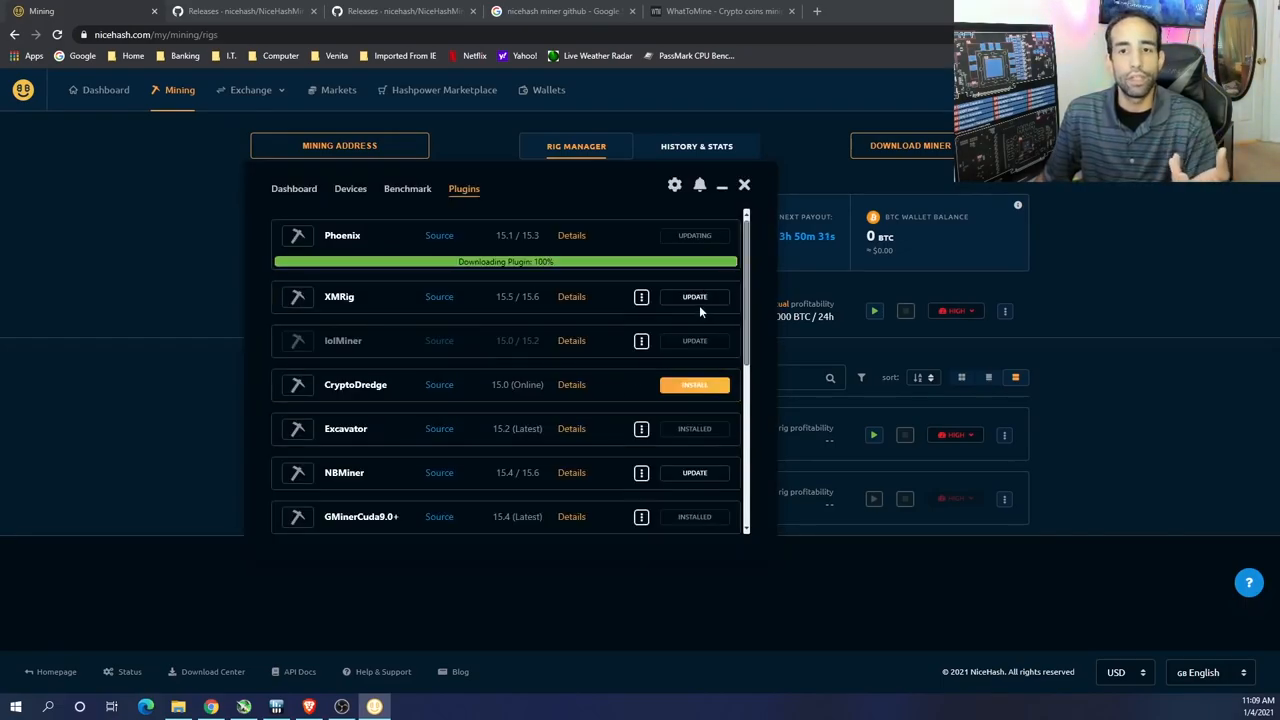
Step: Update the XMRig and NBMiner plugins, accept the disclaimer, and return to the dashboard
left_click(694, 296)
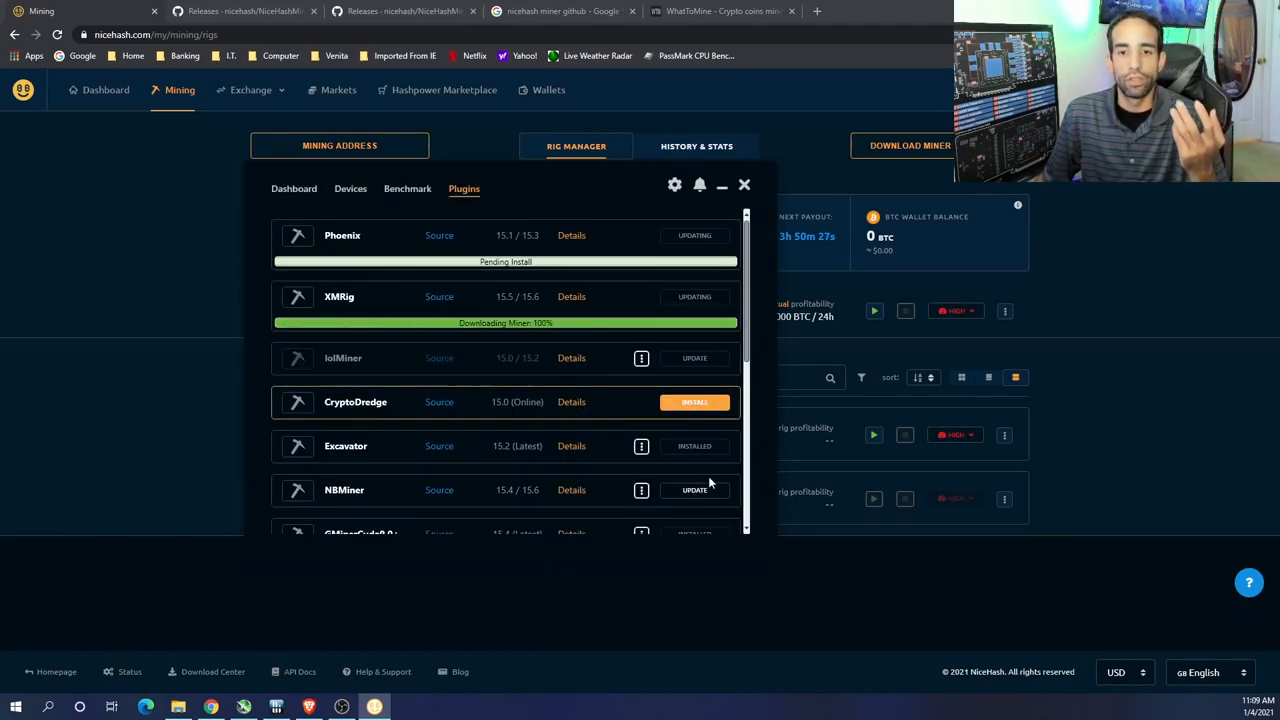
left_click(694, 402)
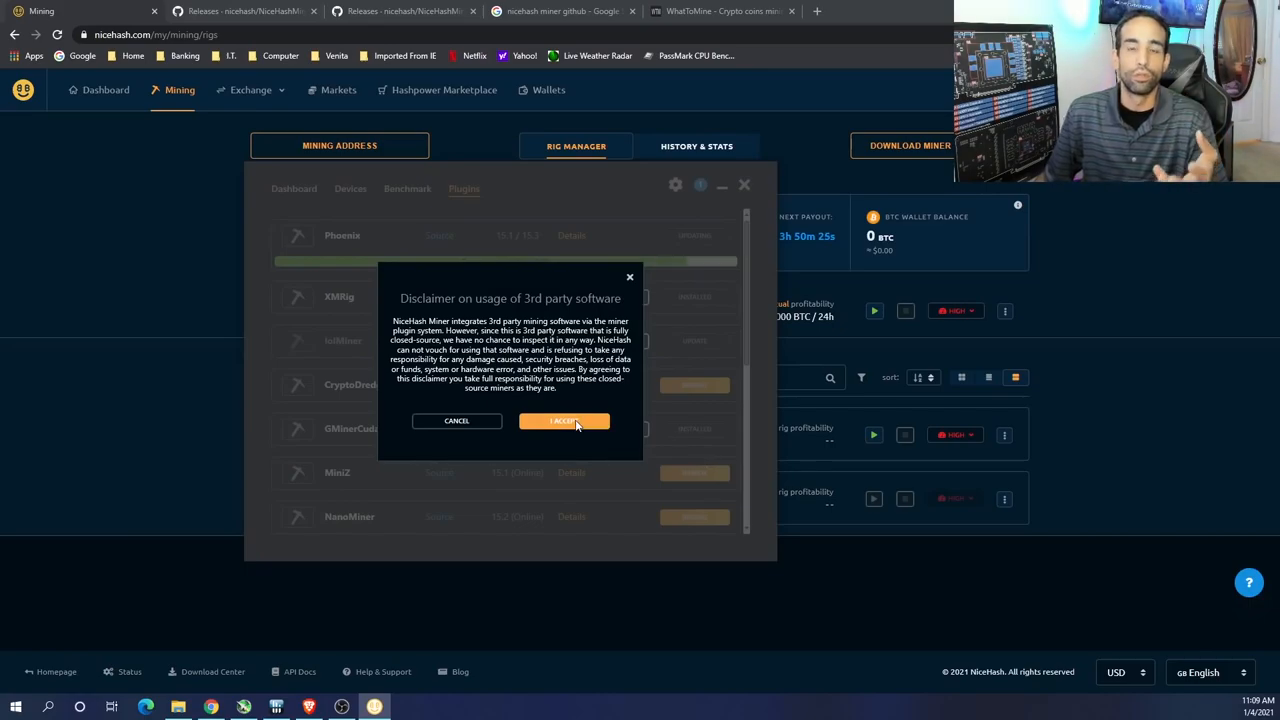
left_click(564, 420)
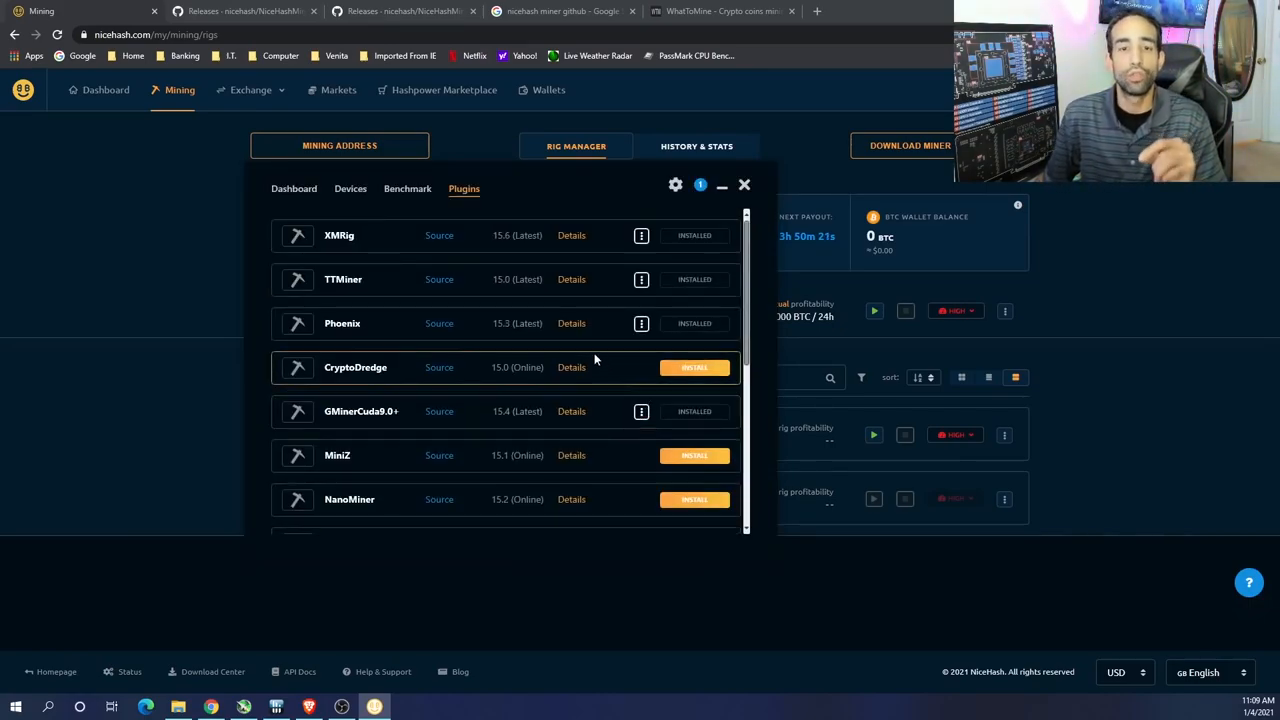
left_click(293, 188)
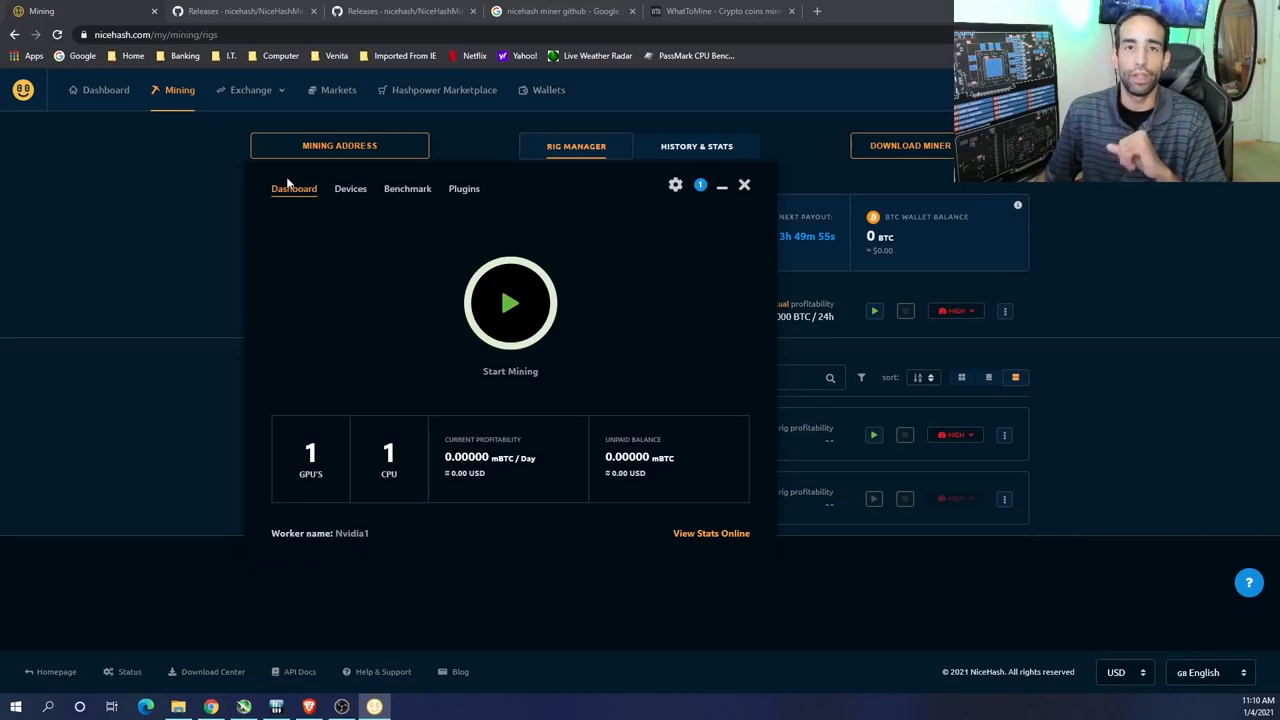
mouse_move(647, 275)
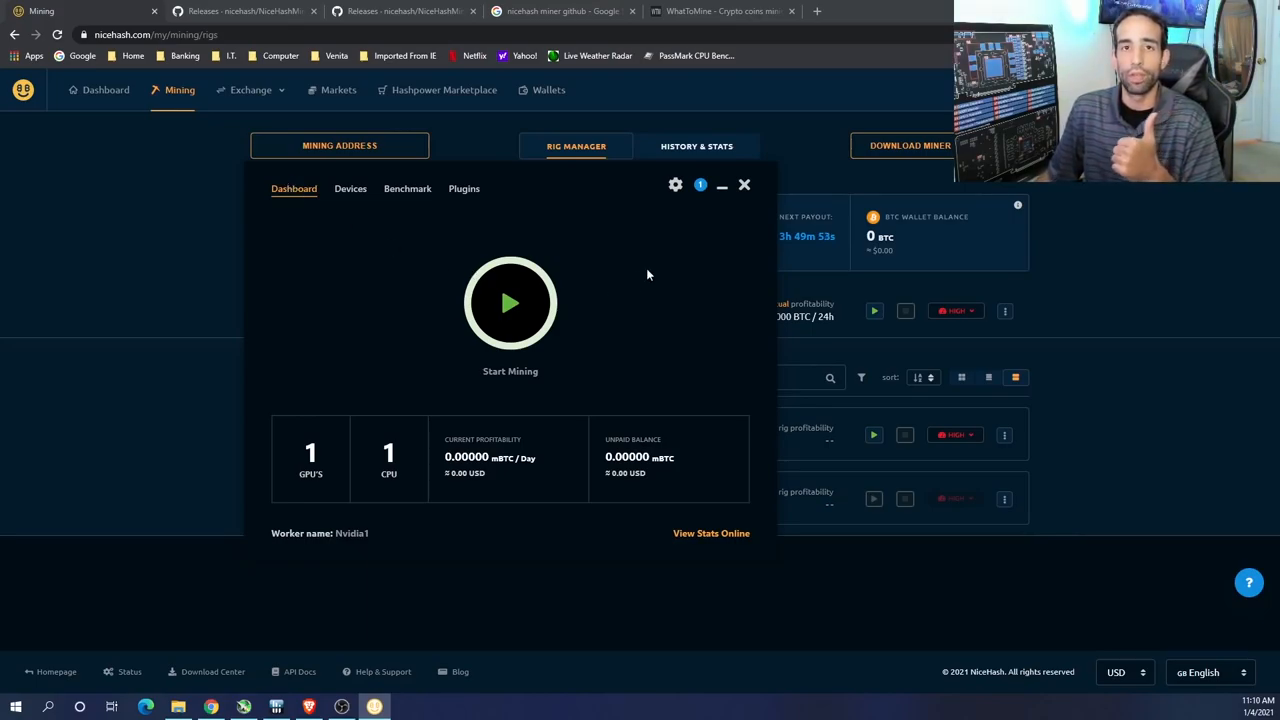